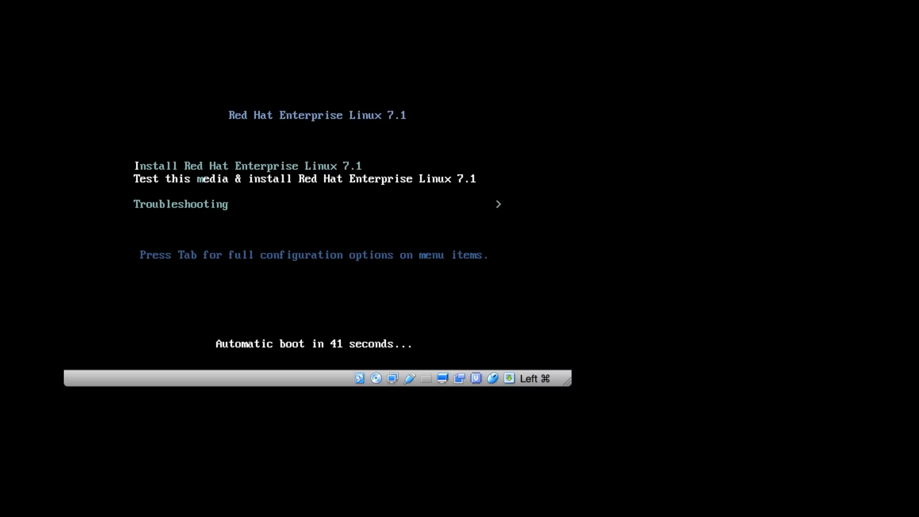
- Choose Install Red Hat Enterprise Linux 7.1 at the boot menu and reach the Installation Summary
{"action": "key", "text": "Down"}
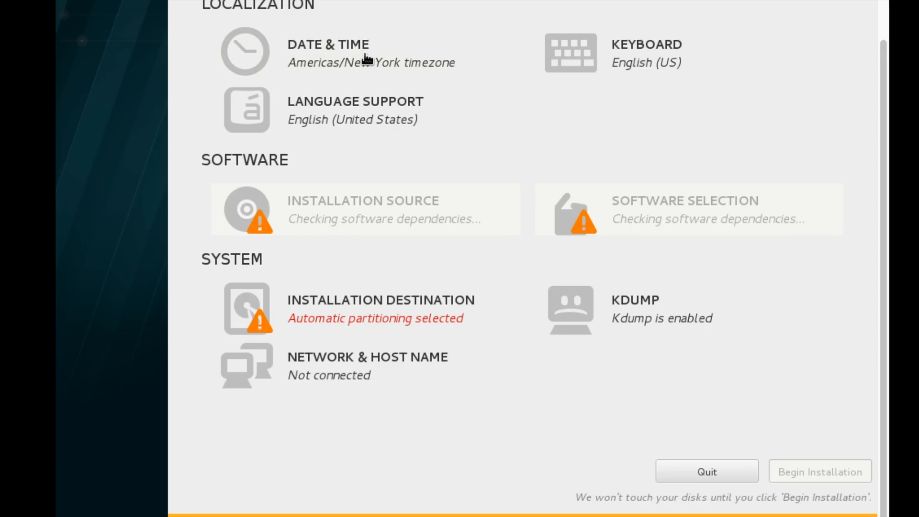
{"action": "mouse_move", "coordinate": [351, 62]}
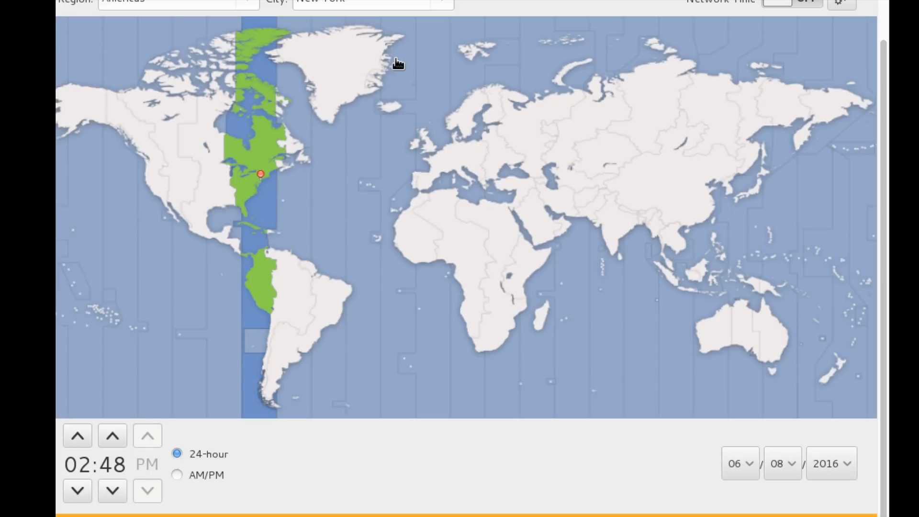
{"action": "mouse_move", "coordinate": [582, 194]}
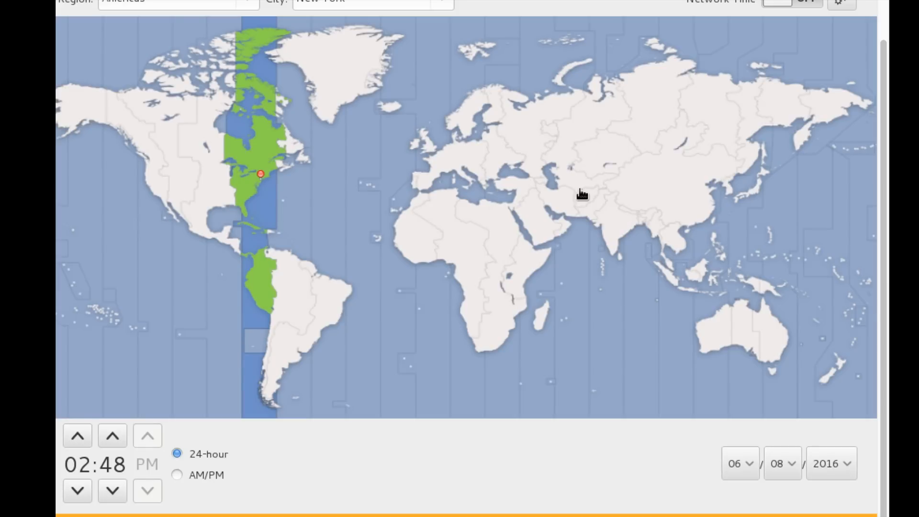
{"action": "mouse_move", "coordinate": [555, 227]}
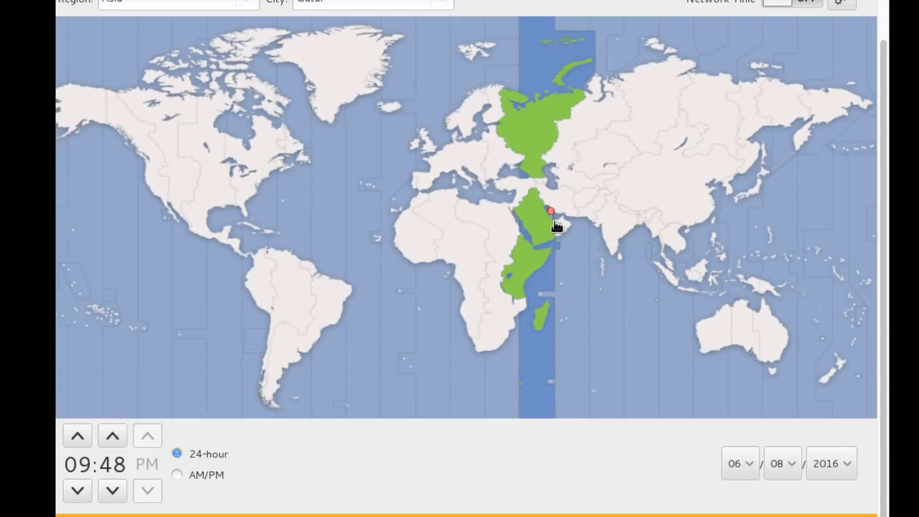
{"action": "mouse_move", "coordinate": [813, 10]}
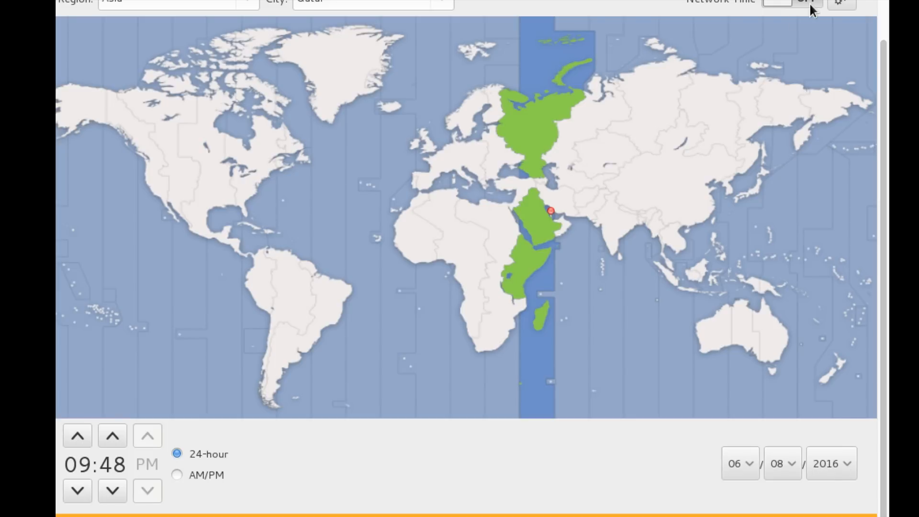
- Review the NTP servers dialog for the Asia/Qatar timezone and cancel it without changes
{"action": "left_click", "coordinate": [840, 2]}
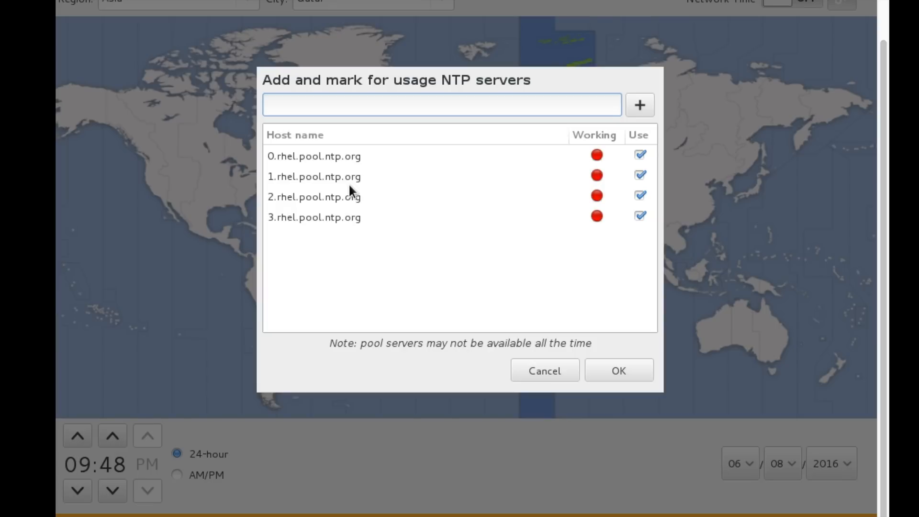
{"action": "left_click", "coordinate": [442, 105]}
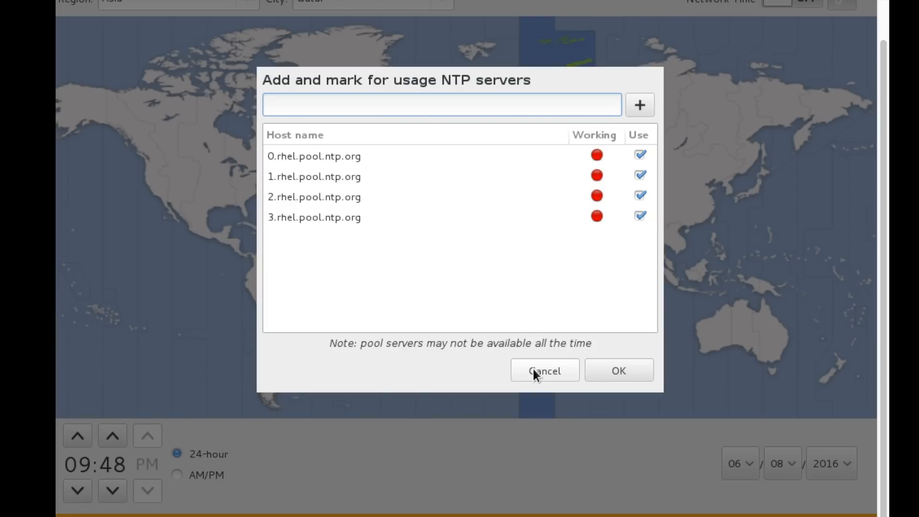
{"action": "left_click", "coordinate": [442, 105]}
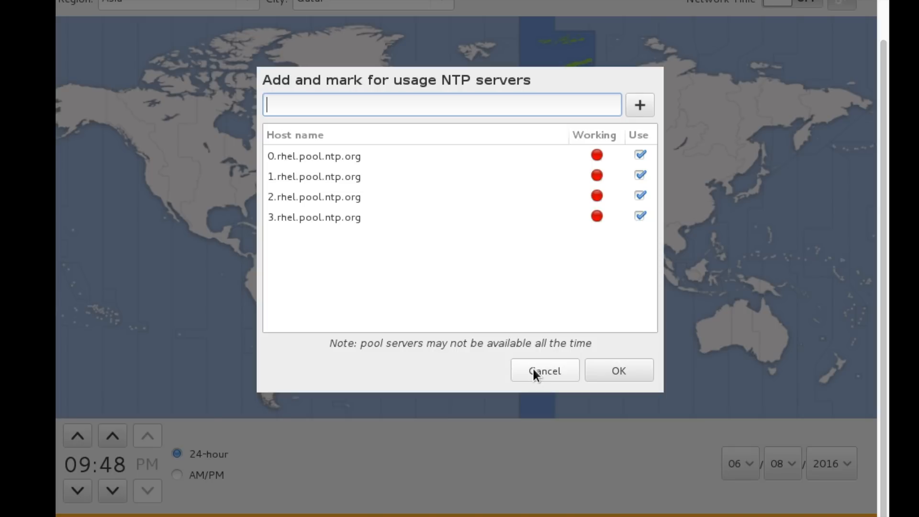
{"action": "left_click", "coordinate": [543, 371]}
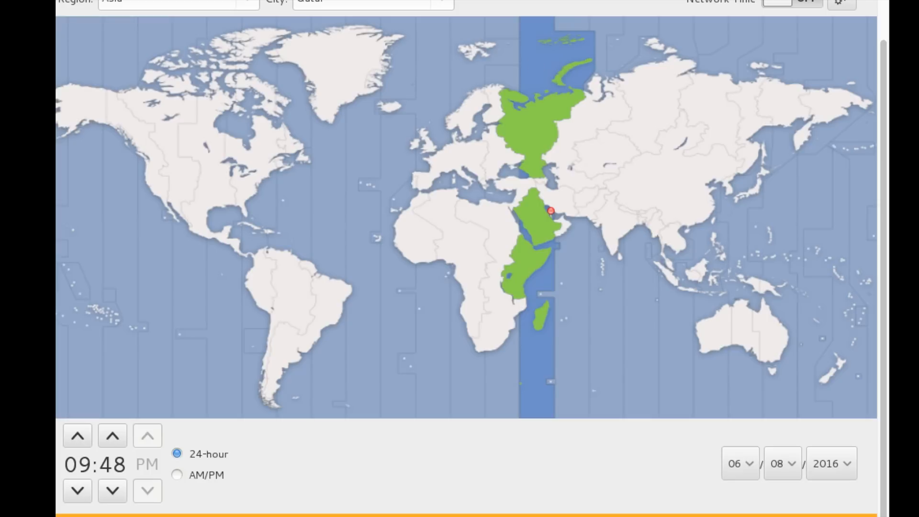
{"action": "mouse_move", "coordinate": [284, 157]}
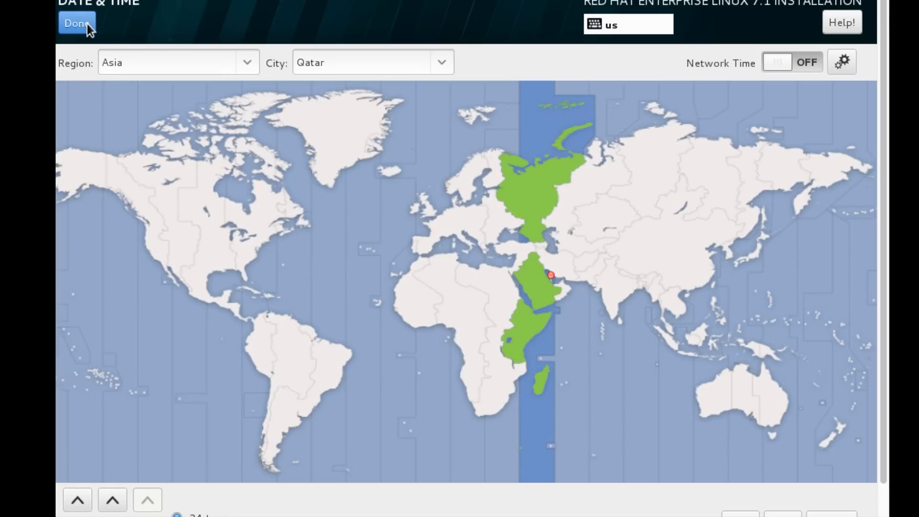
- Confirm the timezone, then select Basic Web Server as the base environment and finish Software Selection
{"action": "left_click", "coordinate": [74, 23]}
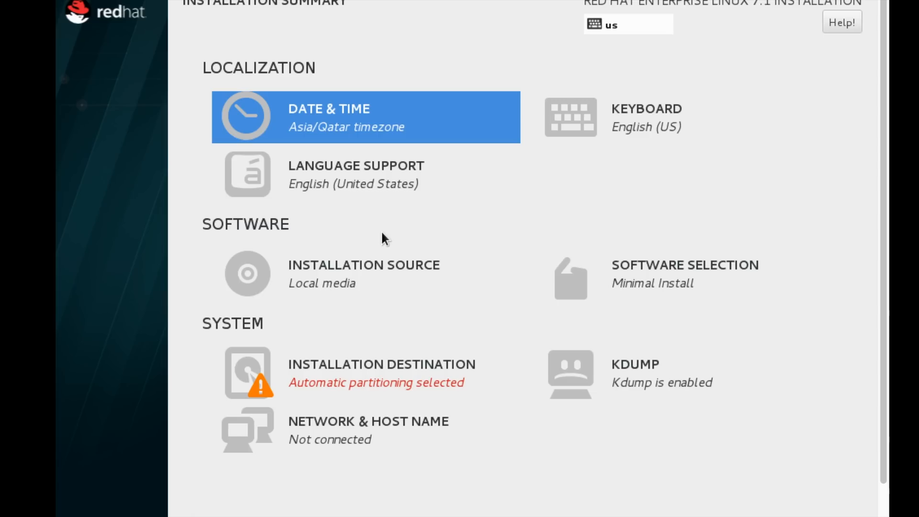
{"action": "mouse_move", "coordinate": [384, 274]}
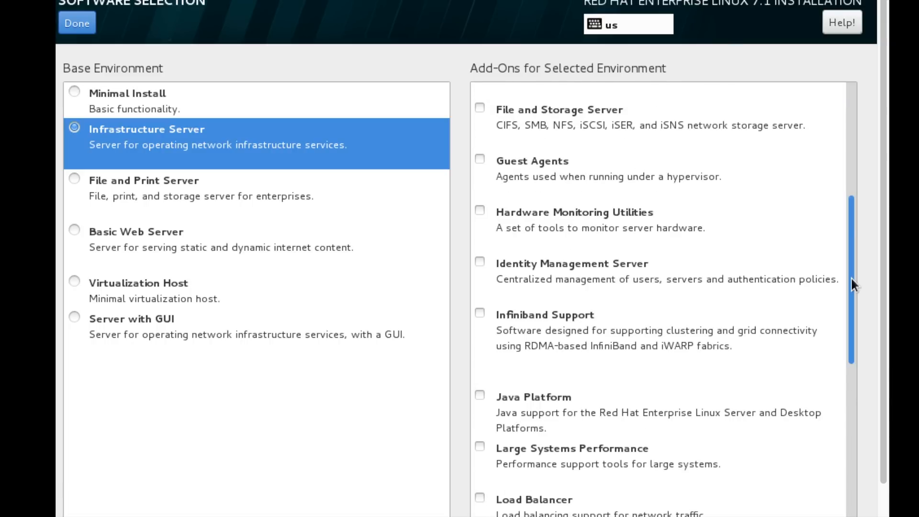
{"action": "scroll", "scroll_direction": "down", "scroll_amount": 3}
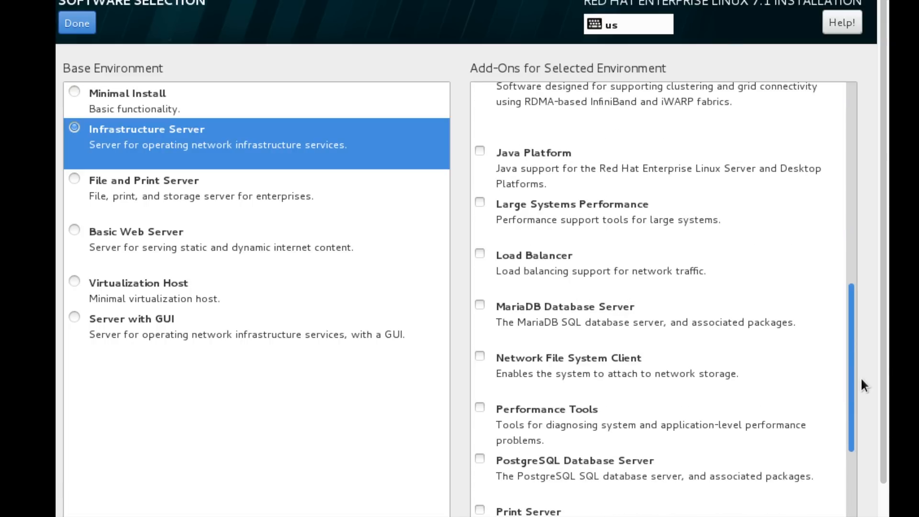
{"action": "scroll", "scroll_direction": "down", "scroll_amount": 3}
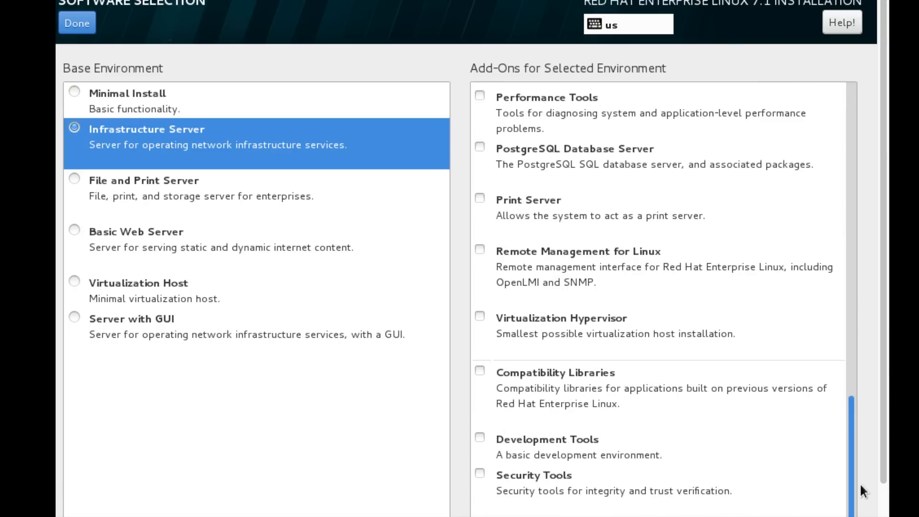
{"action": "scroll", "scroll_direction": "down", "scroll_amount": 3}
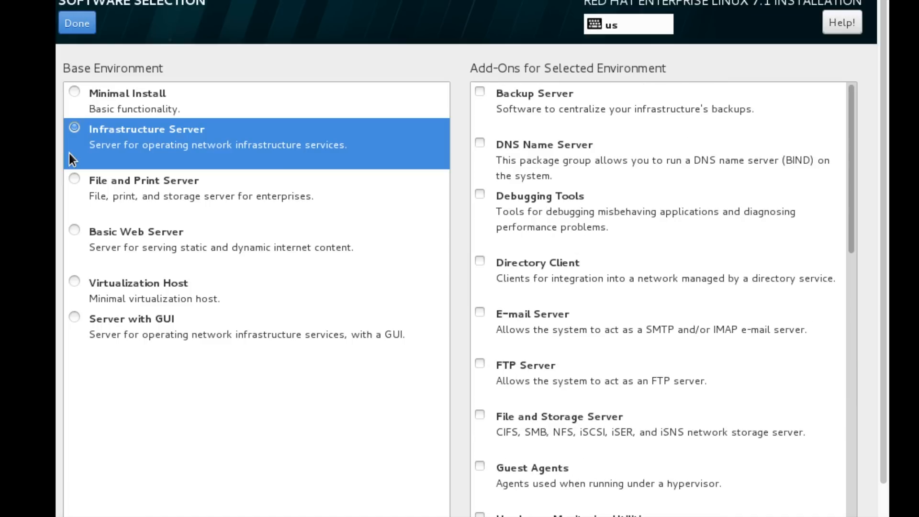
{"action": "left_click", "coordinate": [74, 181]}
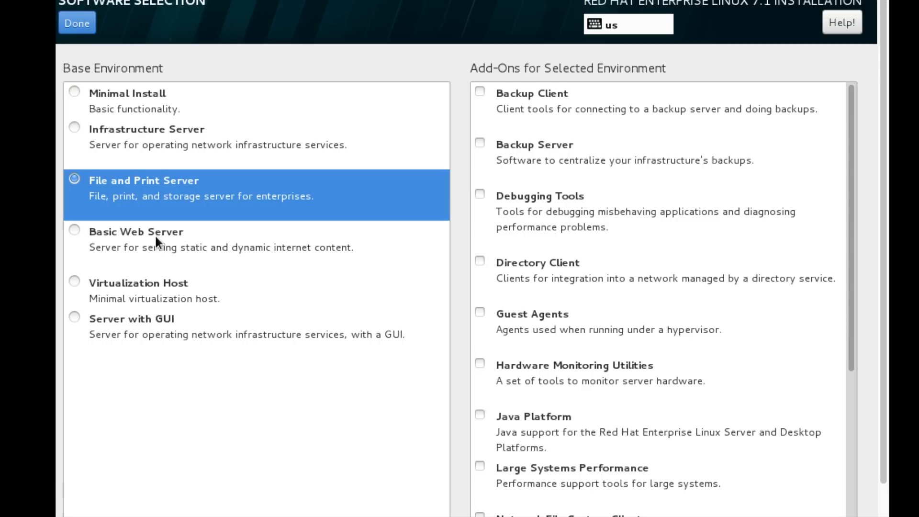
{"action": "left_click", "coordinate": [136, 238]}
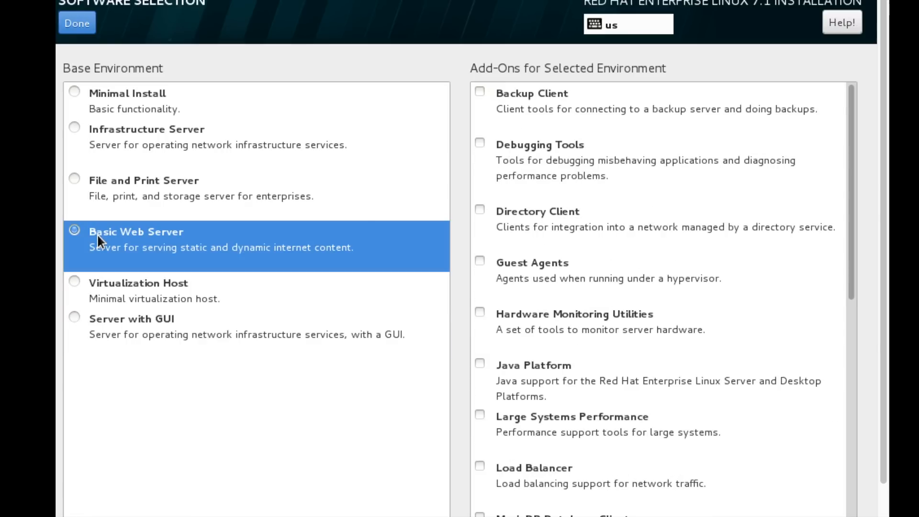
{"action": "left_click", "coordinate": [77, 23]}
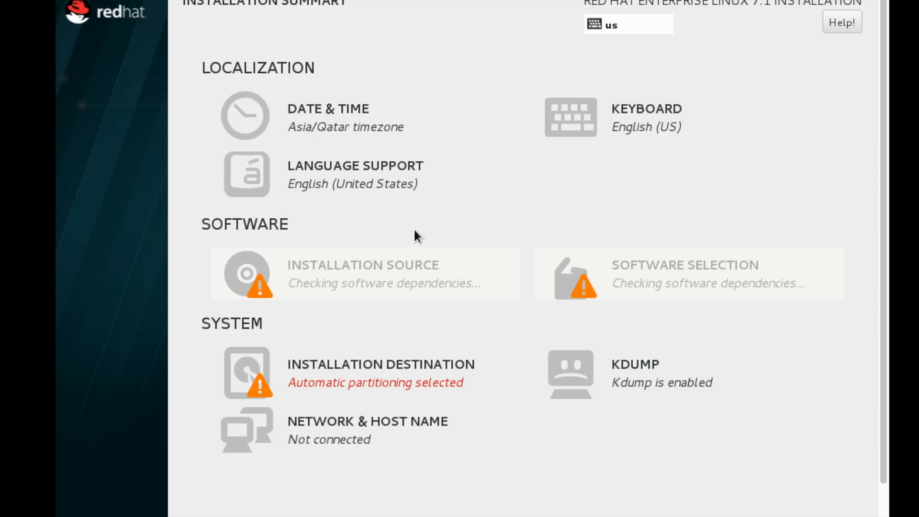
{"action": "mouse_move", "coordinate": [474, 334]}
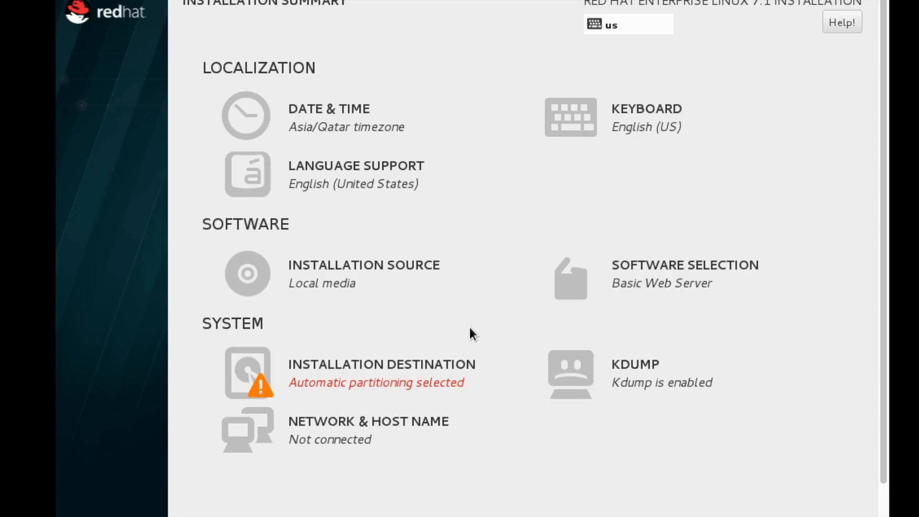
{"action": "mouse_move", "coordinate": [434, 357]}
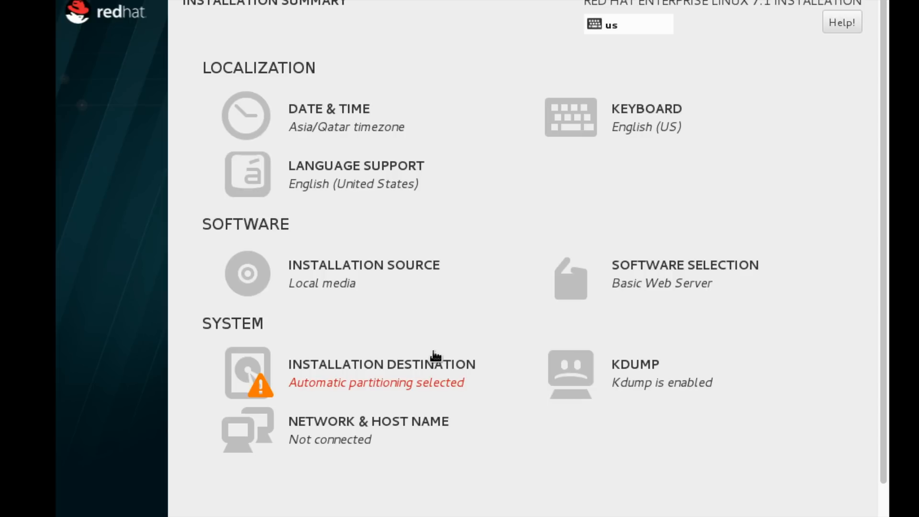
- Keep the 40 GiB sda disk as destination and choose 'I will configure partitioning'
{"action": "left_click", "coordinate": [378, 373]}
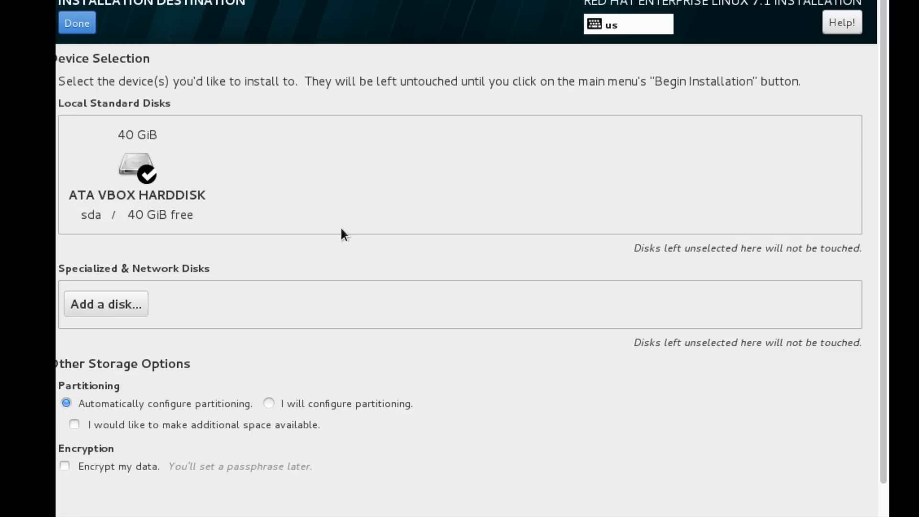
{"action": "mouse_move", "coordinate": [125, 172]}
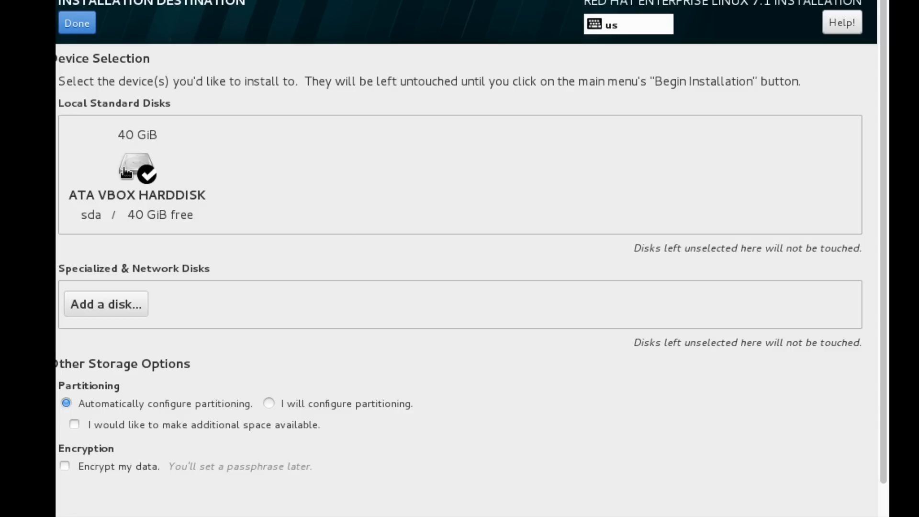
{"action": "mouse_move", "coordinate": [161, 229]}
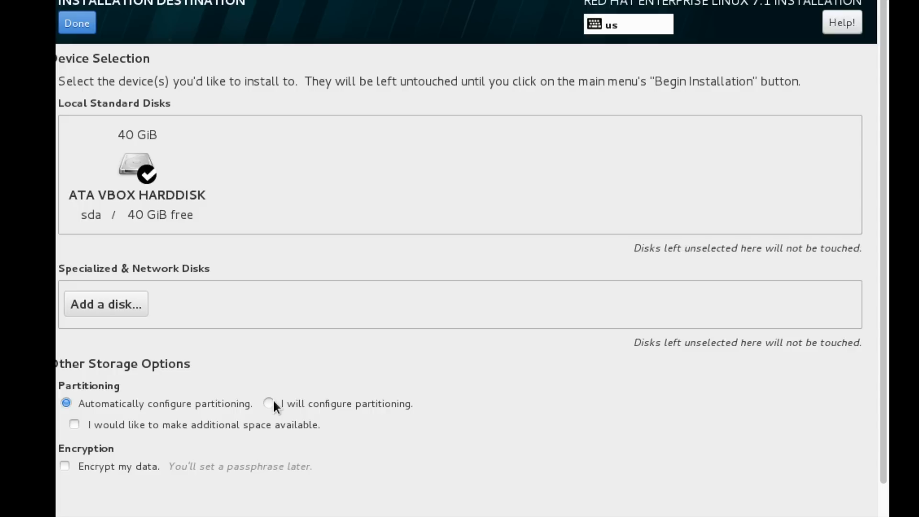
{"action": "left_click", "coordinate": [269, 404]}
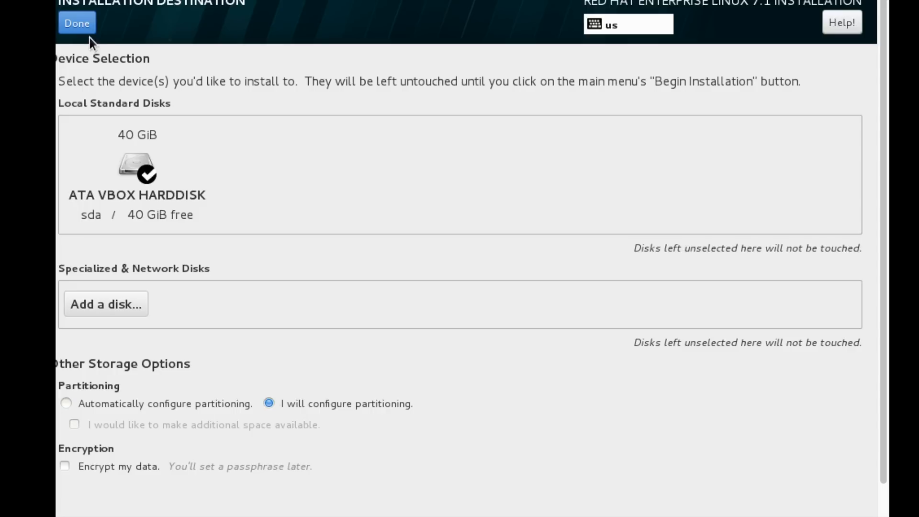
- Enter manual partitioning and add a 500M /boot standard xfs partition
{"action": "left_click", "coordinate": [77, 23]}
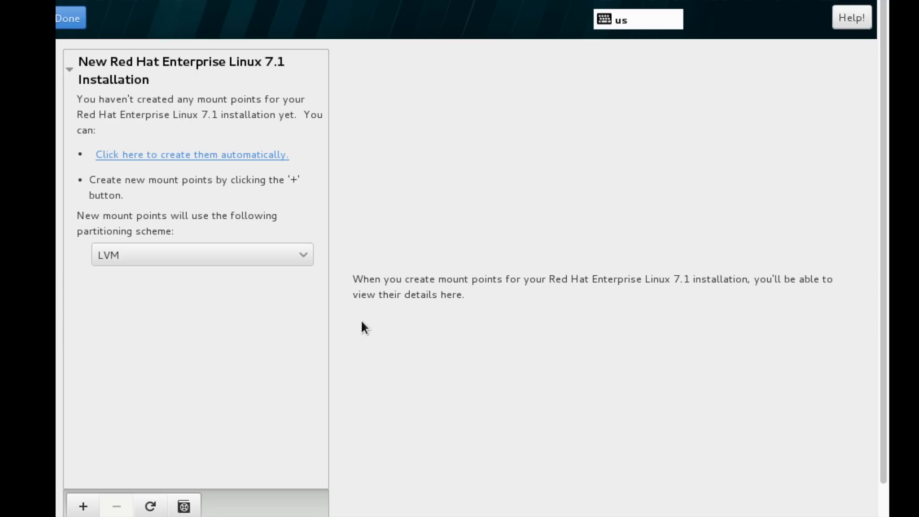
{"action": "mouse_move", "coordinate": [258, 465]}
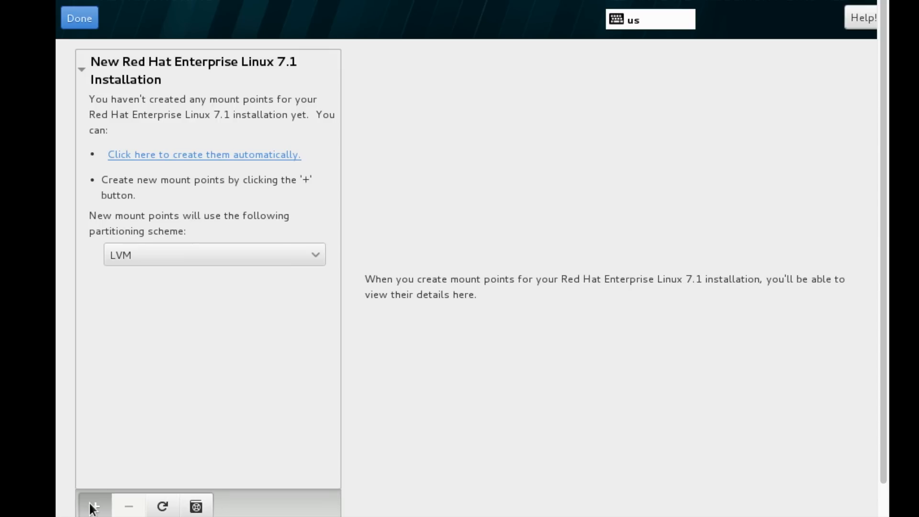
{"action": "left_click", "coordinate": [94, 506]}
{"action": "type", "text": "/boot"}
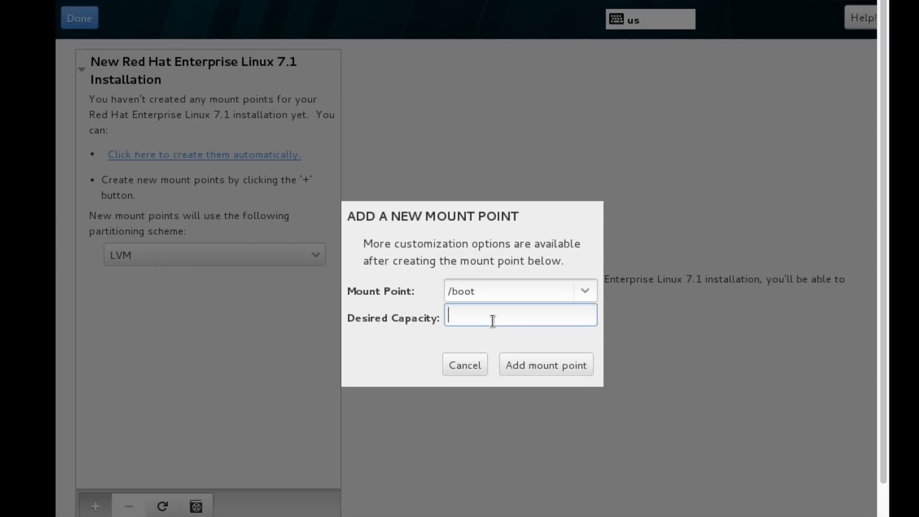
{"action": "type", "text": "500M"}
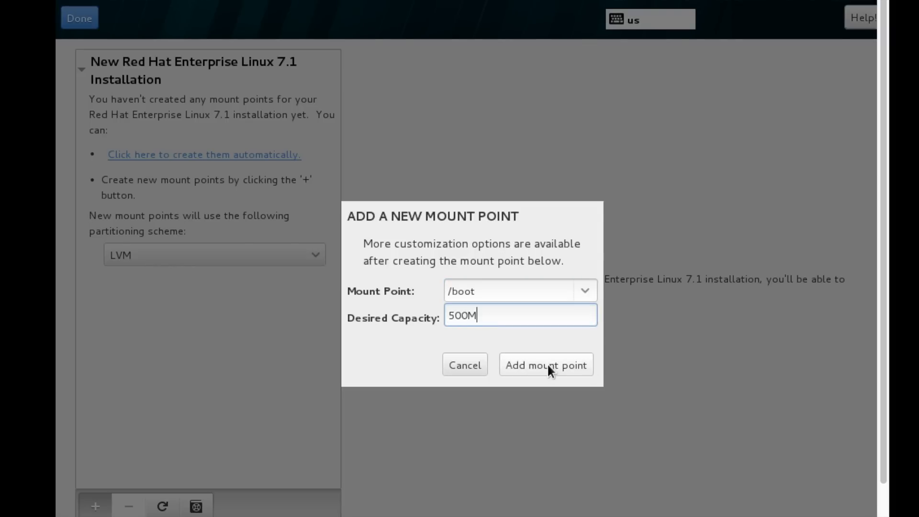
{"action": "left_click", "coordinate": [545, 365]}
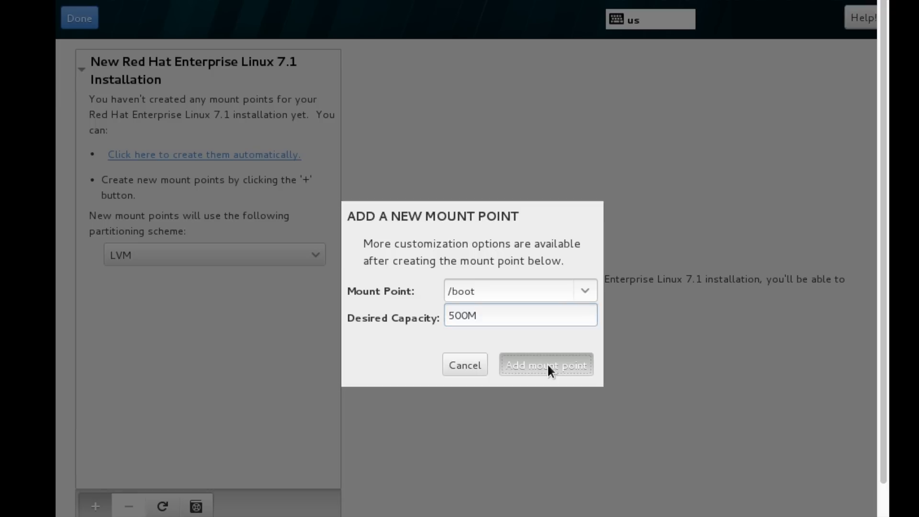
{"action": "left_click", "coordinate": [545, 365]}
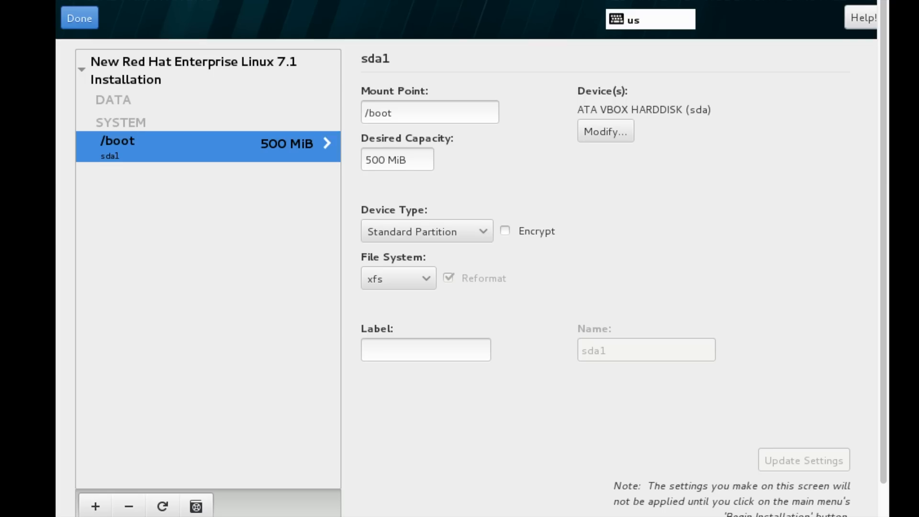
- Add a 15G root mount point at / as an LVM xfs volume
{"action": "left_click", "coordinate": [94, 506]}
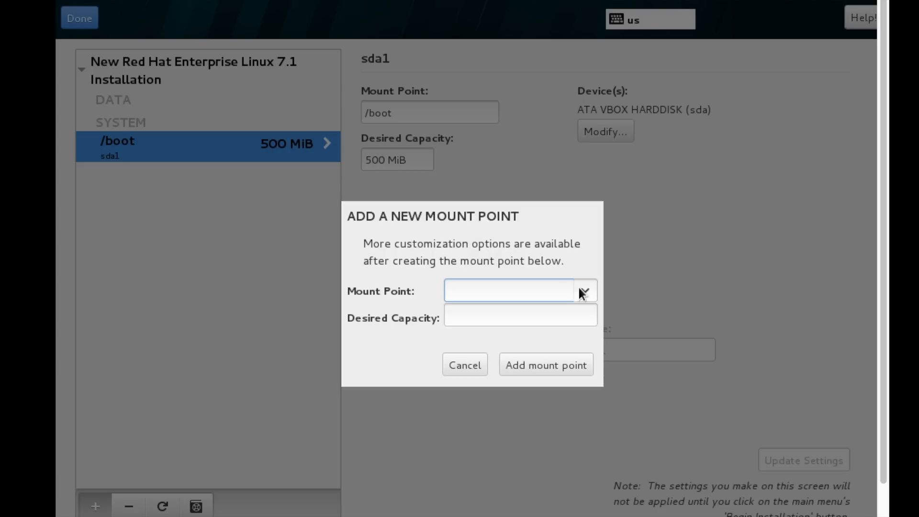
{"action": "left_click", "coordinate": [583, 290]}
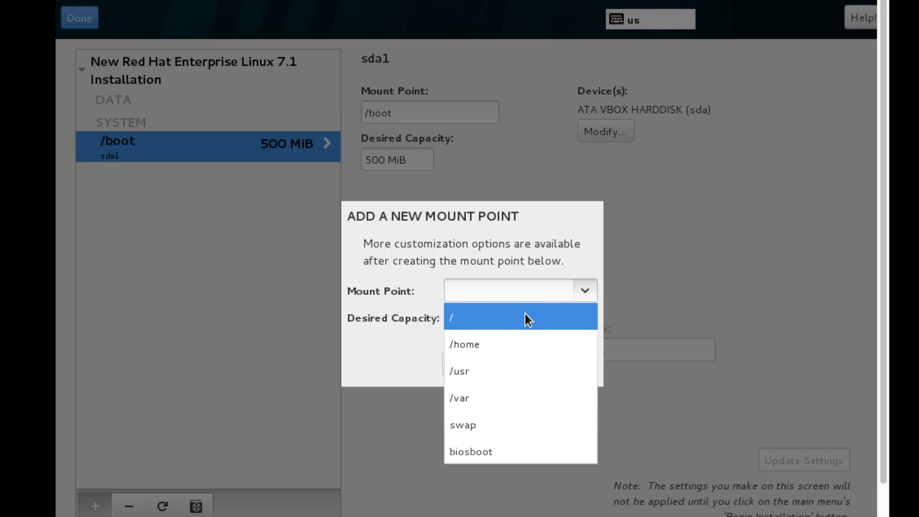
{"action": "left_click", "coordinate": [451, 317]}
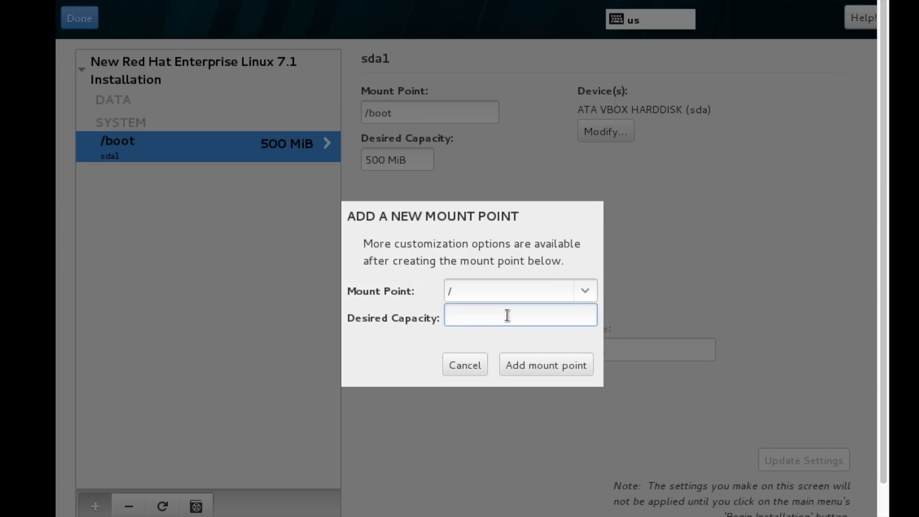
{"action": "type", "text": "1"}
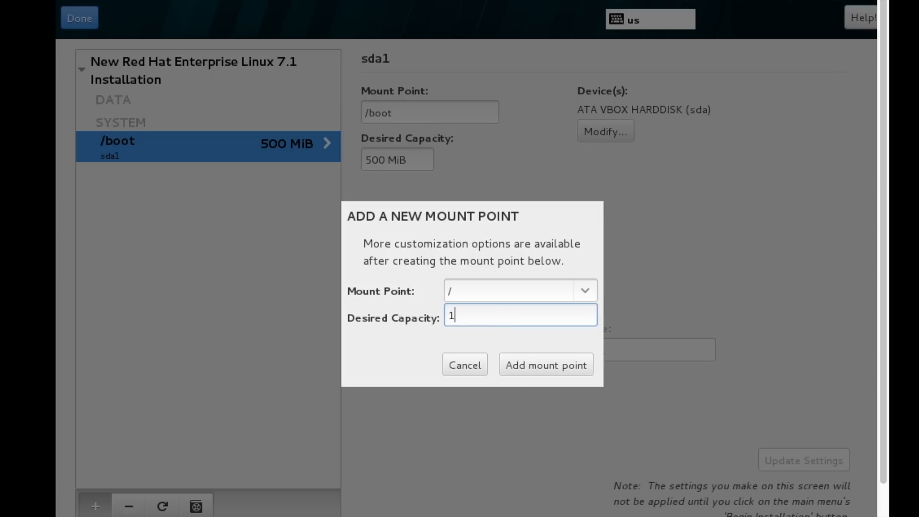
{"action": "type", "text": "5G"}
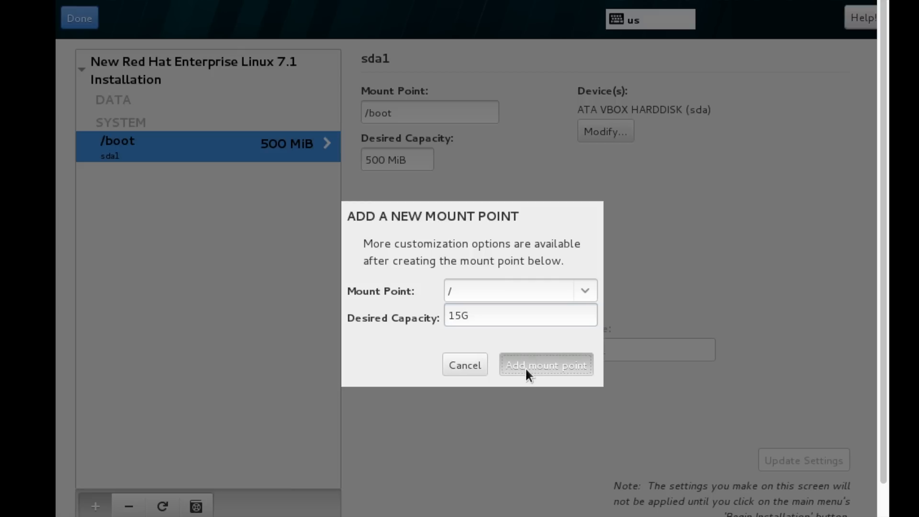
{"action": "mouse_move", "coordinate": [506, 400]}
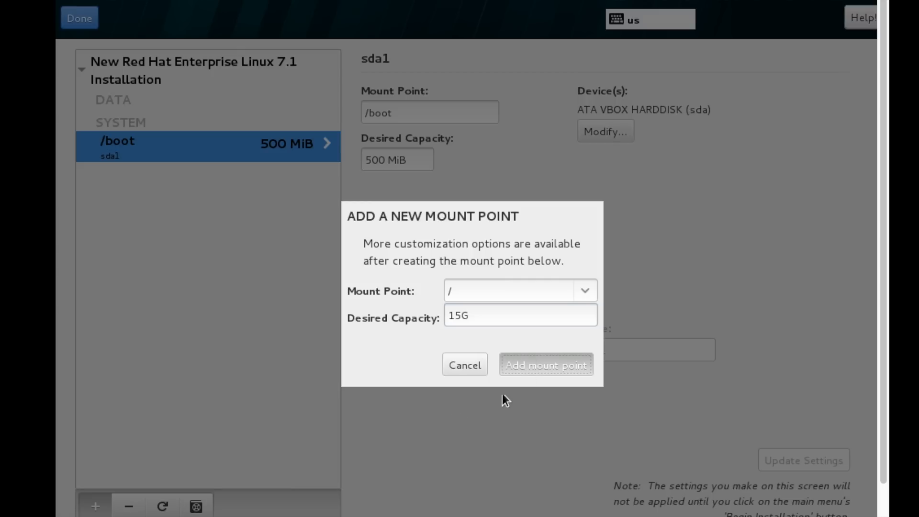
{"action": "mouse_move", "coordinate": [400, 293]}
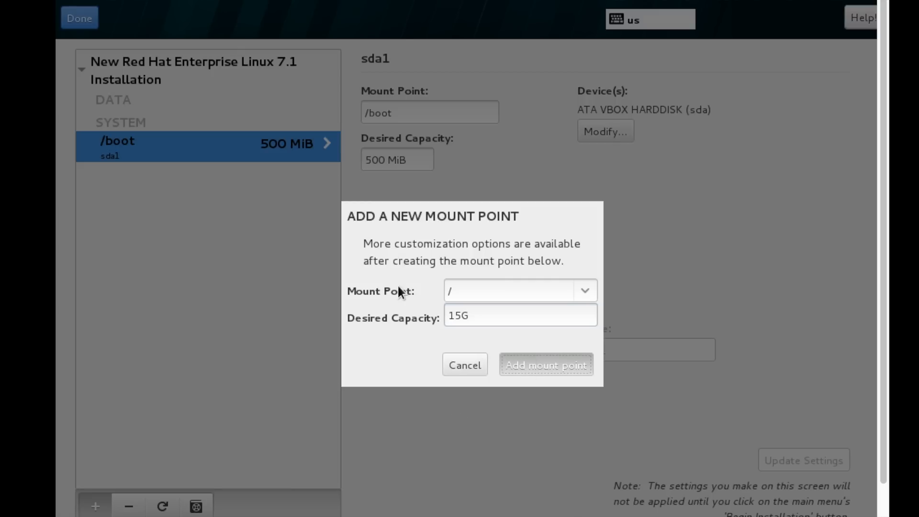
{"action": "left_click", "coordinate": [545, 365]}
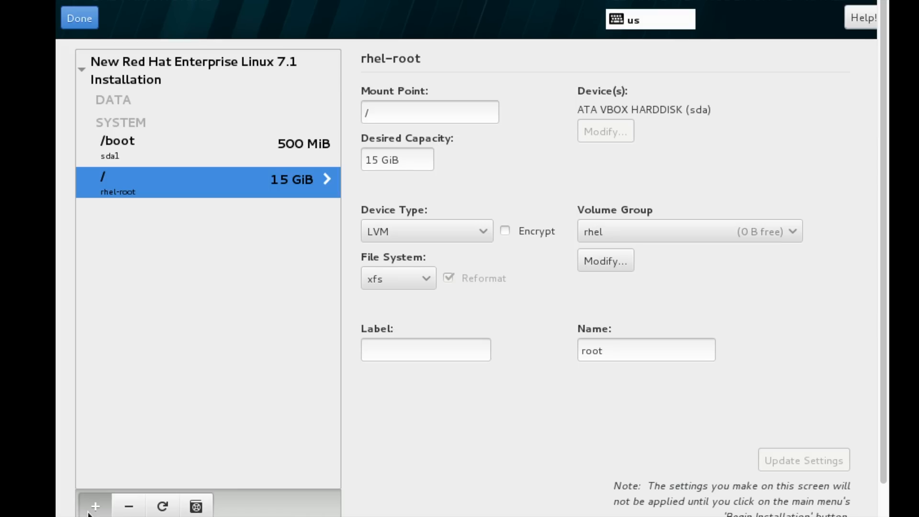
- Add a 2G /home mount point as an LVM xfs volume
{"action": "left_click", "coordinate": [95, 507]}
{"action": "type", "text": "/home"}
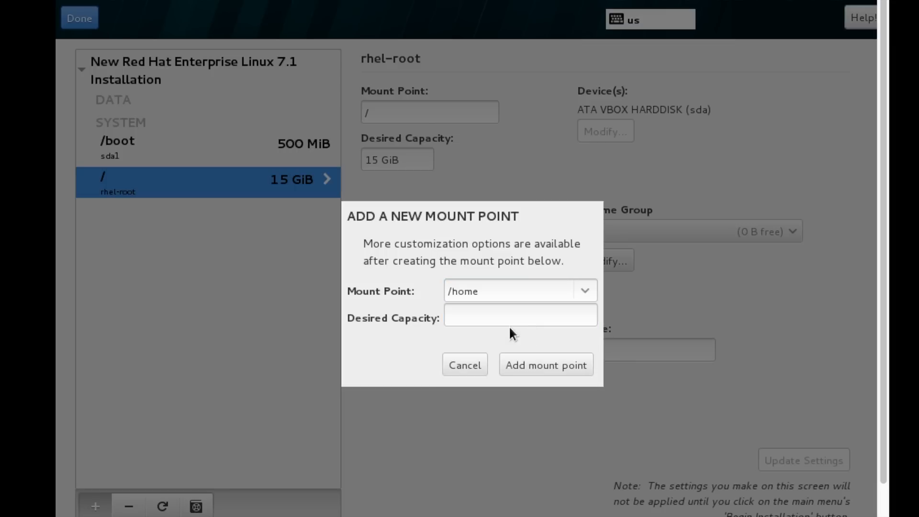
{"action": "type", "text": "2"}
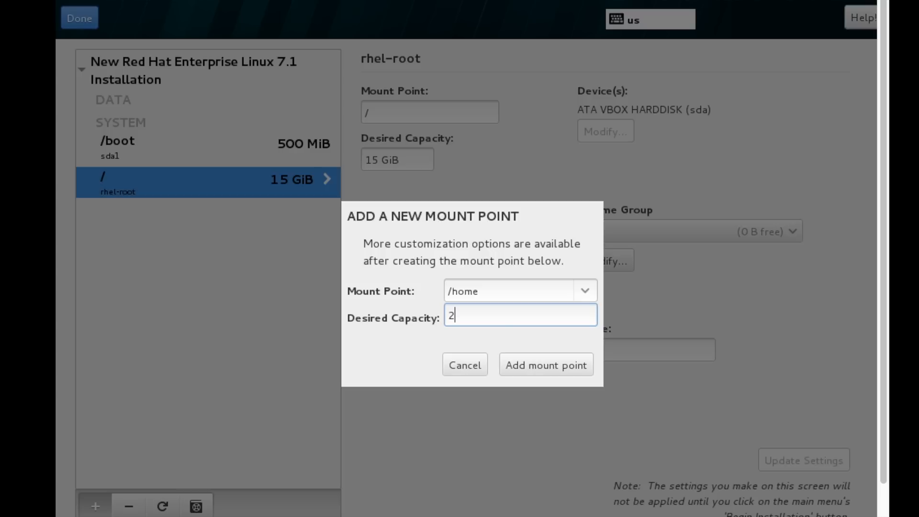
{"action": "type", "text": "G"}
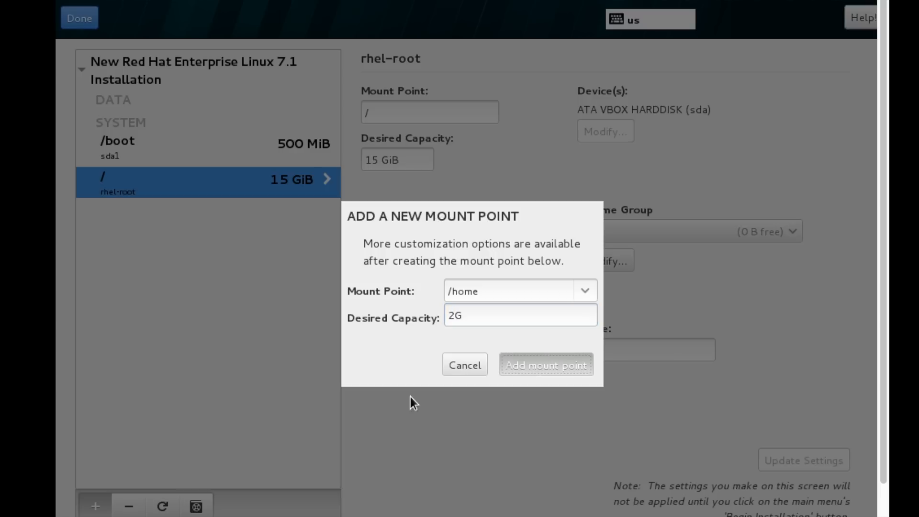
{"action": "mouse_move", "coordinate": [251, 383]}
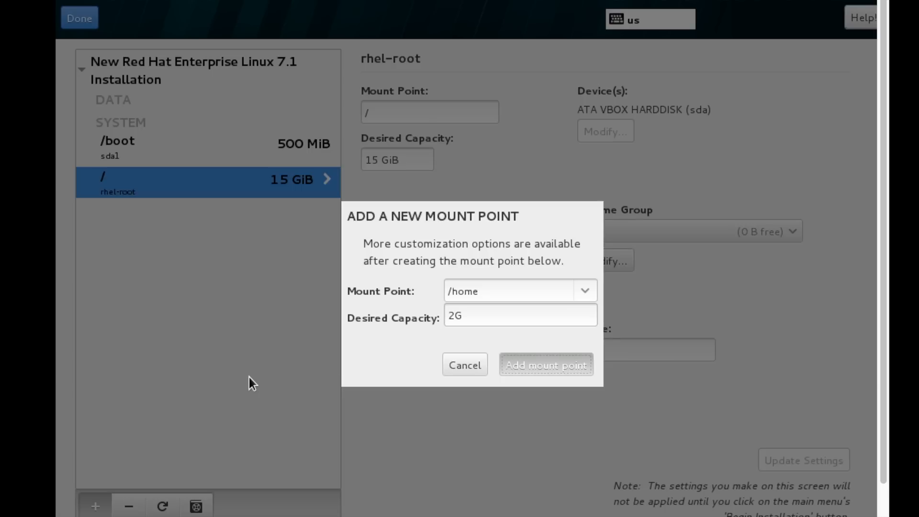
{"action": "left_click", "coordinate": [545, 365]}
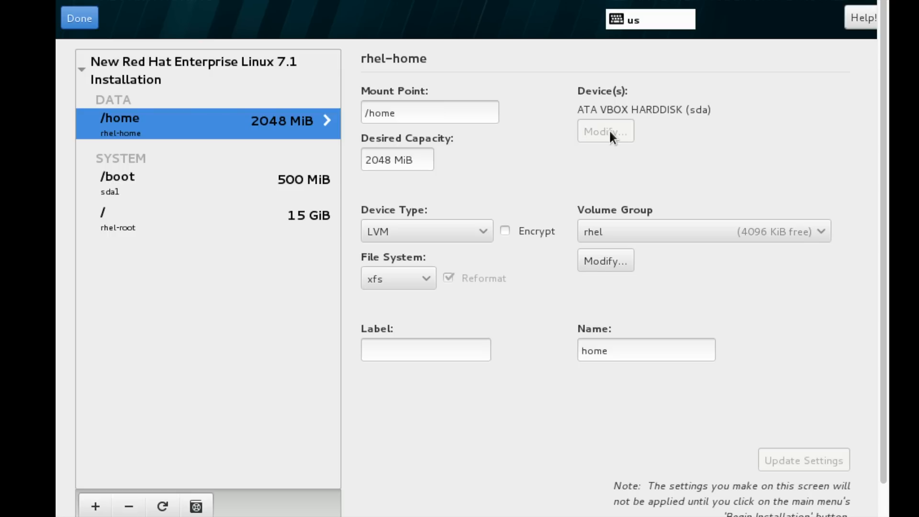
{"action": "mouse_move", "coordinate": [373, 156]}
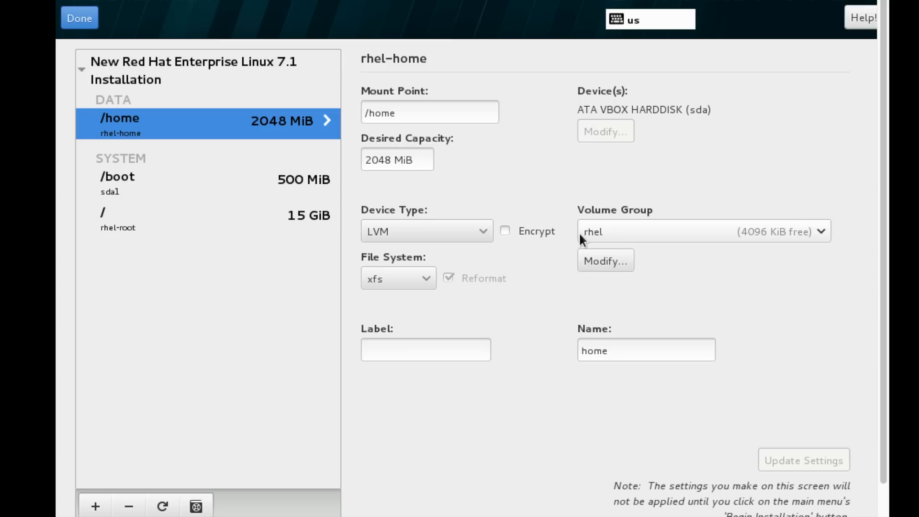
{"action": "mouse_move", "coordinate": [627, 237]}
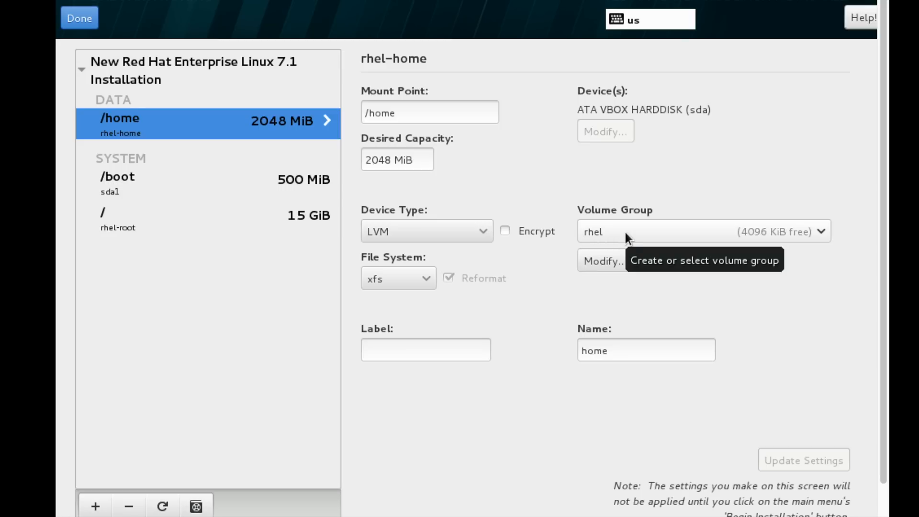
{"action": "mouse_move", "coordinate": [618, 234]}
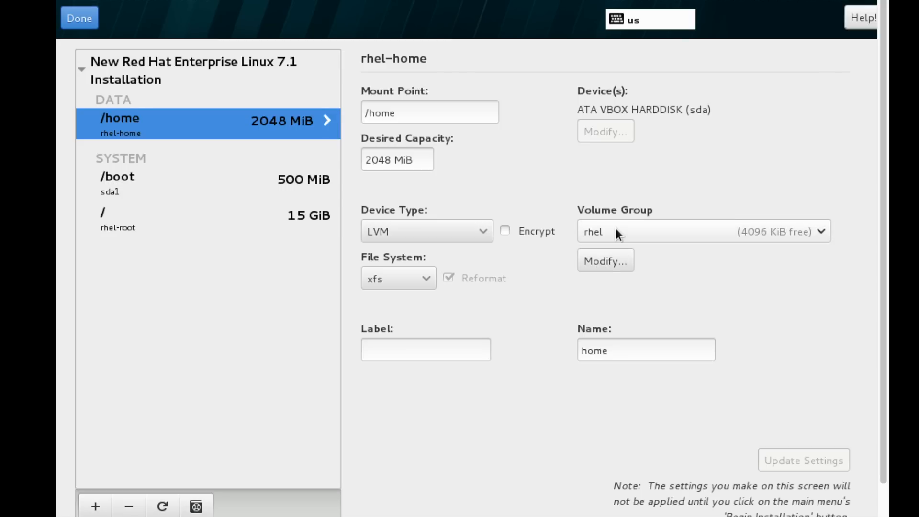
{"action": "mouse_move", "coordinate": [604, 252]}
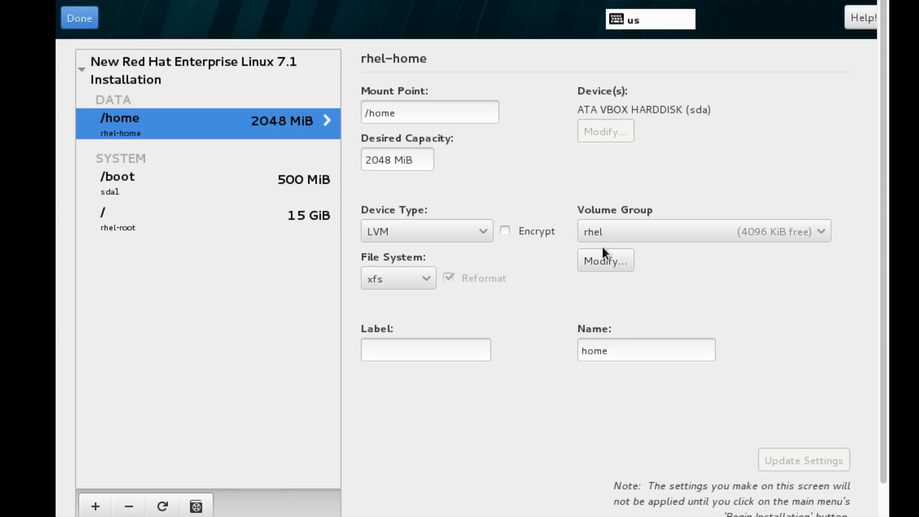
{"action": "mouse_move", "coordinate": [604, 234]}
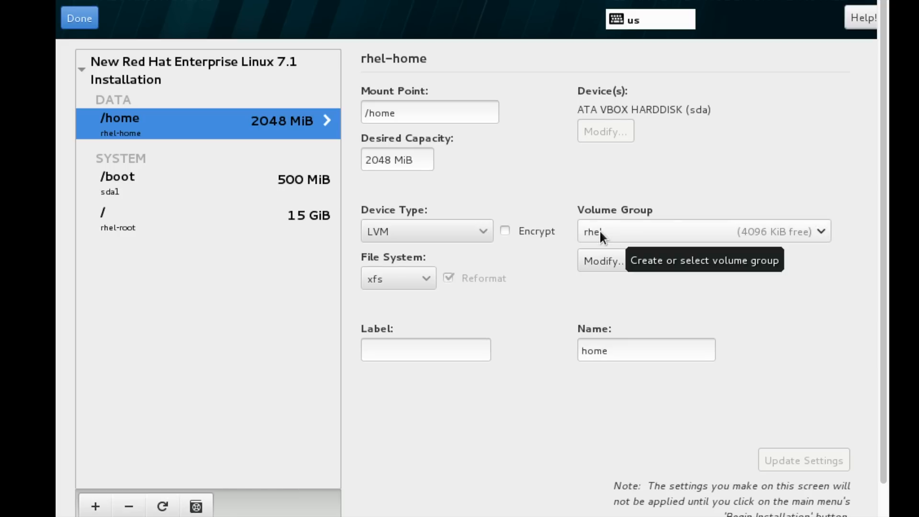
- Rename the volume group to ex300 so the volumes become ex300-root and ex300-home
{"action": "left_click", "coordinate": [603, 260]}
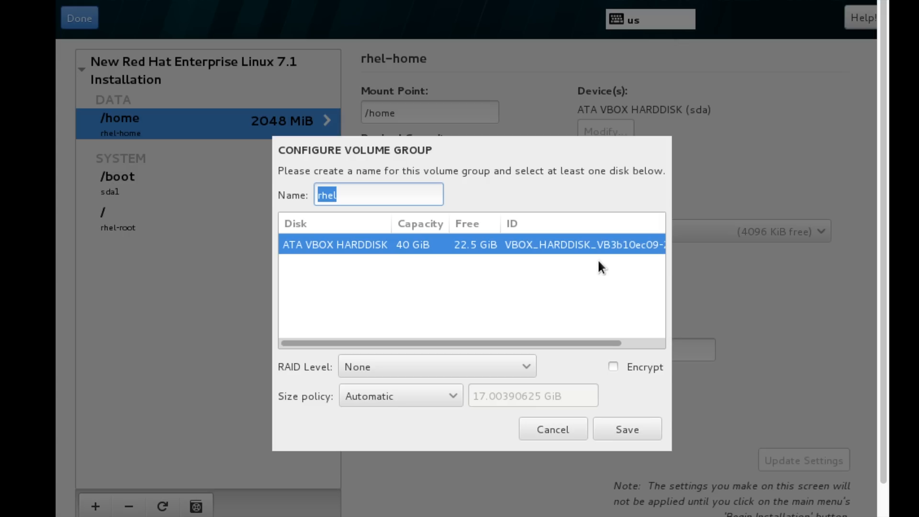
{"action": "type", "text": "ex300"}
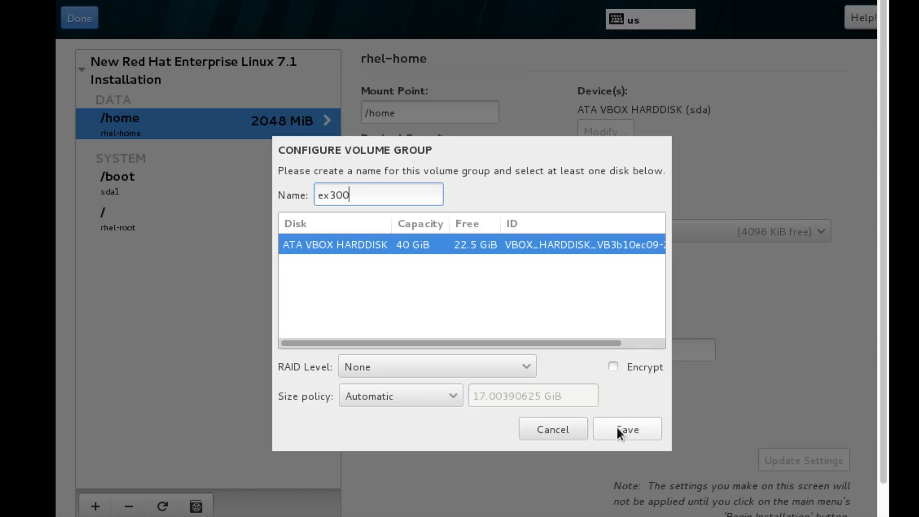
{"action": "left_click", "coordinate": [626, 429]}
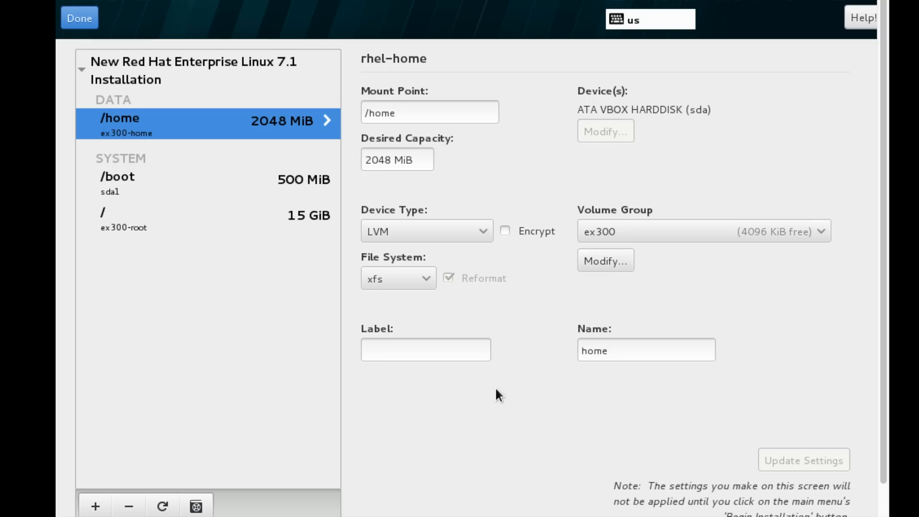
{"action": "mouse_move", "coordinate": [443, 308]}
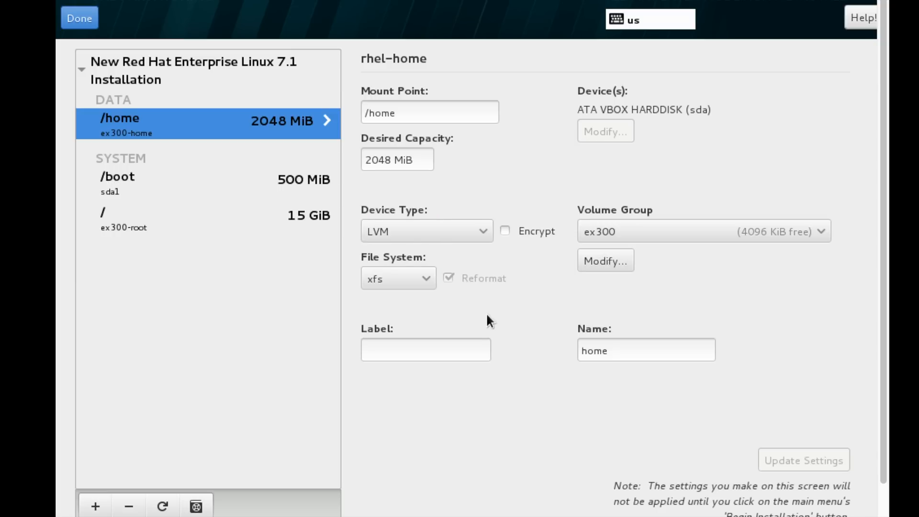
- Review the /boot partition and the 15 GiB root volume's settings in the ex300 group
{"action": "left_click", "coordinate": [425, 350]}
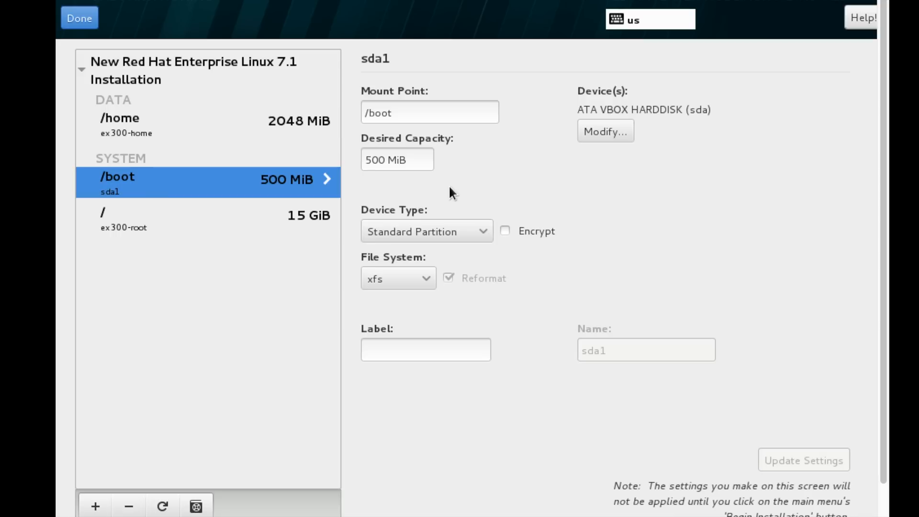
{"action": "mouse_move", "coordinate": [432, 200]}
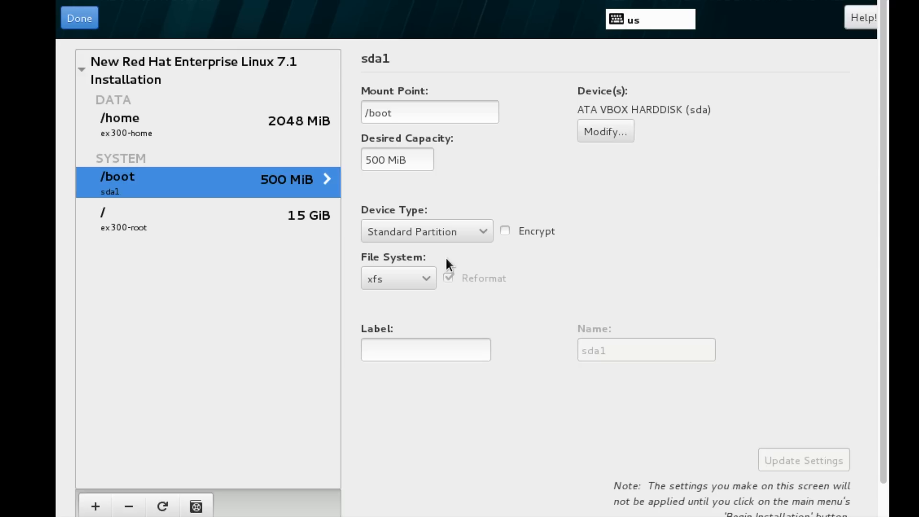
{"action": "mouse_move", "coordinate": [542, 275]}
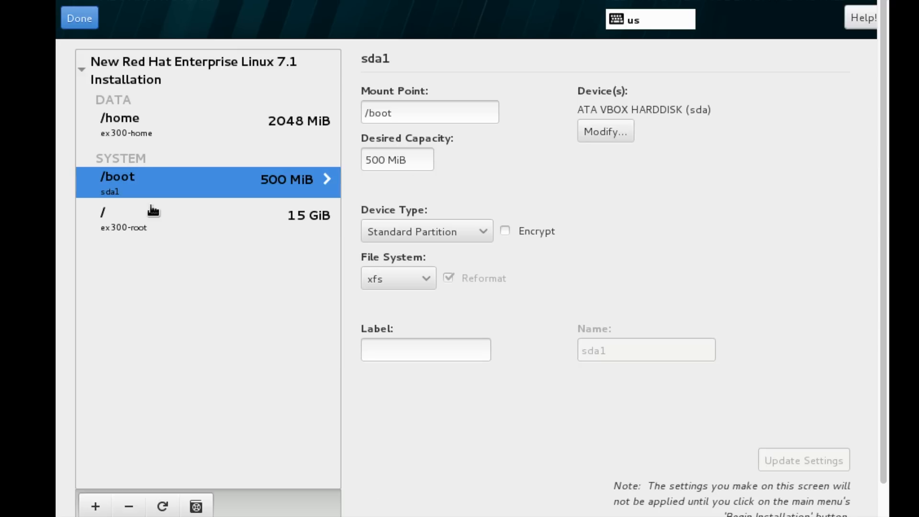
{"action": "left_click", "coordinate": [152, 218]}
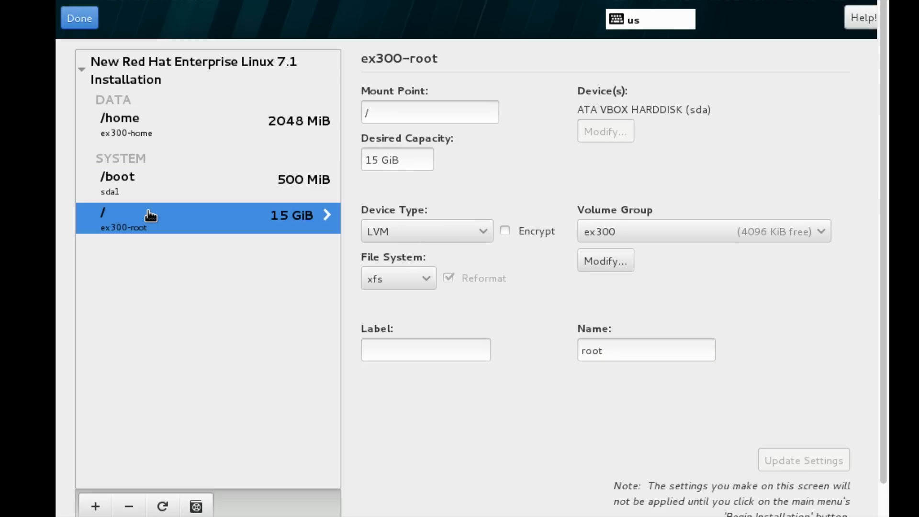
{"action": "mouse_move", "coordinate": [392, 231]}
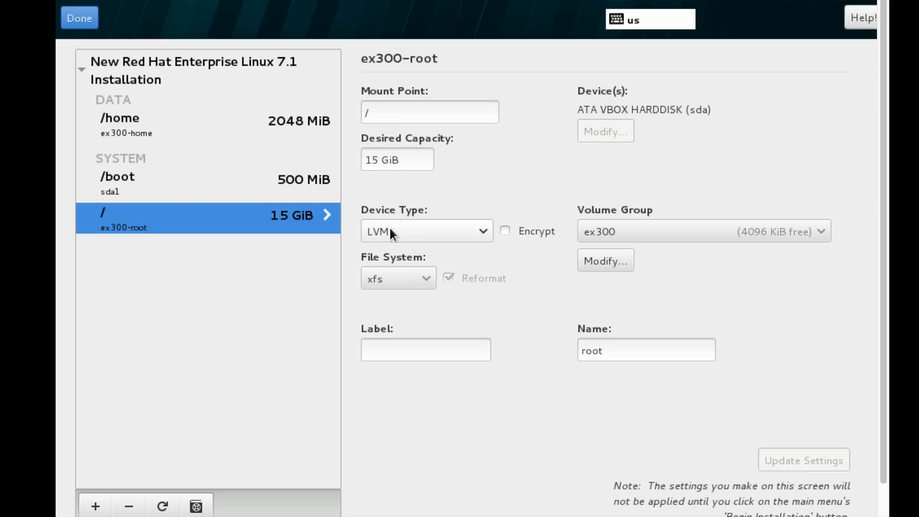
{"action": "mouse_move", "coordinate": [83, 492]}
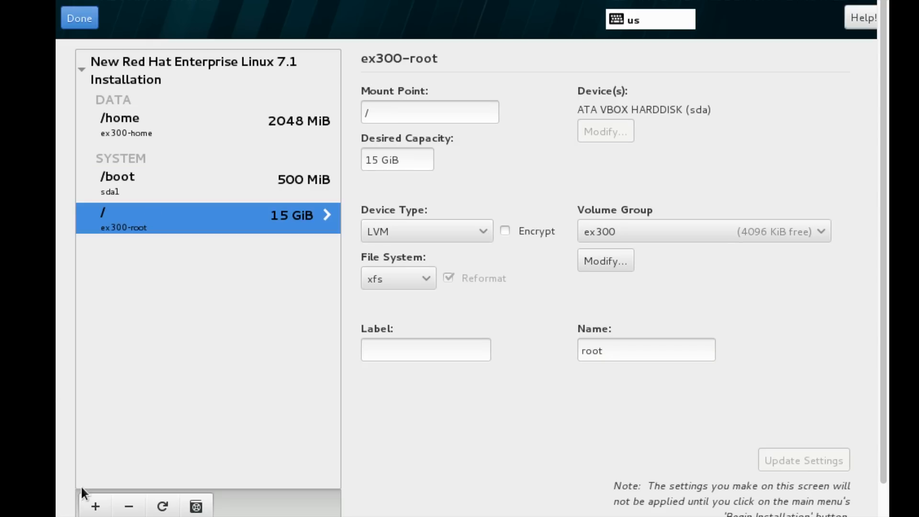
- Add a 512M swap LVM volume in the ex300 group
{"action": "left_click", "coordinate": [95, 506]}
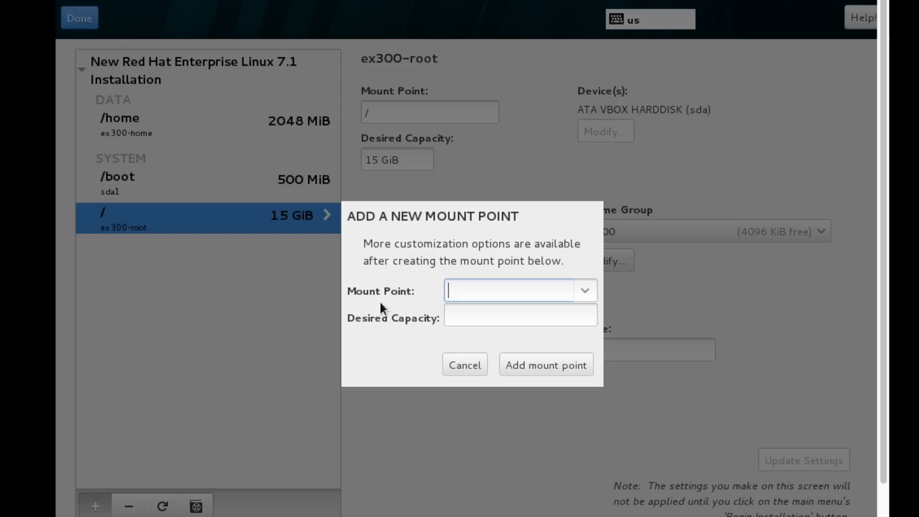
{"action": "left_click", "coordinate": [584, 289]}
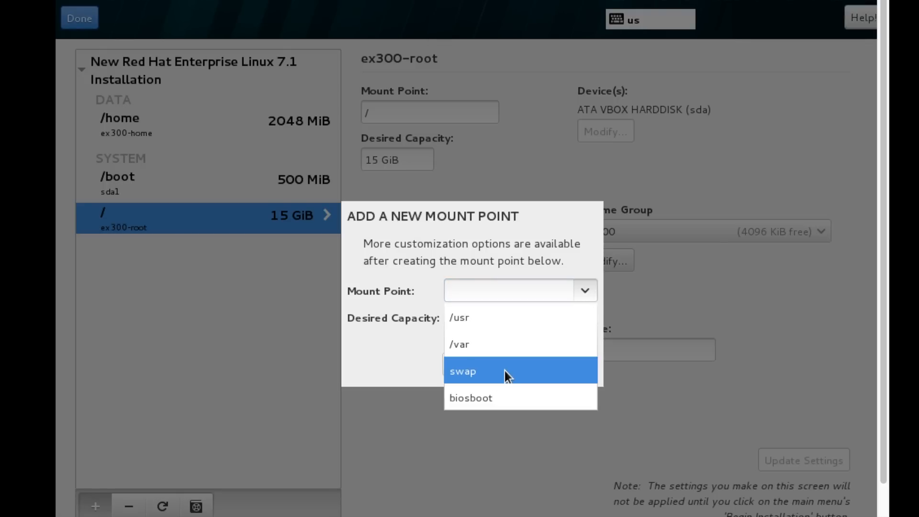
{"action": "left_click", "coordinate": [463, 371]}
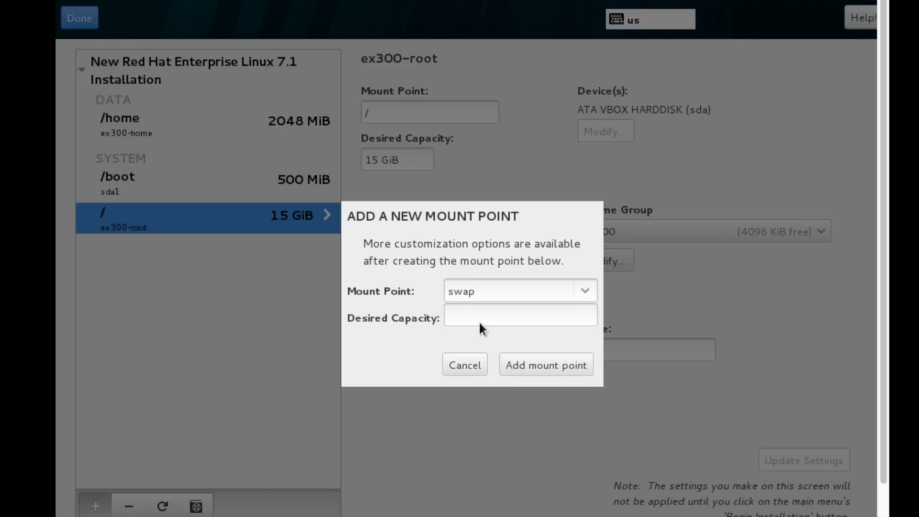
{"action": "left_click", "coordinate": [519, 315]}
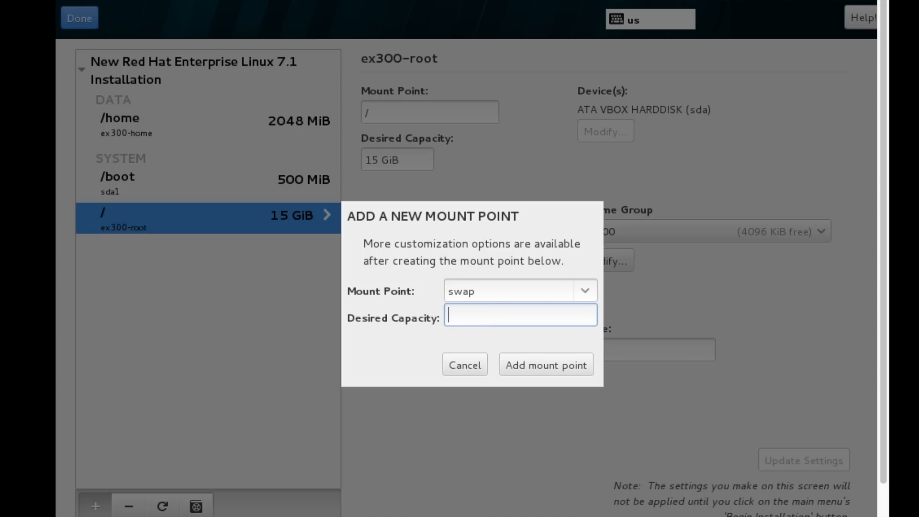
{"action": "type", "text": "512M"}
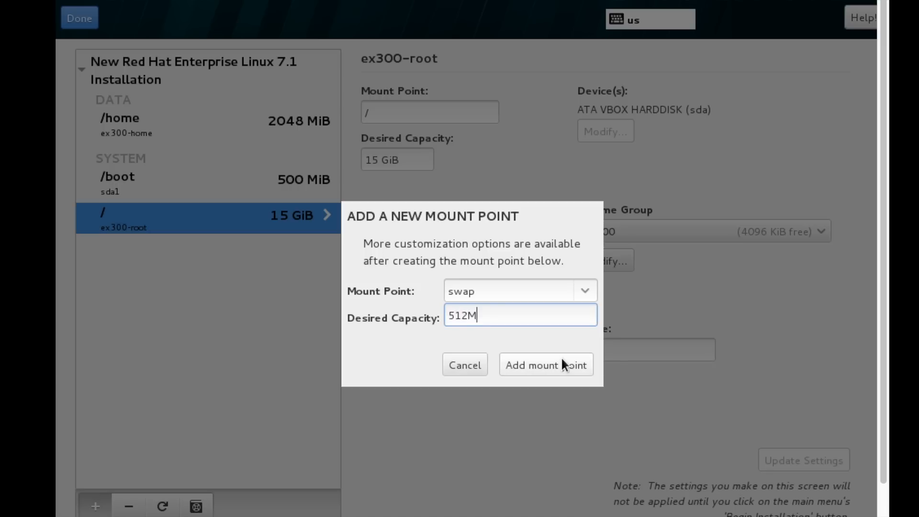
{"action": "left_click", "coordinate": [545, 364]}
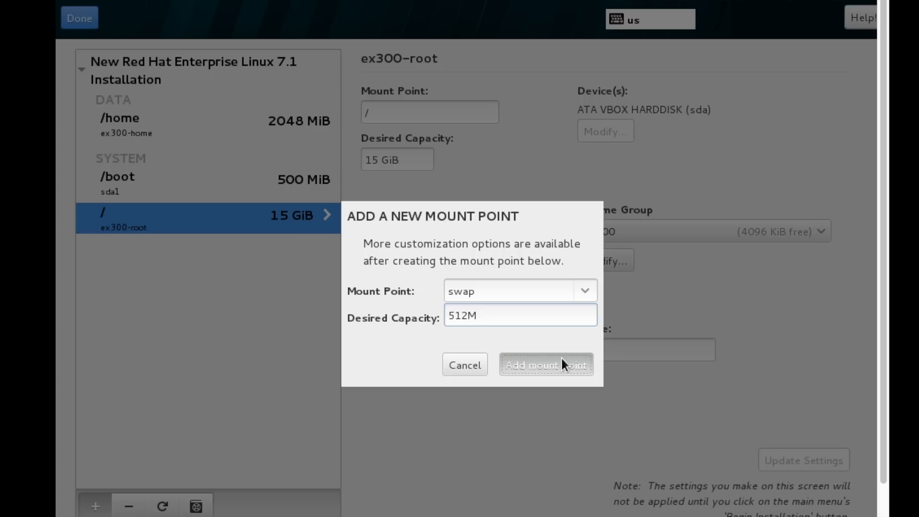
{"action": "mouse_move", "coordinate": [608, 352]}
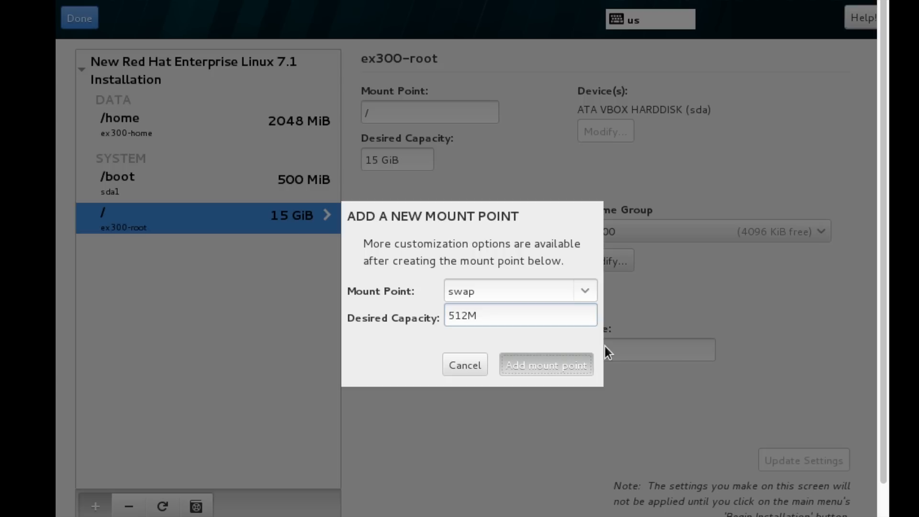
{"action": "mouse_move", "coordinate": [495, 332]}
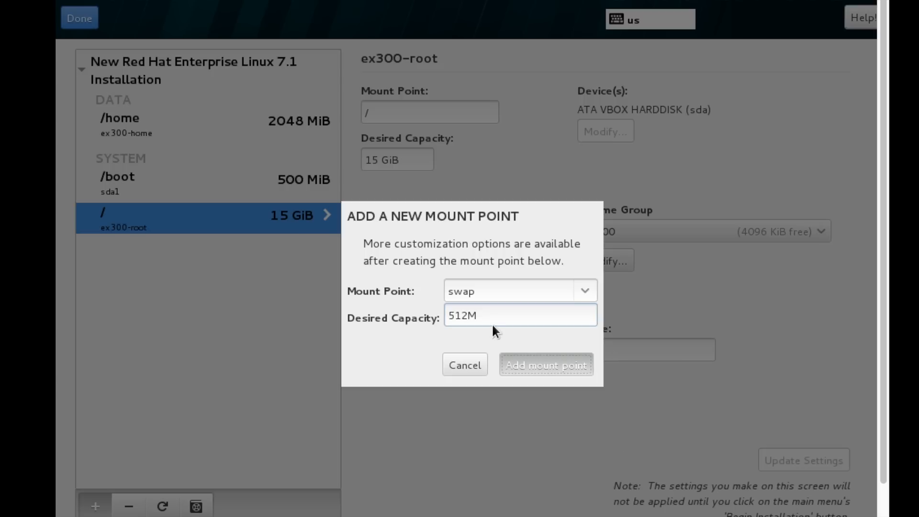
{"action": "left_click", "coordinate": [545, 365]}
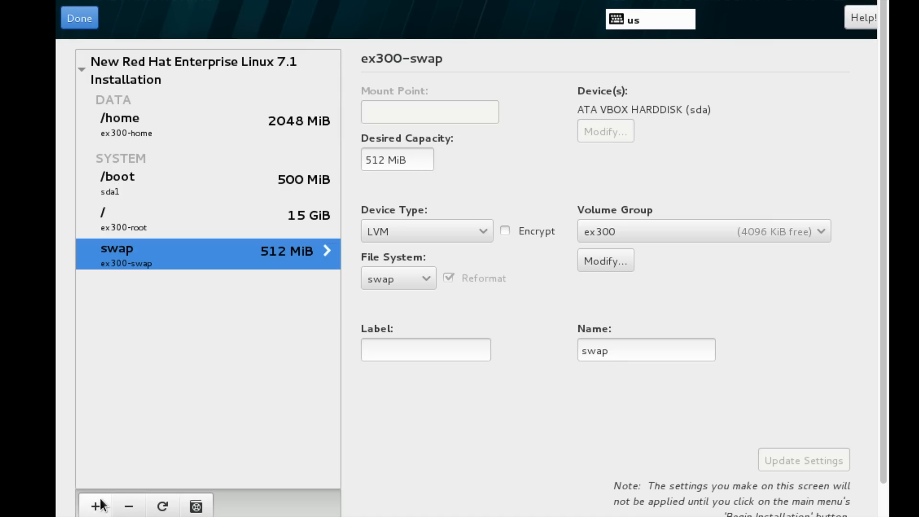
- Add a 2G /var logical volume to the ex300 group
{"action": "left_click", "coordinate": [95, 506]}
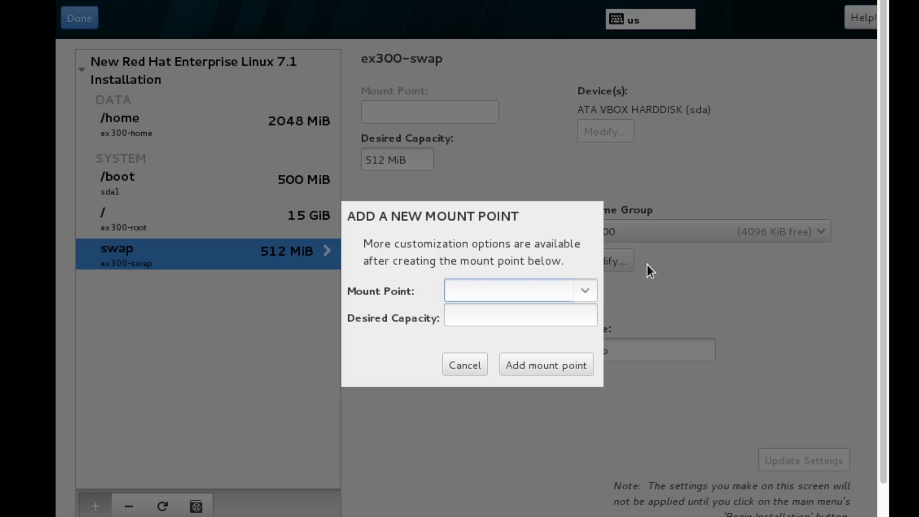
{"action": "left_click", "coordinate": [583, 290]}
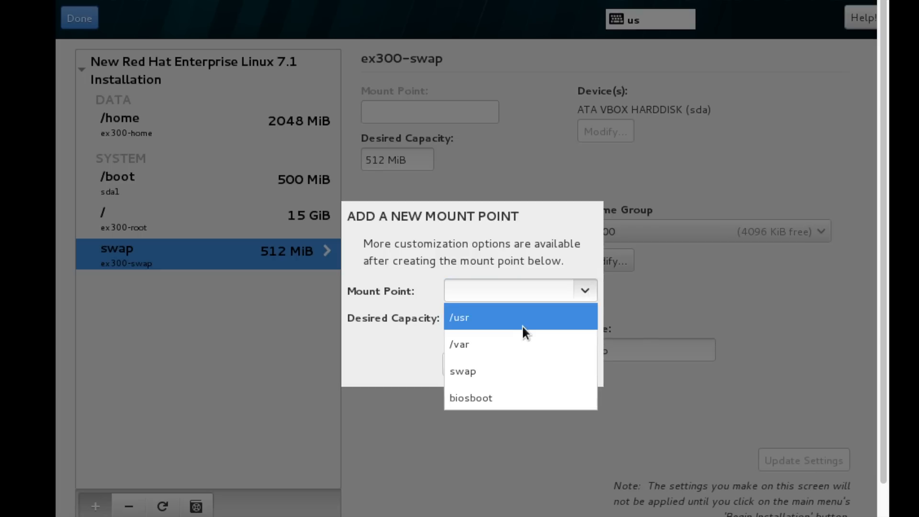
{"action": "left_click", "coordinate": [460, 344]}
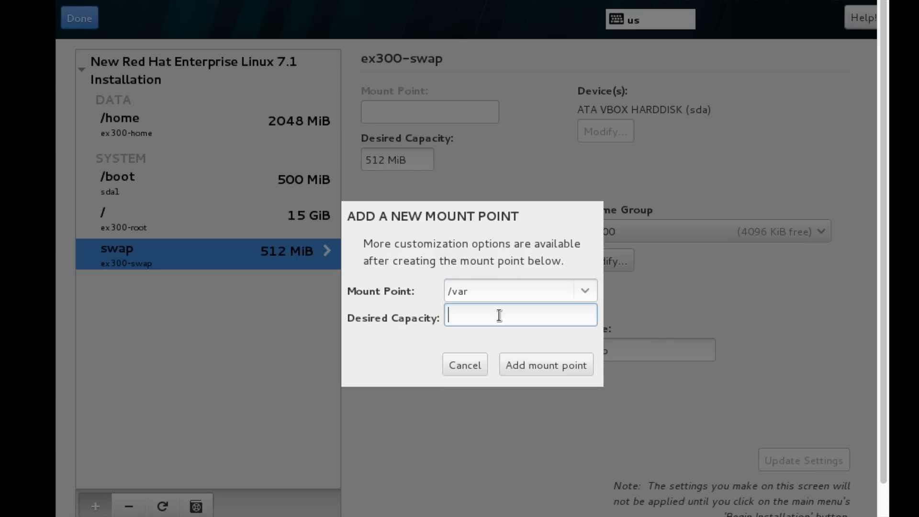
{"action": "type", "text": "2"}
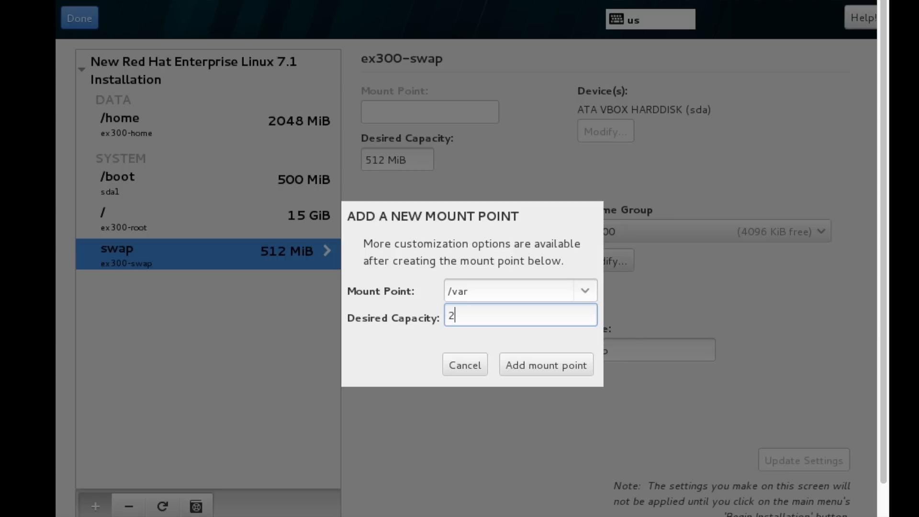
{"action": "type", "text": "G"}
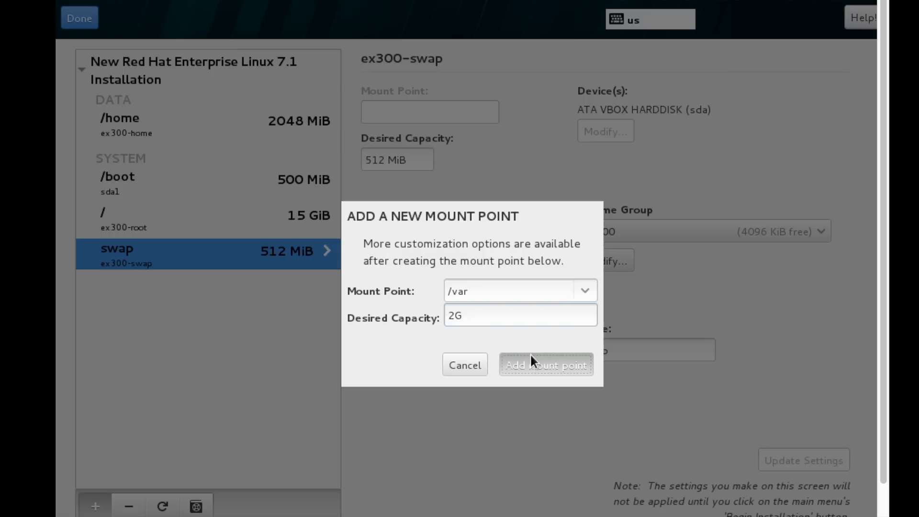
{"action": "left_click", "coordinate": [545, 365]}
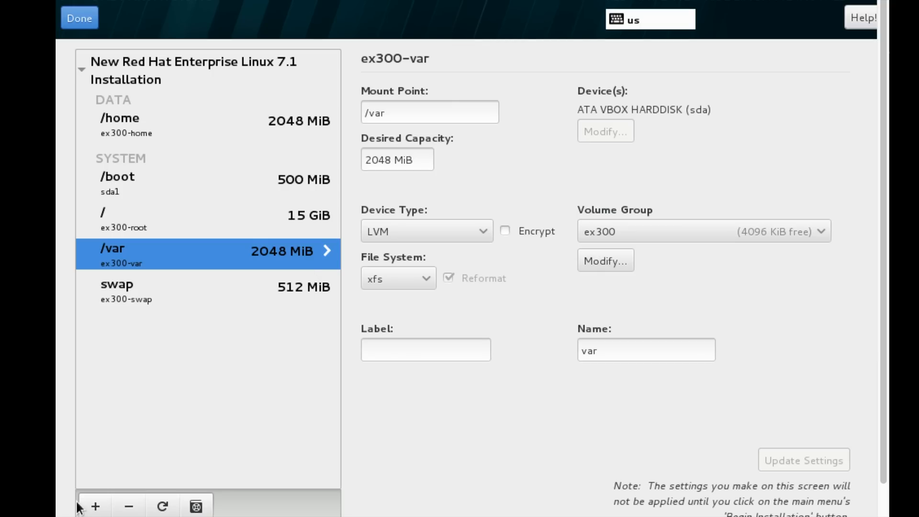
- Add a 2G /var/log logical volume to the ex300 group
{"action": "left_click", "coordinate": [95, 506]}
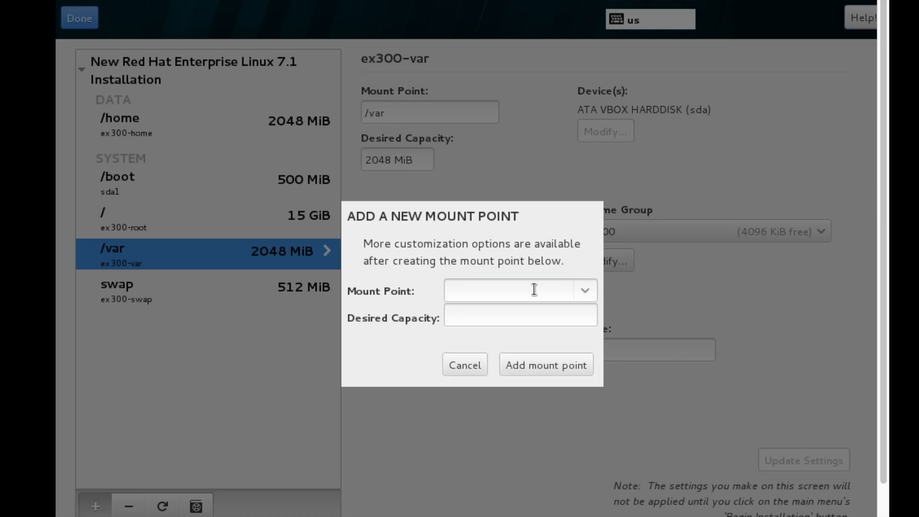
{"action": "type", "text": "/var/log"}
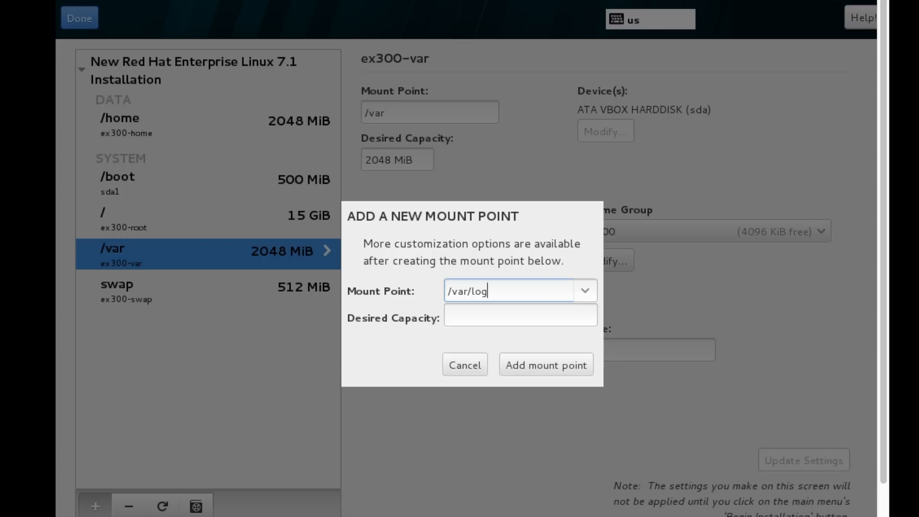
{"action": "type", "text": "2"}
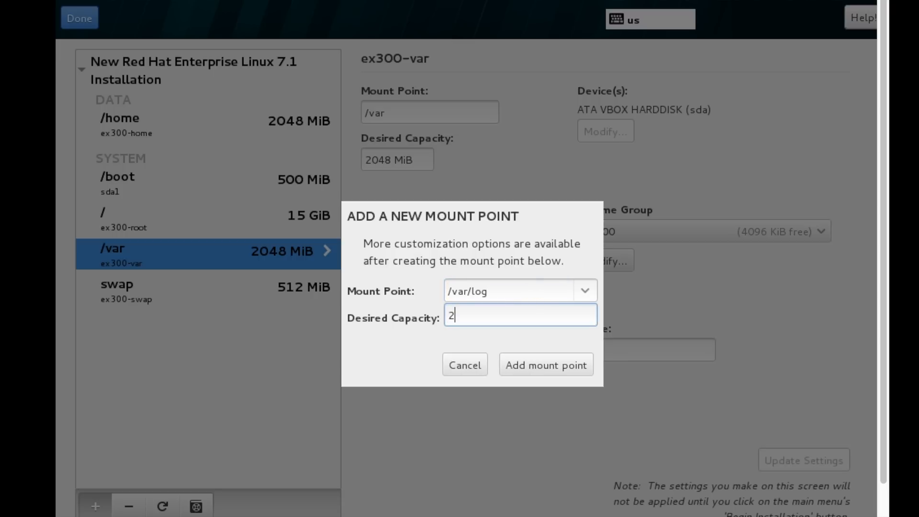
{"action": "type", "text": "G"}
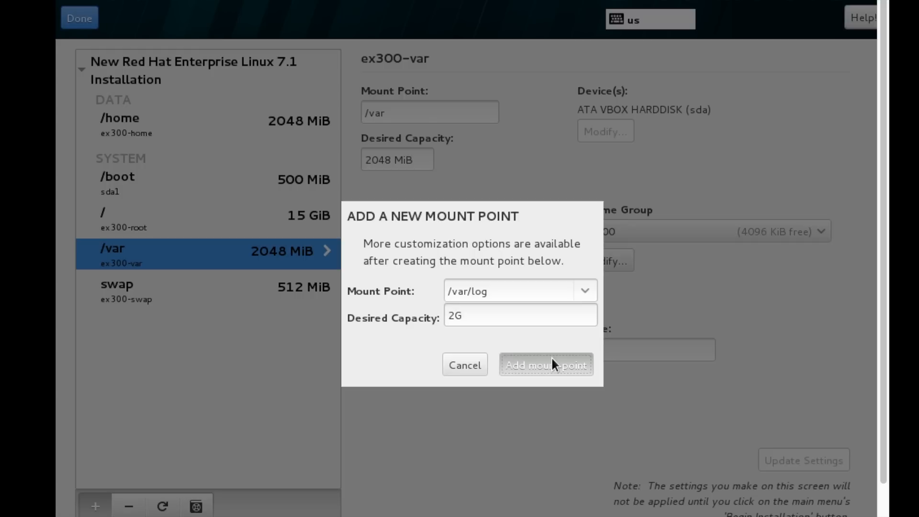
{"action": "left_click", "coordinate": [545, 365]}
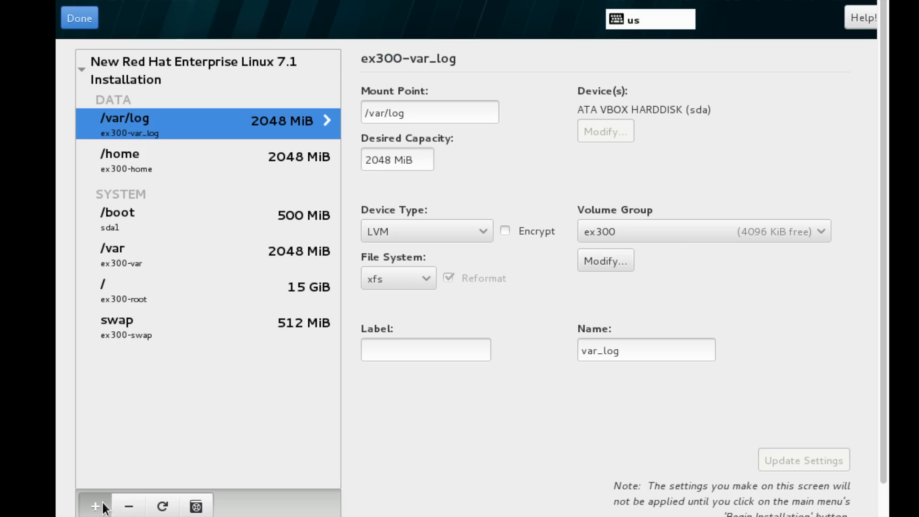
- Add a 2G /var/log/audit volume (var_log_audit) to the ex300 group
{"action": "left_click", "coordinate": [94, 506]}
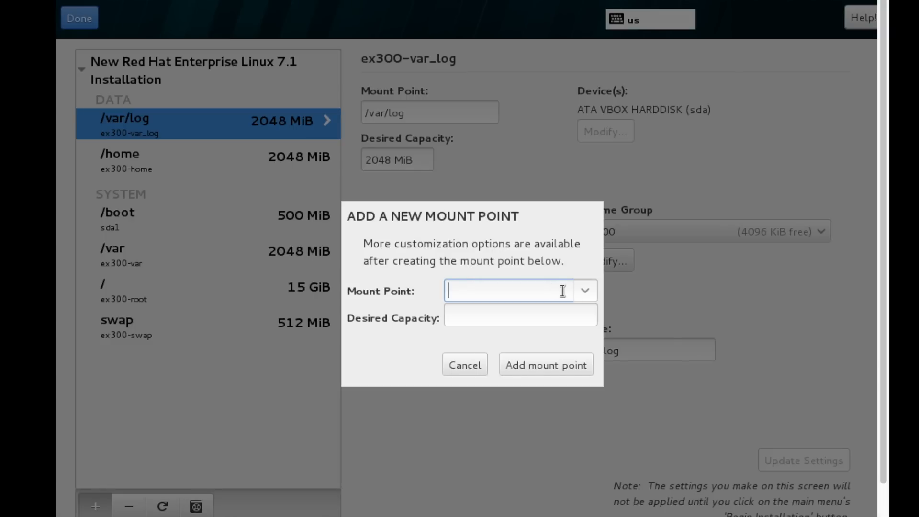
{"action": "type", "text": "/var/"}
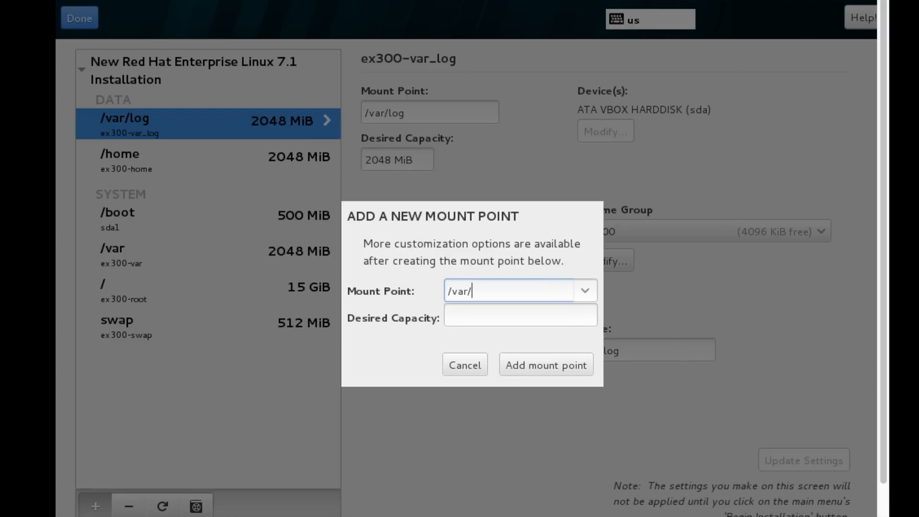
{"action": "type", "text": "log/audit"}
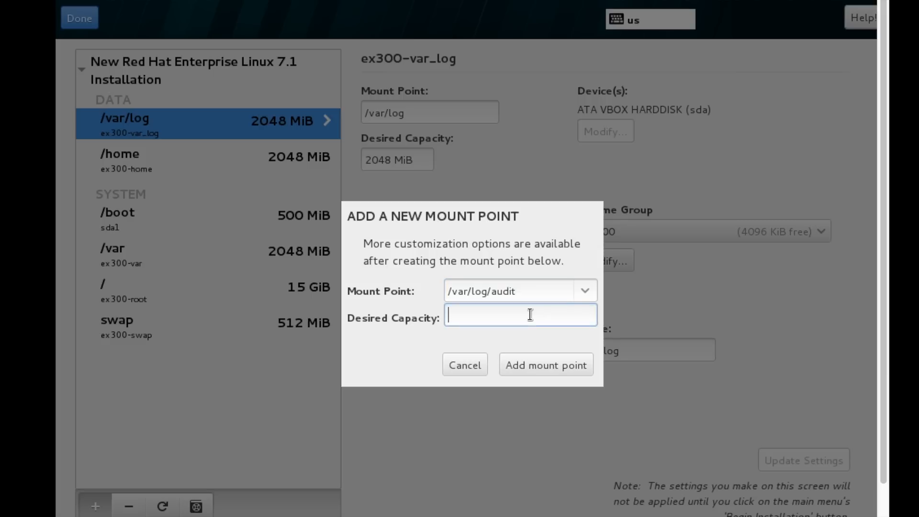
{"action": "type", "text": "2G"}
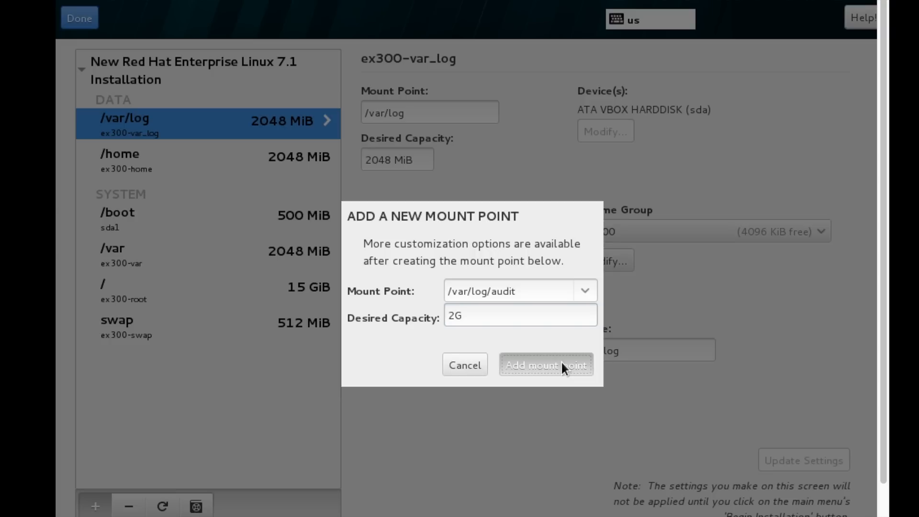
{"action": "left_click", "coordinate": [545, 365]}
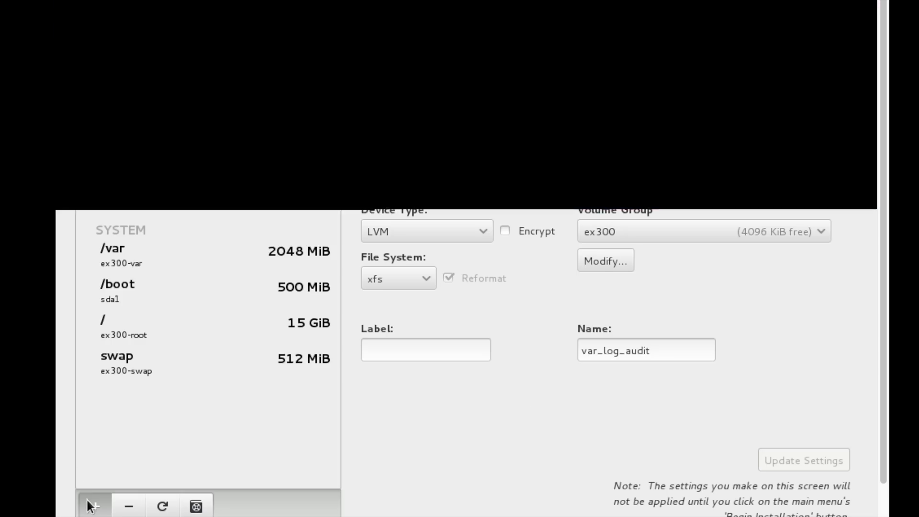
- Add a 2G /tmp logical volume (ex300-tmp) to the ex300 group
{"action": "left_click", "coordinate": [93, 507]}
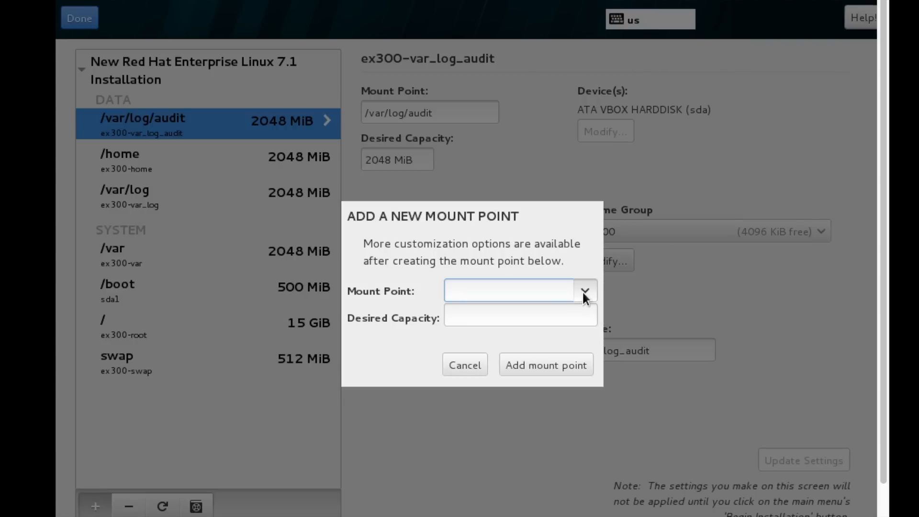
{"action": "left_click", "coordinate": [583, 290]}
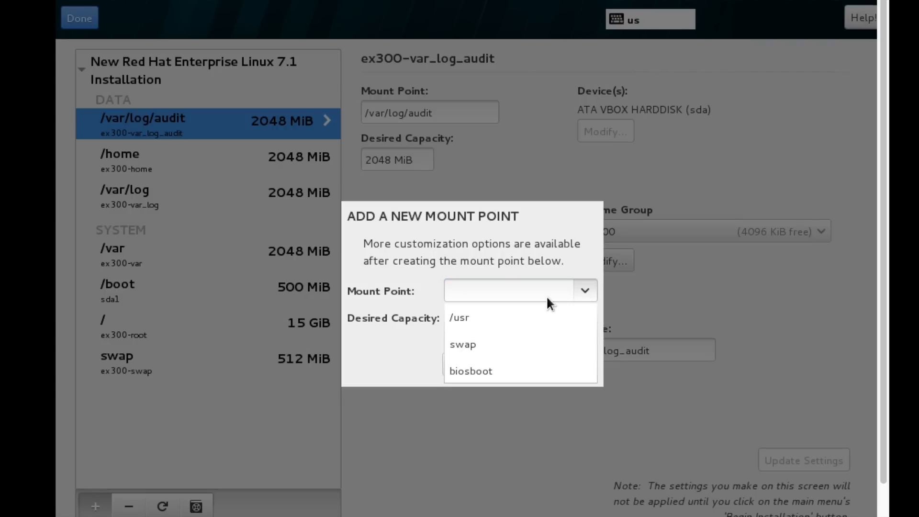
{"action": "left_click", "coordinate": [519, 289]}
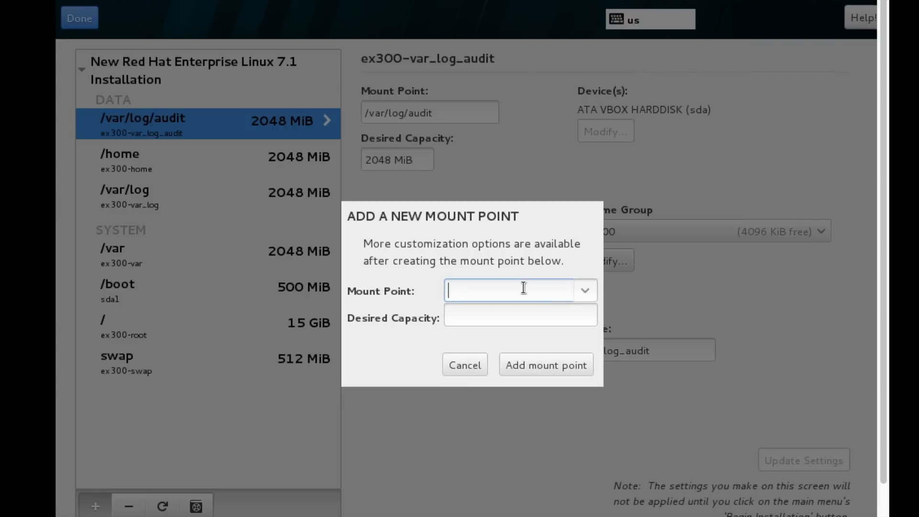
{"action": "type", "text": "/tmp"}
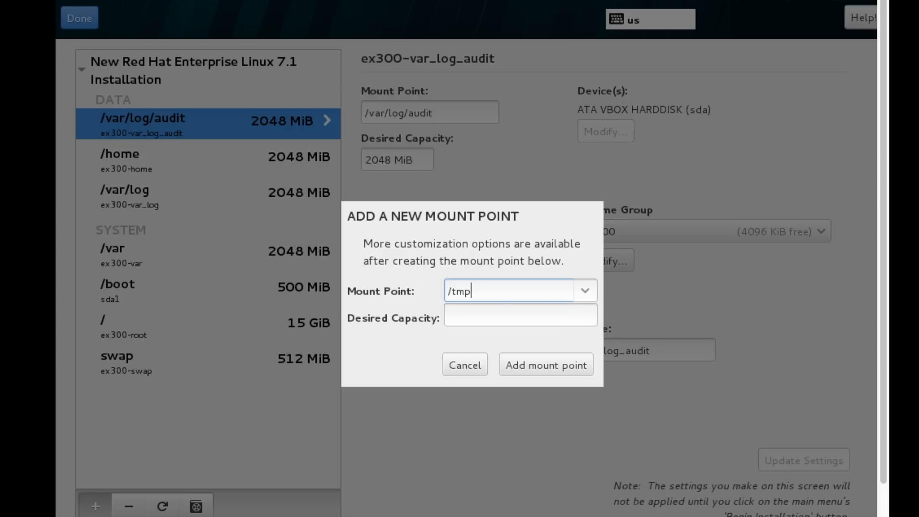
{"action": "type", "text": "2G"}
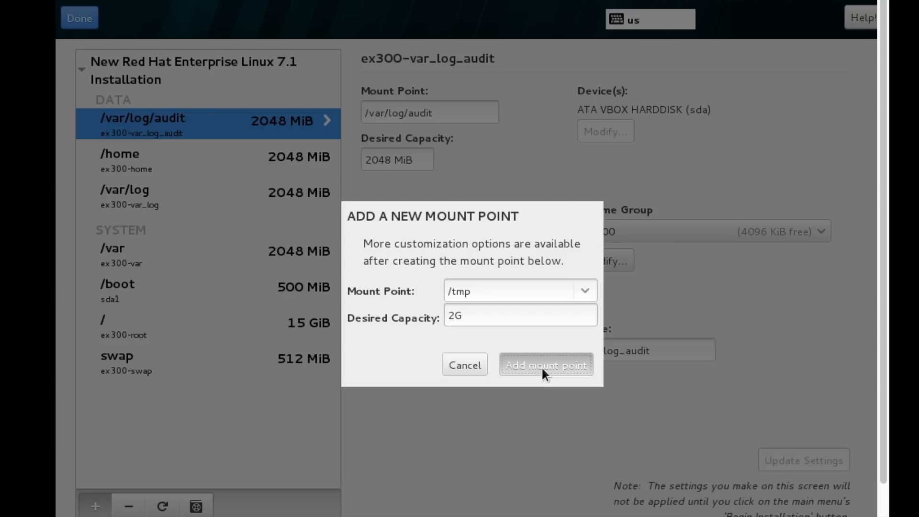
{"action": "left_click", "coordinate": [545, 365]}
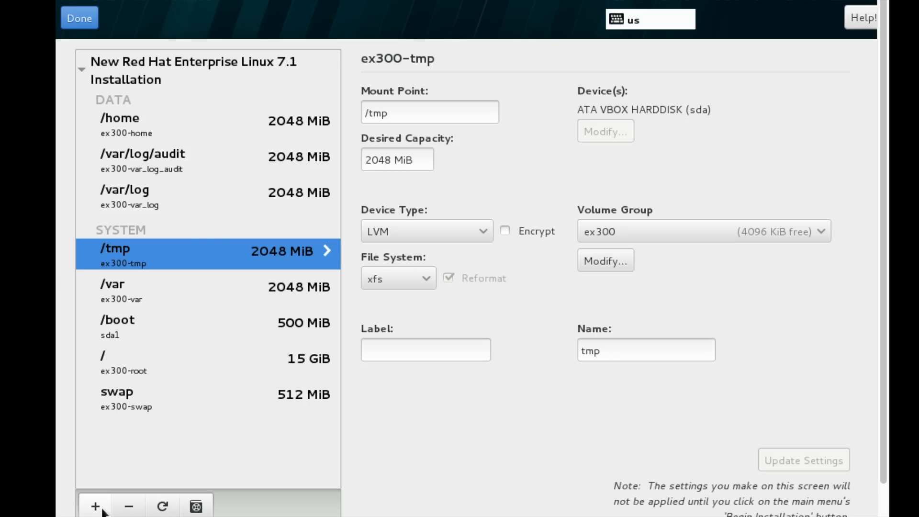
- Add a 2G /opt logical volume (ex300-opt) to the ex300 group
{"action": "left_click", "coordinate": [95, 506]}
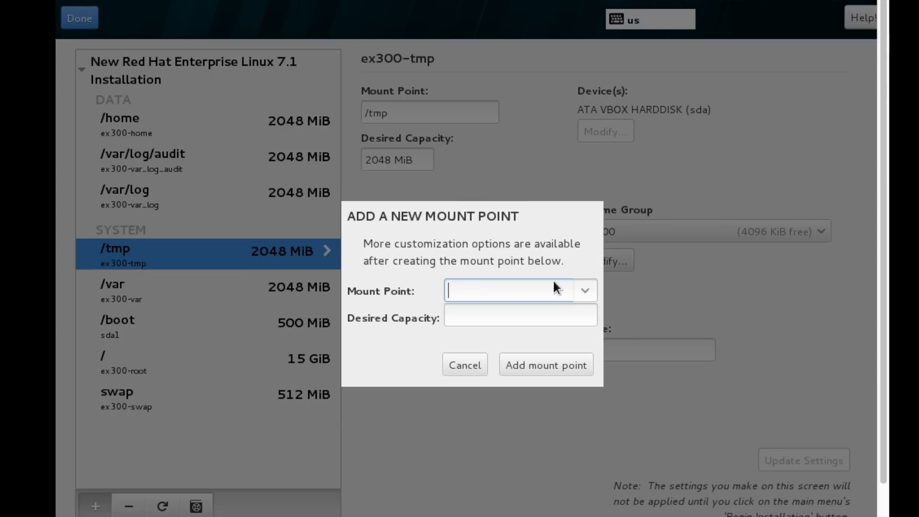
{"action": "left_click", "coordinate": [584, 290]}
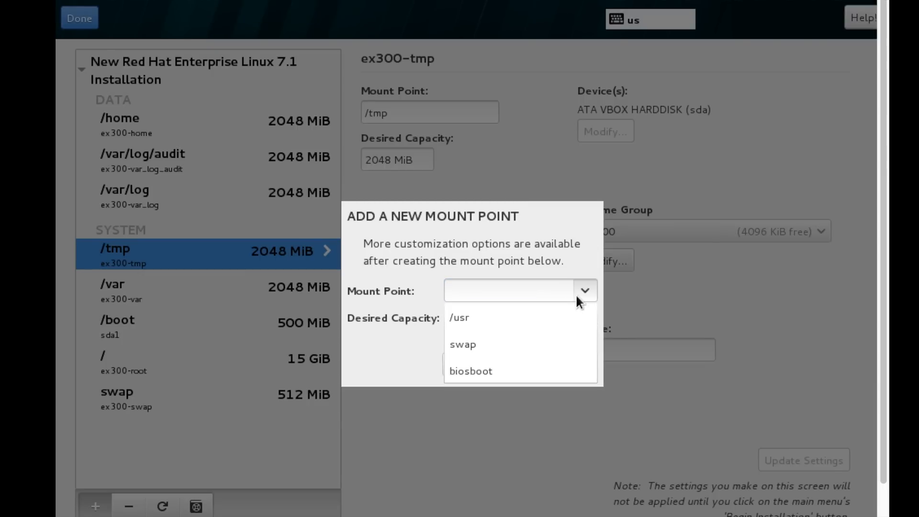
{"action": "left_click", "coordinate": [515, 290]}
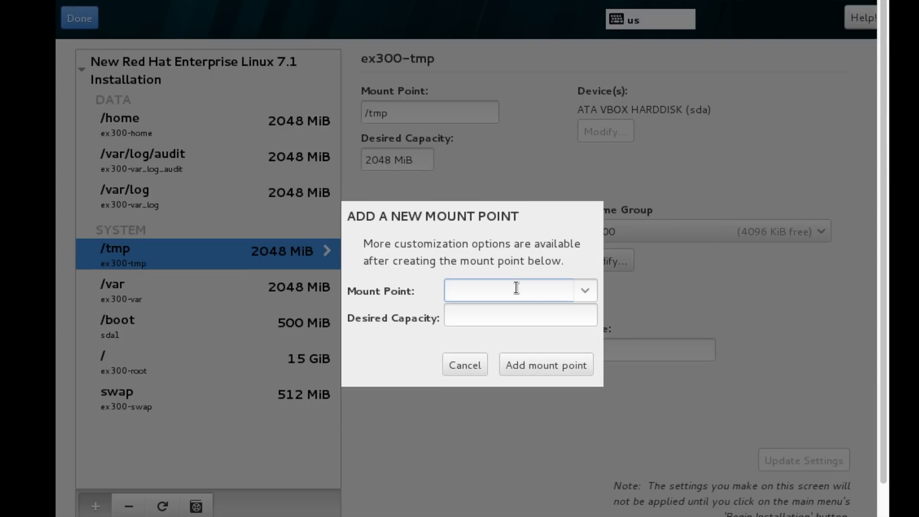
{"action": "type", "text": "/"}
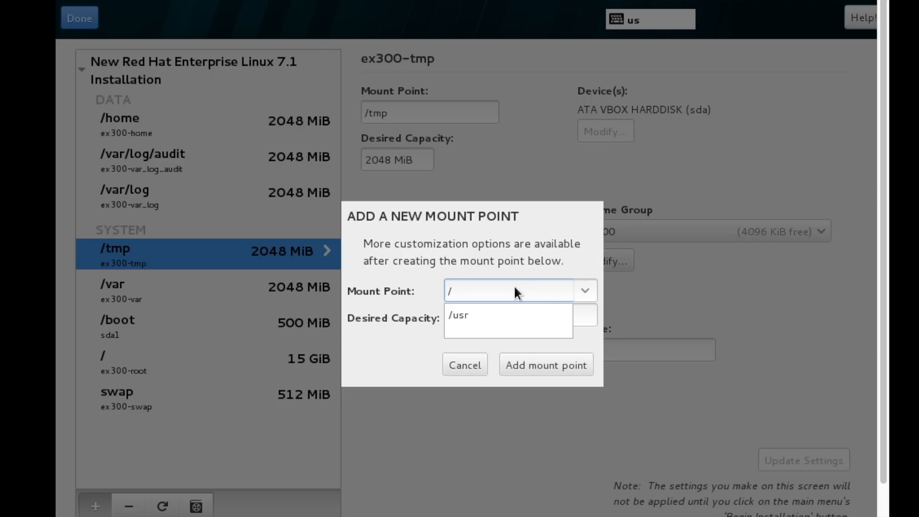
{"action": "type", "text": "opt"}
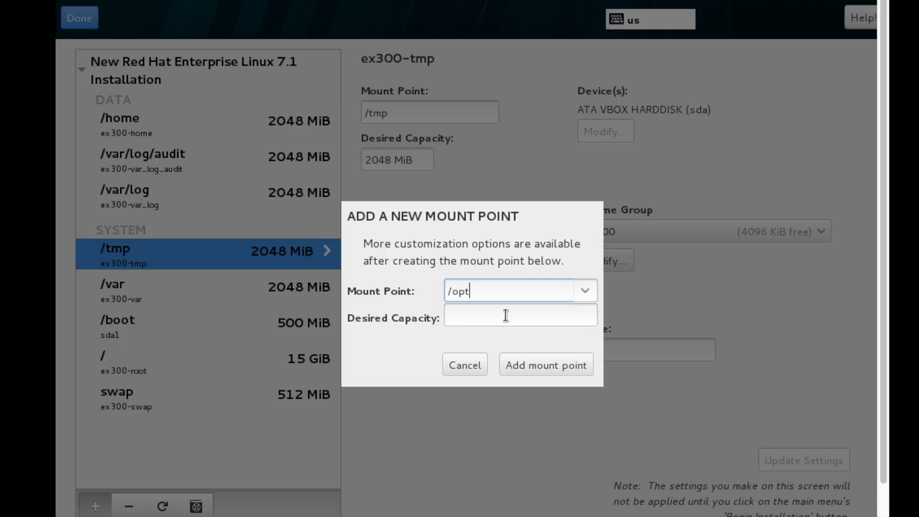
{"action": "type", "text": "2"}
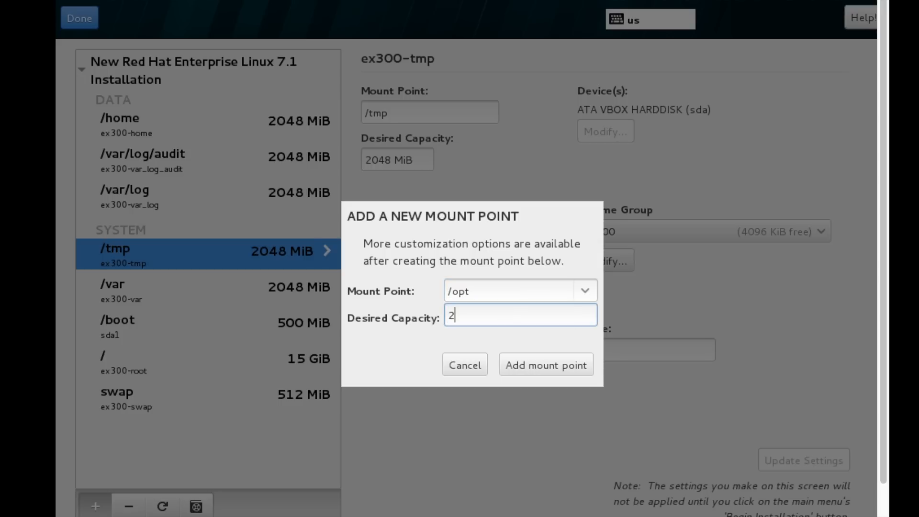
{"action": "type", "text": "G"}
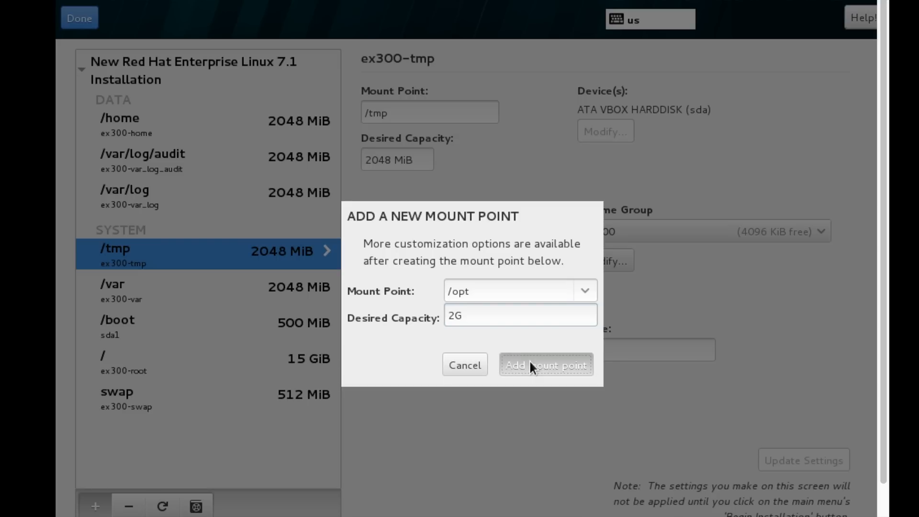
{"action": "left_click", "coordinate": [545, 364]}
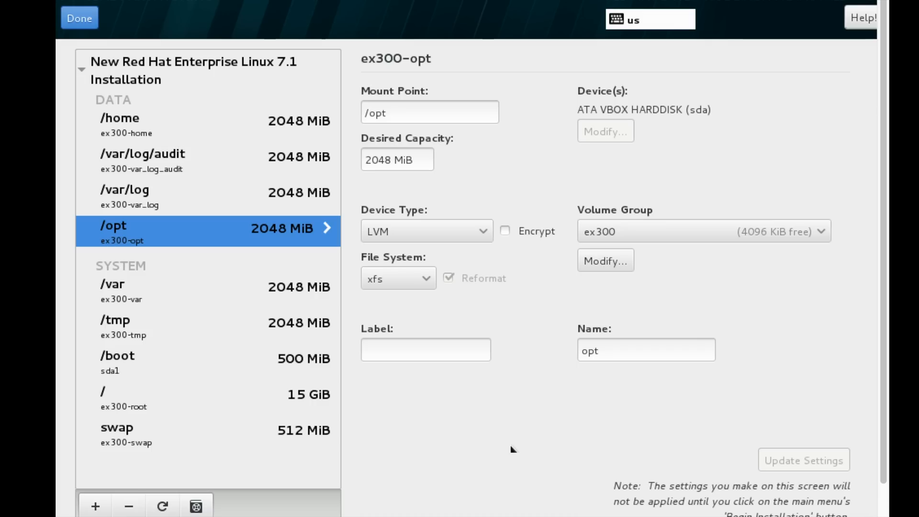
{"action": "mouse_move", "coordinate": [274, 152]}
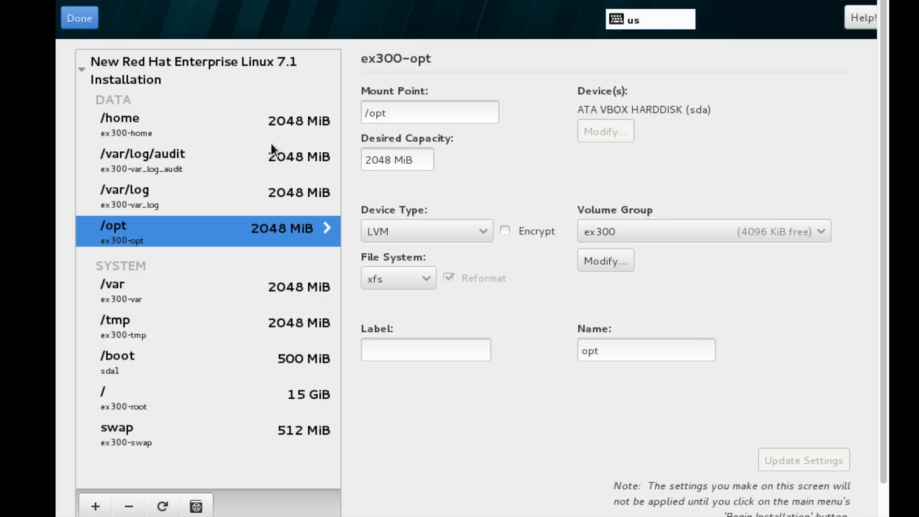
{"action": "mouse_move", "coordinate": [126, 105]}
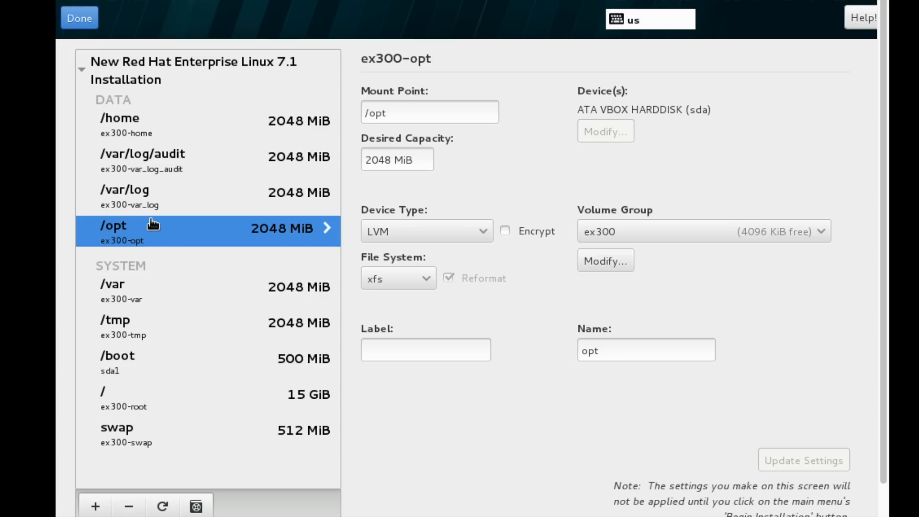
{"action": "mouse_move", "coordinate": [142, 337]}
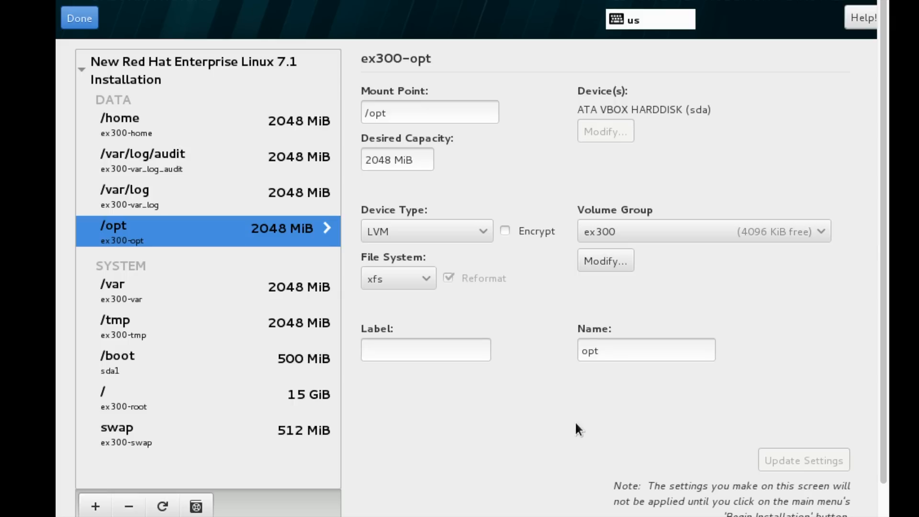
{"action": "mouse_move", "coordinate": [170, 50]}
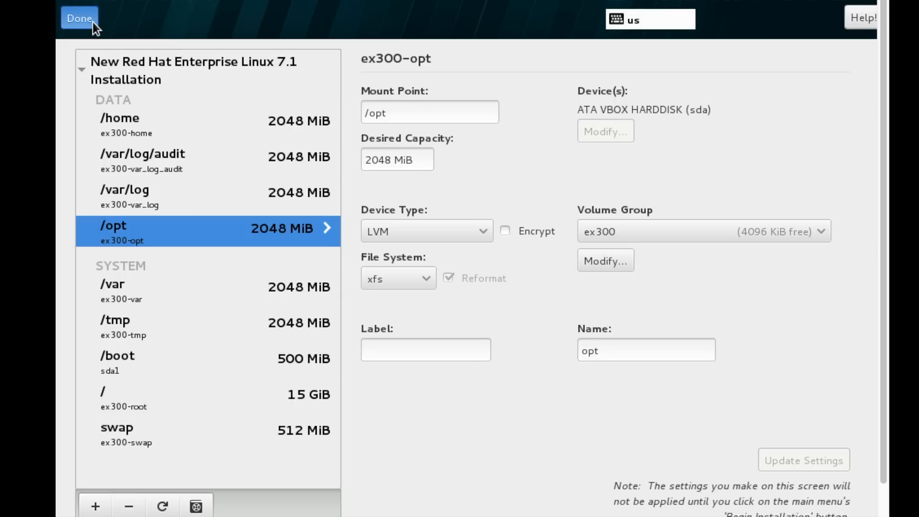
- Finish manual partitioning with Done to bring up the summary of disk changes
{"action": "left_click", "coordinate": [79, 17]}
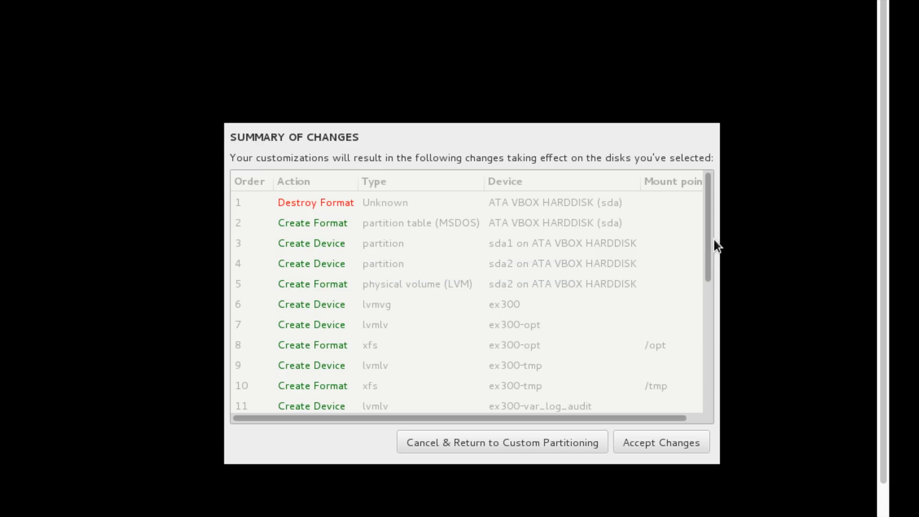
- Review the Summary of Changes list and accept the ex300 disk changes
{"action": "scroll", "scroll_direction": "down", "scroll_amount": 3}
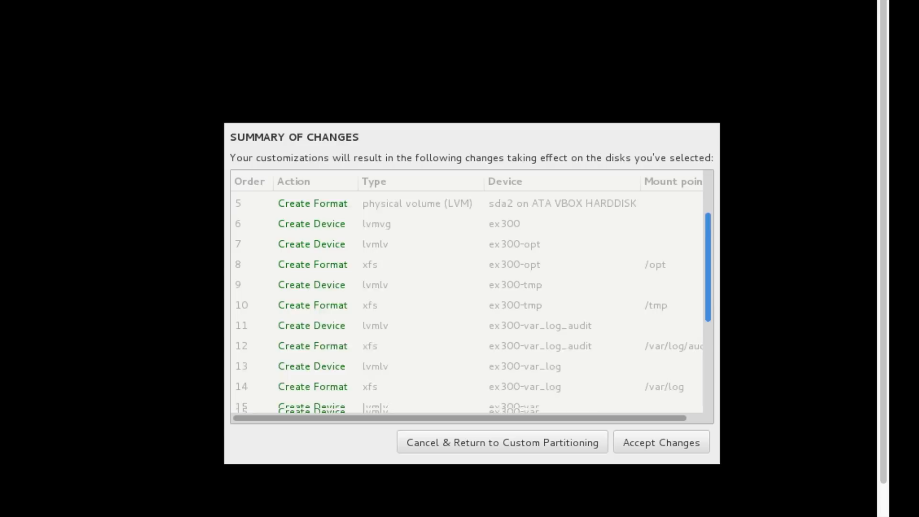
{"action": "scroll", "scroll_direction": "down", "scroll_amount": 3}
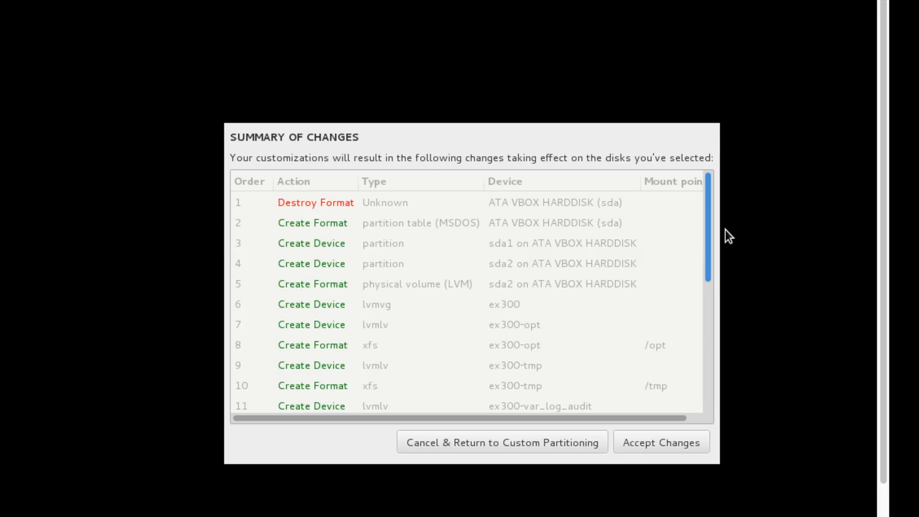
{"action": "scroll", "scroll_direction": "down", "scroll_amount": 3}
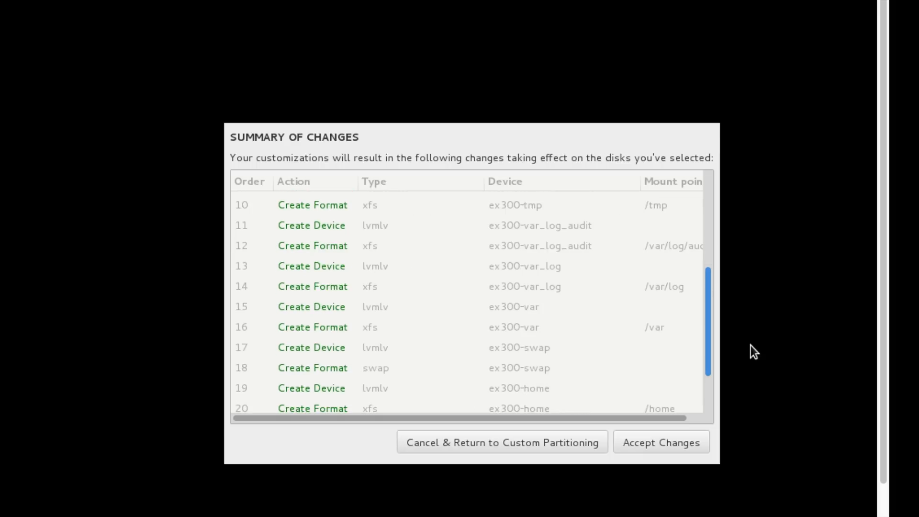
{"action": "scroll", "scroll_direction": "down", "scroll_amount": 3}
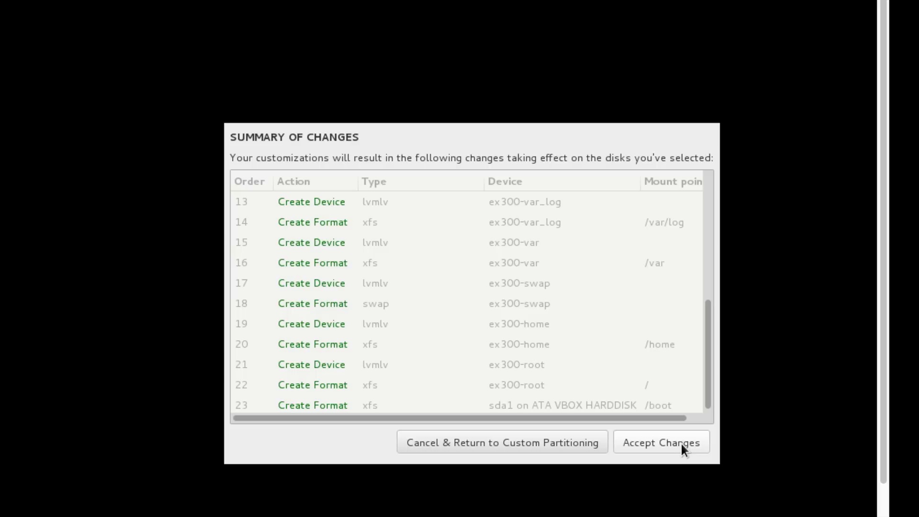
{"action": "mouse_move", "coordinate": [709, 354]}
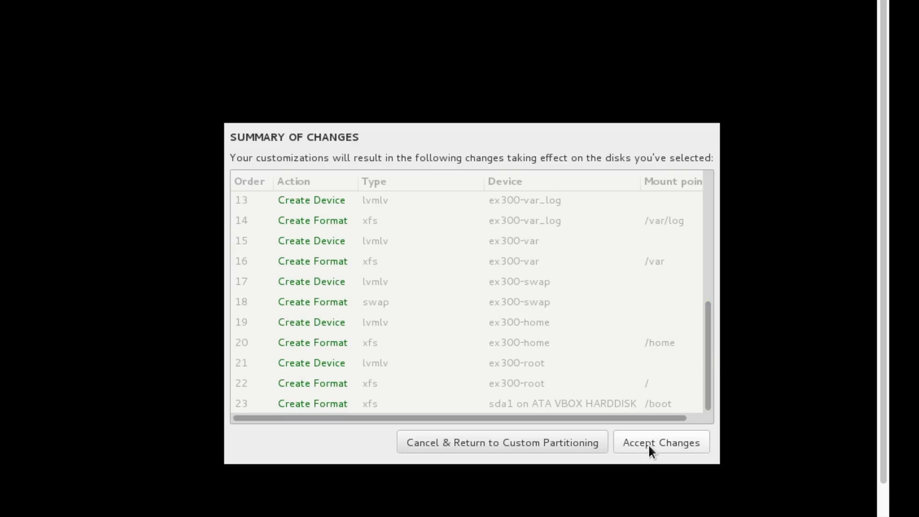
{"action": "left_click", "coordinate": [660, 443]}
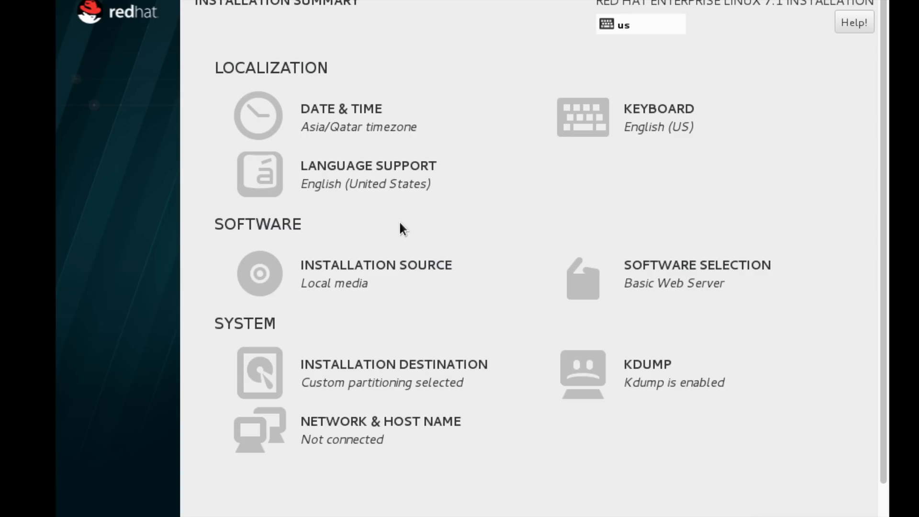
{"action": "mouse_move", "coordinate": [378, 436]}
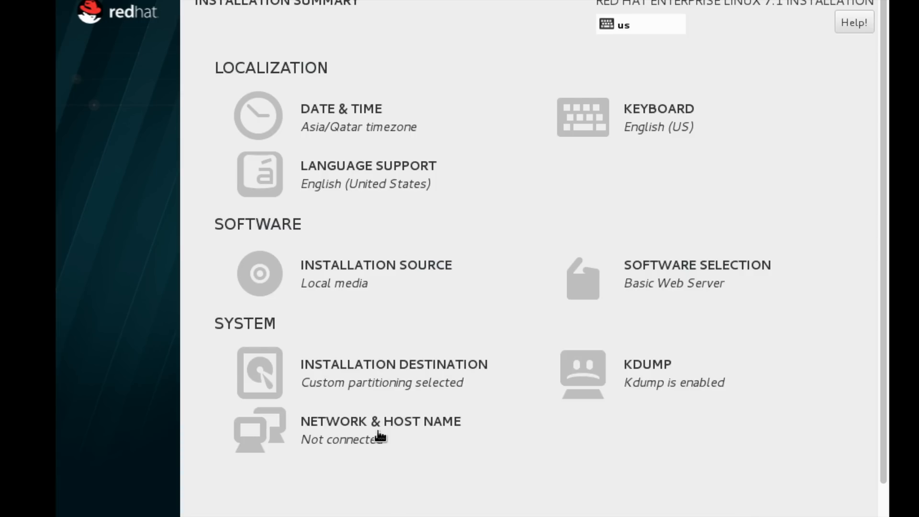
{"action": "mouse_move", "coordinate": [378, 438]}
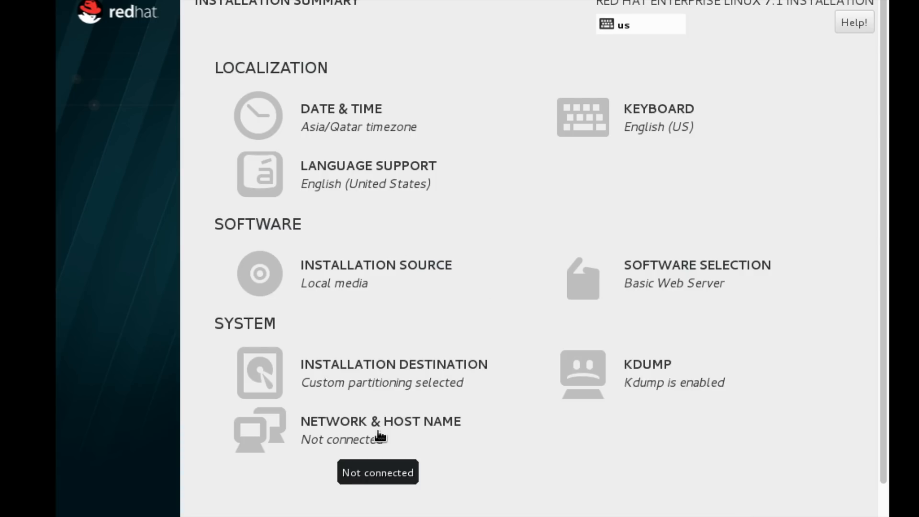
- In Network & Host Name, switch on both enp0s3 and enp0s8 Ethernet connections
{"action": "left_click", "coordinate": [380, 421]}
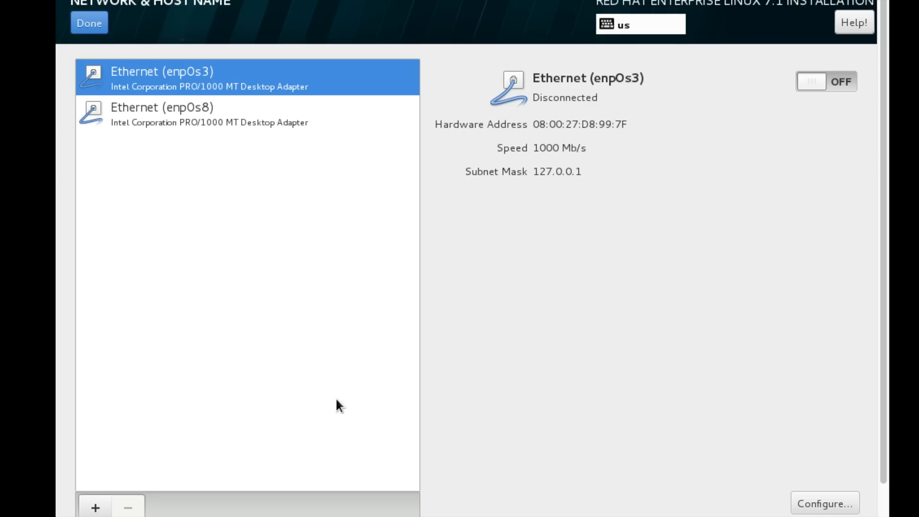
{"action": "mouse_move", "coordinate": [826, 82]}
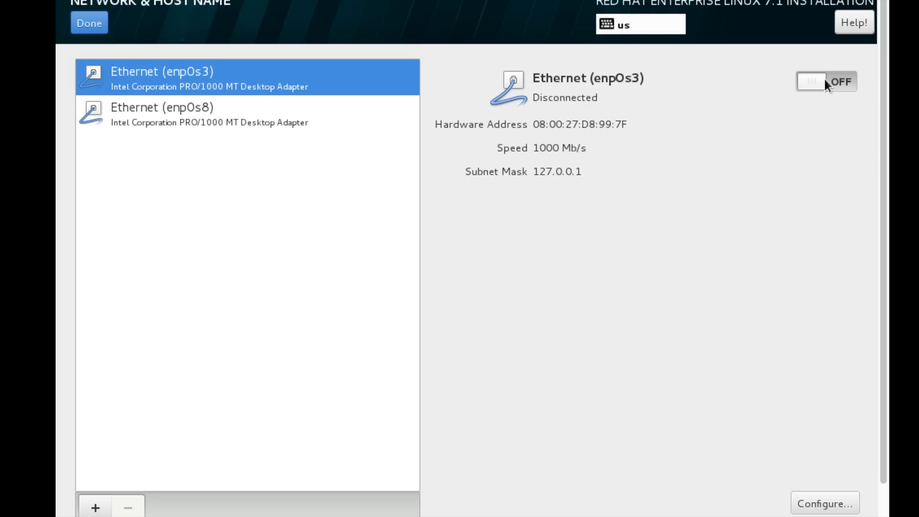
{"action": "left_click", "coordinate": [827, 80]}
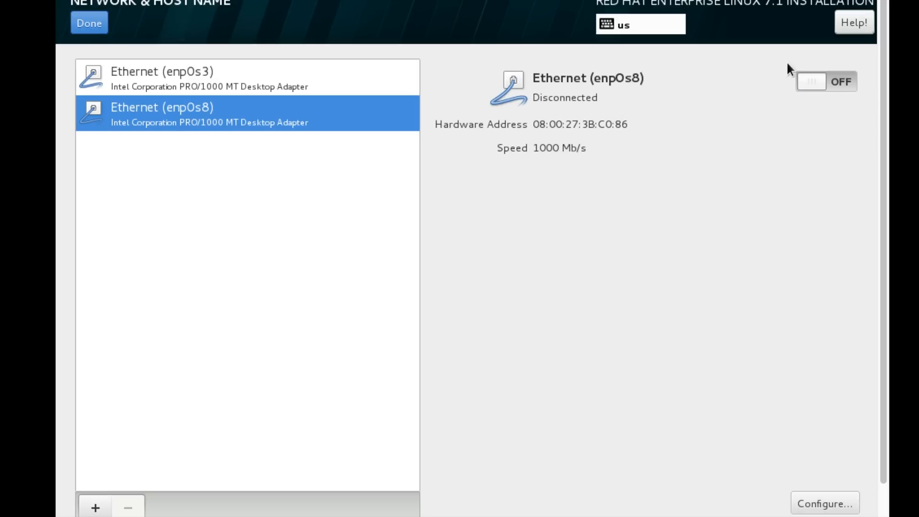
{"action": "left_click", "coordinate": [825, 81]}
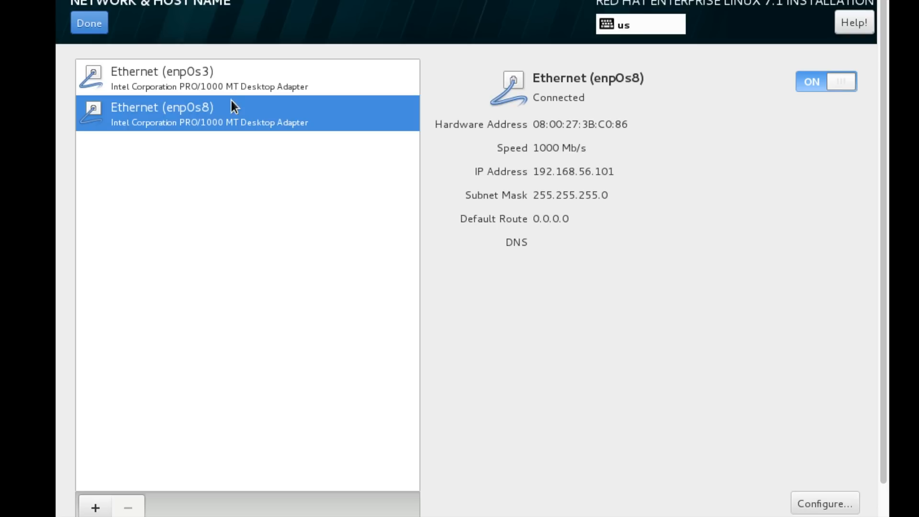
- Check the enp0s3 and enp0s8 connection details and return to the Installation Summary
{"action": "left_click", "coordinate": [176, 77]}
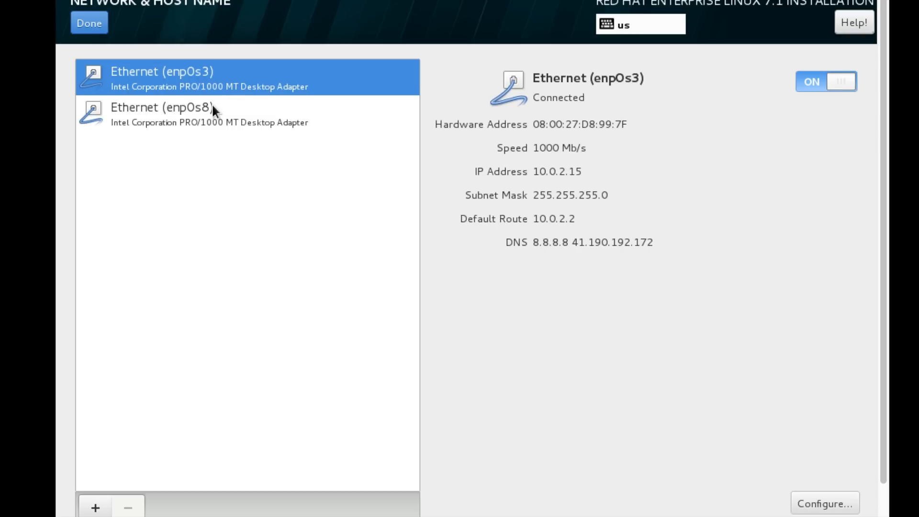
{"action": "left_click", "coordinate": [161, 114]}
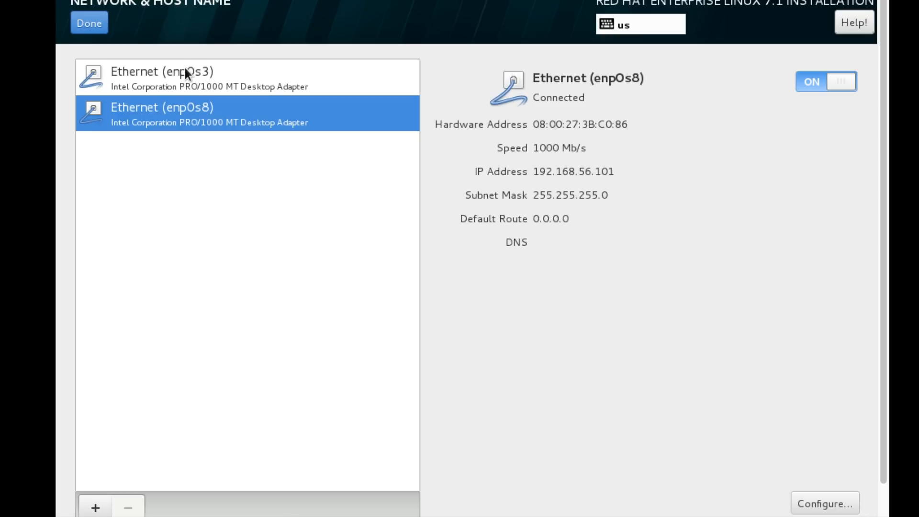
{"action": "mouse_move", "coordinate": [180, 103]}
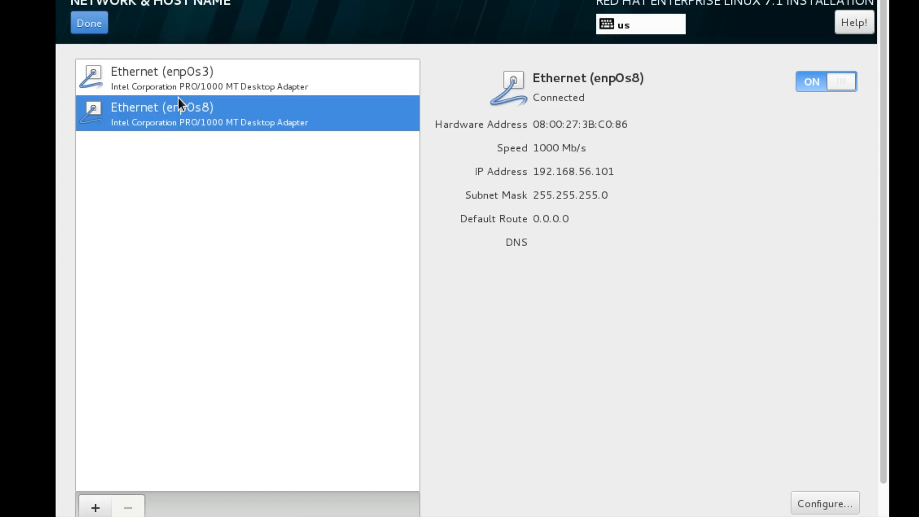
{"action": "left_click", "coordinate": [162, 77]}
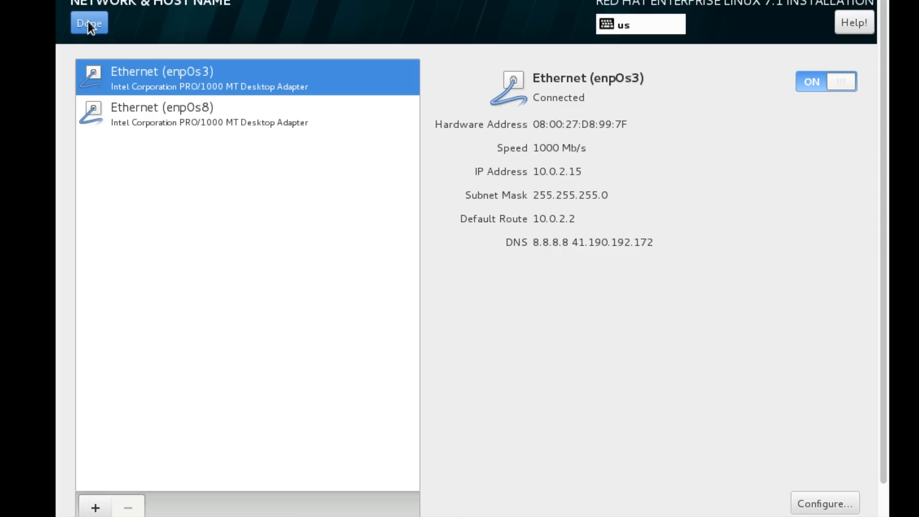
{"action": "left_click", "coordinate": [89, 23]}
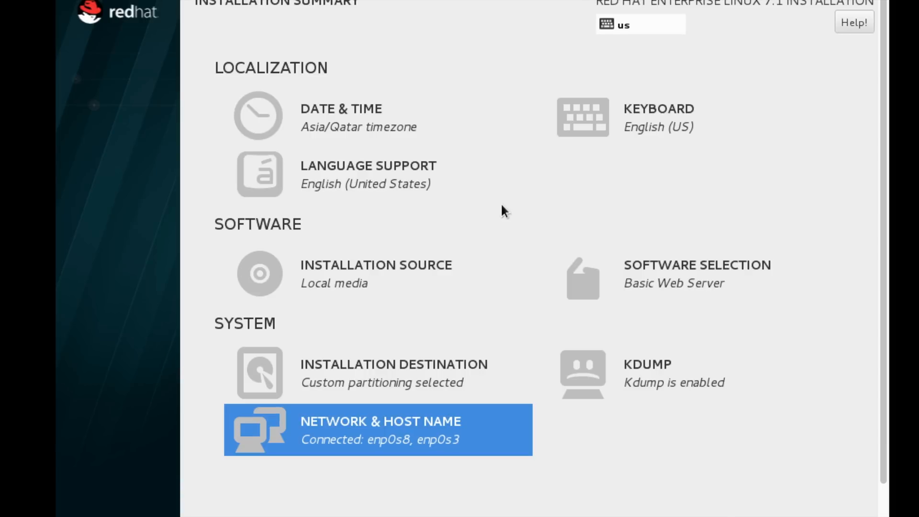
{"action": "mouse_move", "coordinate": [634, 357]}
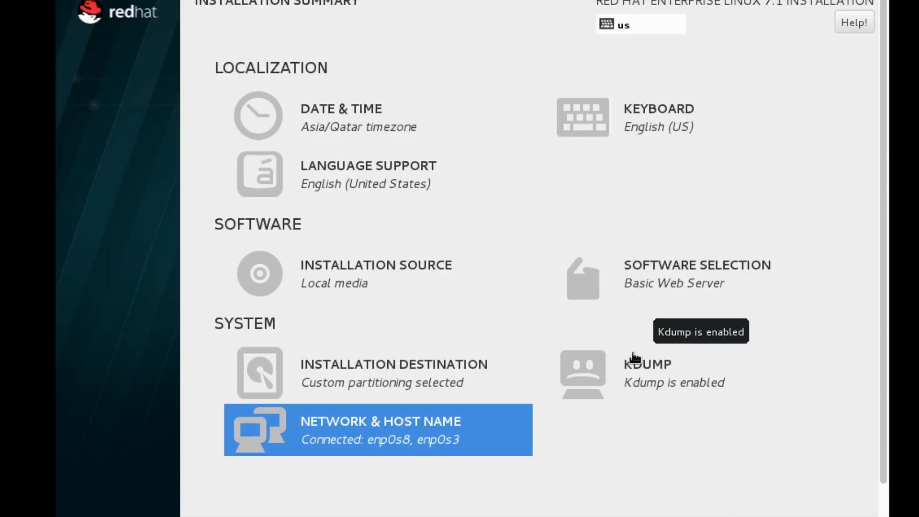
- Begin the installation from the Installation Summary
{"action": "scroll", "scroll_direction": "down", "scroll_amount": 3}
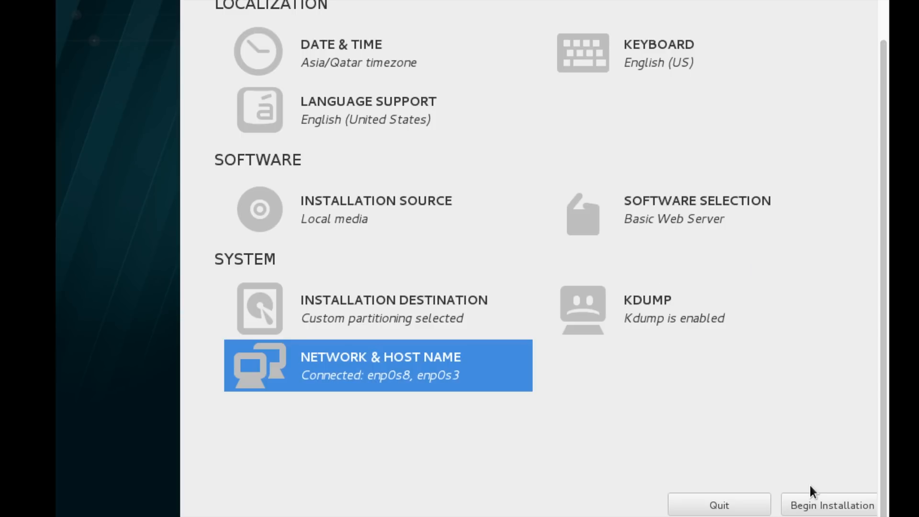
{"action": "left_click", "coordinate": [831, 505]}
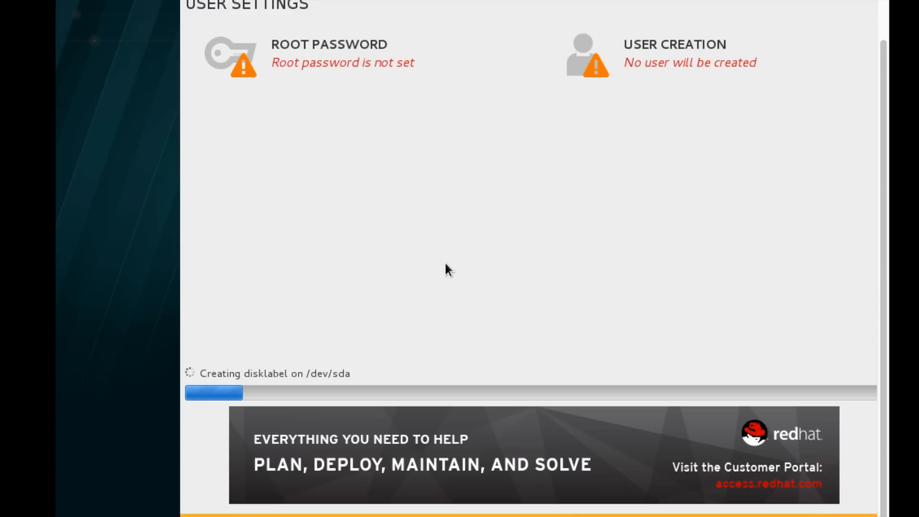
{"action": "mouse_move", "coordinate": [230, 419]}
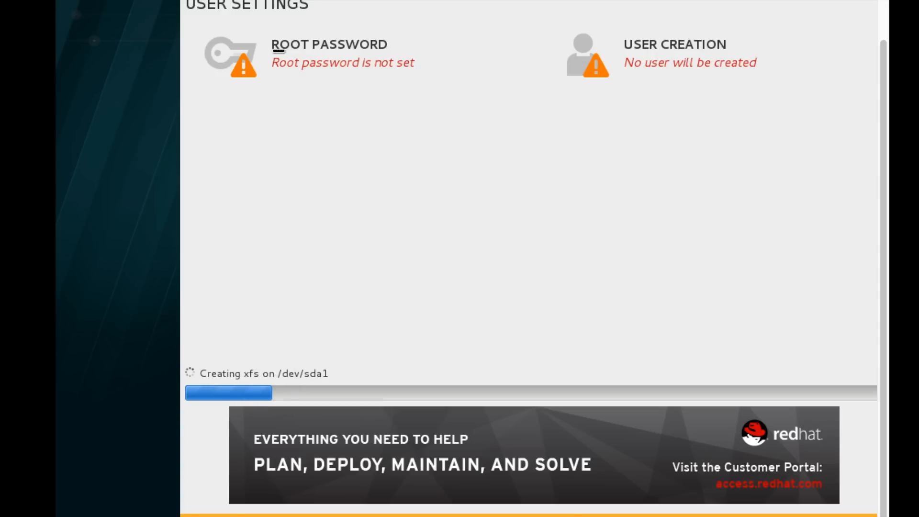
- Set and confirm the root password while installation runs
{"action": "left_click", "coordinate": [328, 53]}
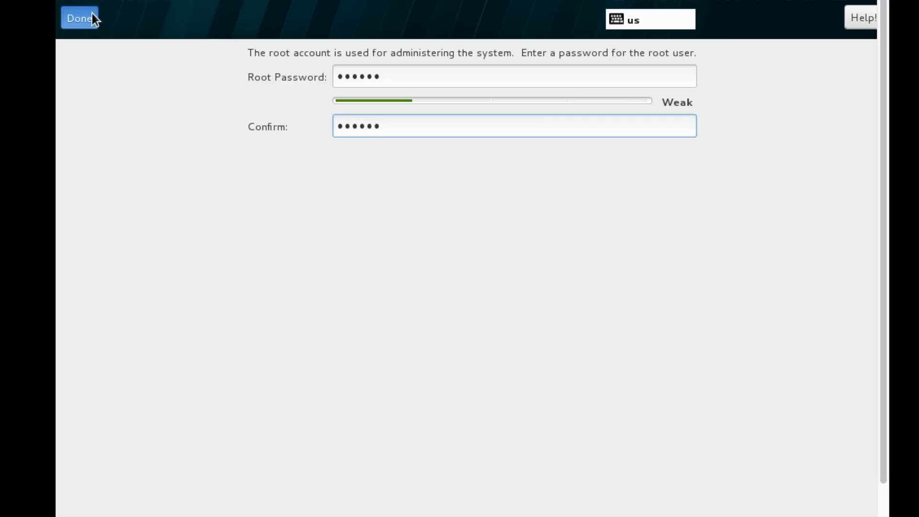
{"action": "left_click", "coordinate": [79, 18]}
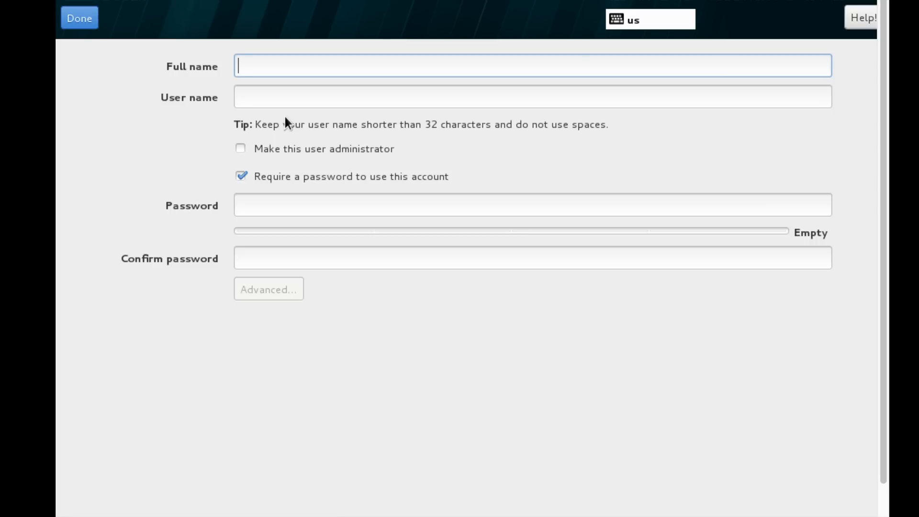
- Create administrator user sysadmin with a password and confirm with Done
{"action": "type", "text": "sysadmin"}
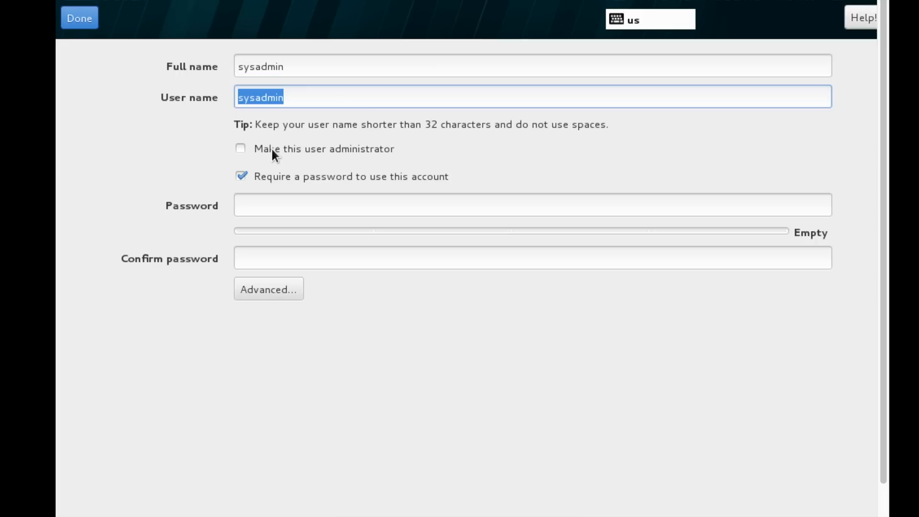
{"action": "mouse_move", "coordinate": [294, 119]}
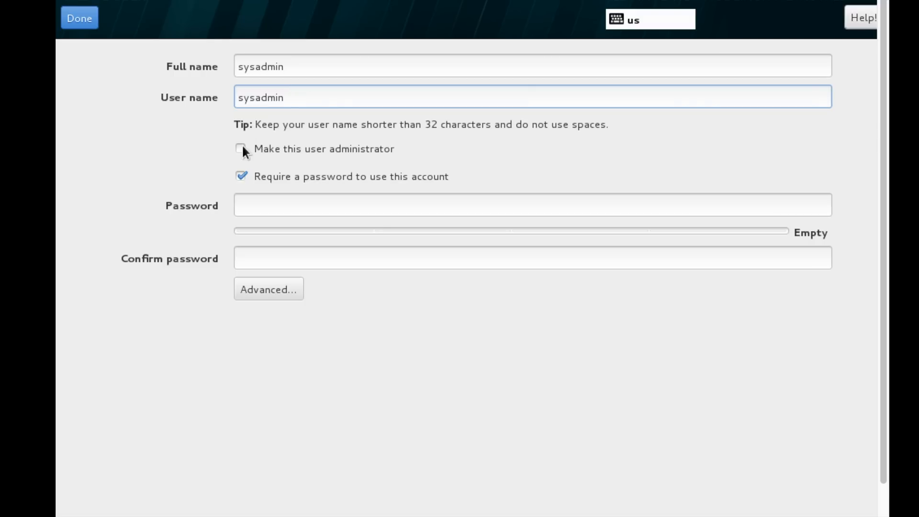
{"action": "left_click", "coordinate": [242, 149]}
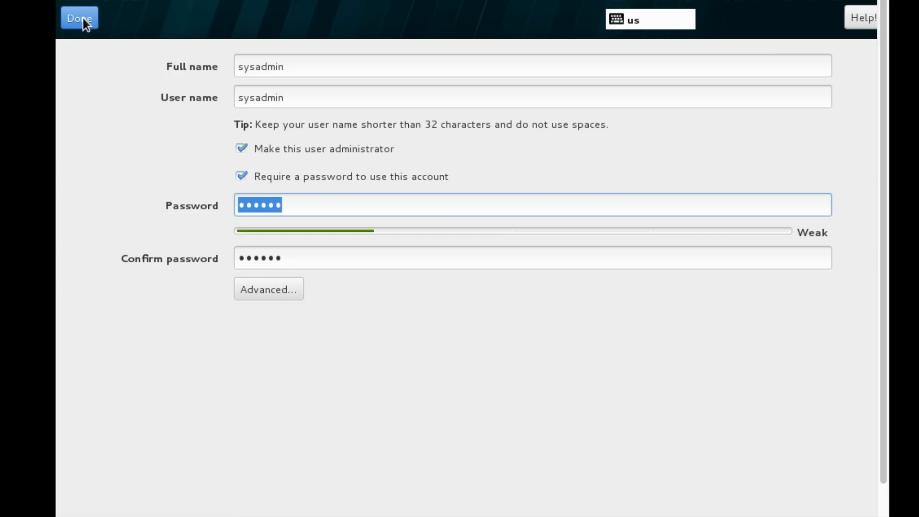
{"action": "left_click", "coordinate": [79, 18]}
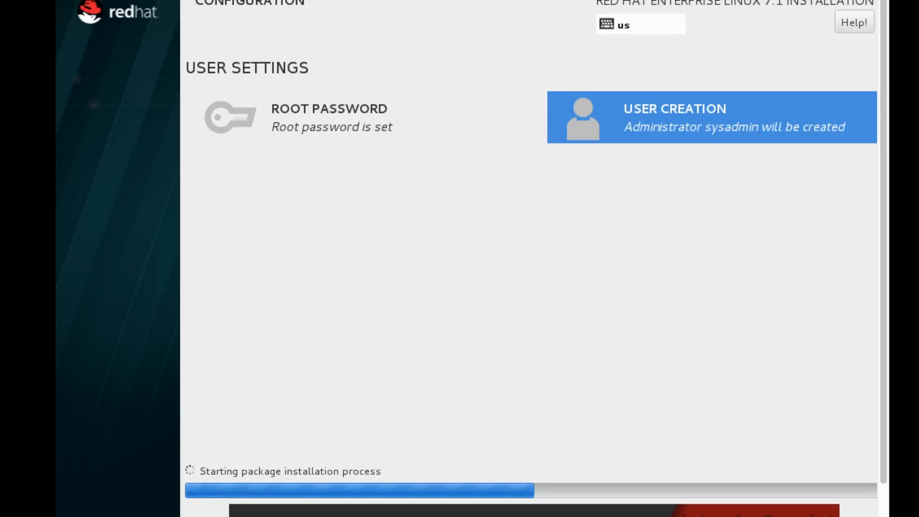
{"action": "mouse_move", "coordinate": [434, 277]}
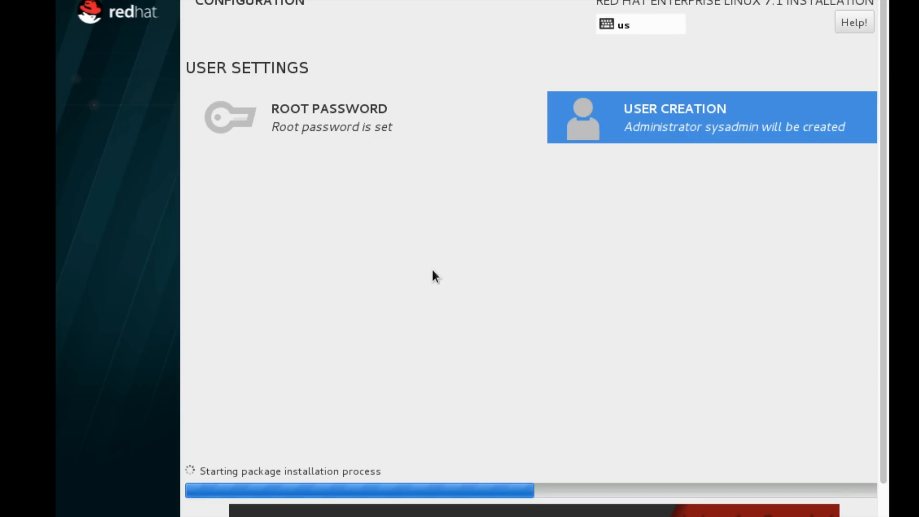
- Reboot into the newly installed RHEL 7.1 system once package installation finishes
{"action": "scroll", "scroll_direction": "down", "scroll_amount": 3}
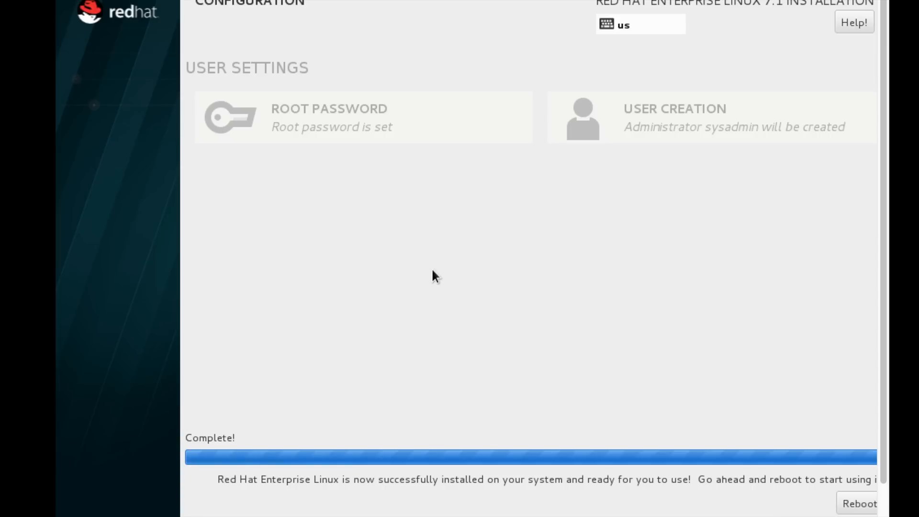
{"action": "left_click", "coordinate": [859, 503]}
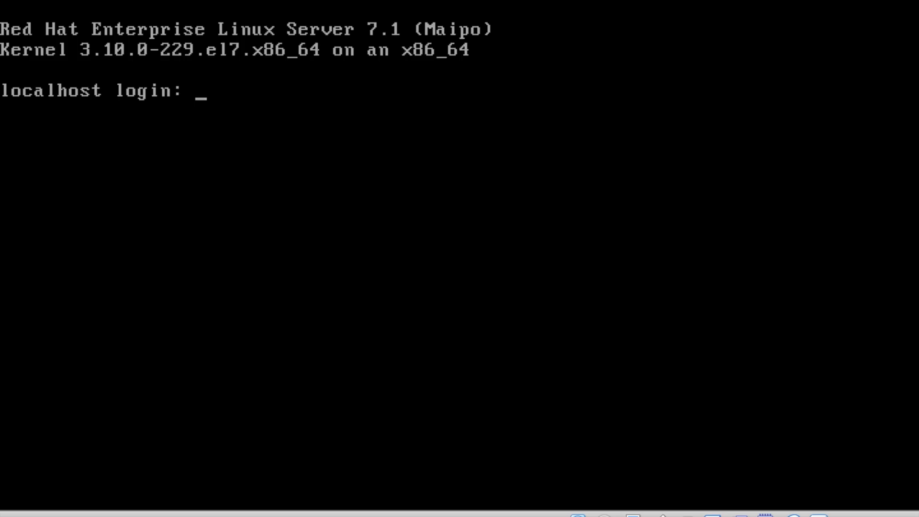
- Enter the root username at the localhost login prompt
{"action": "type", "text": "root"}
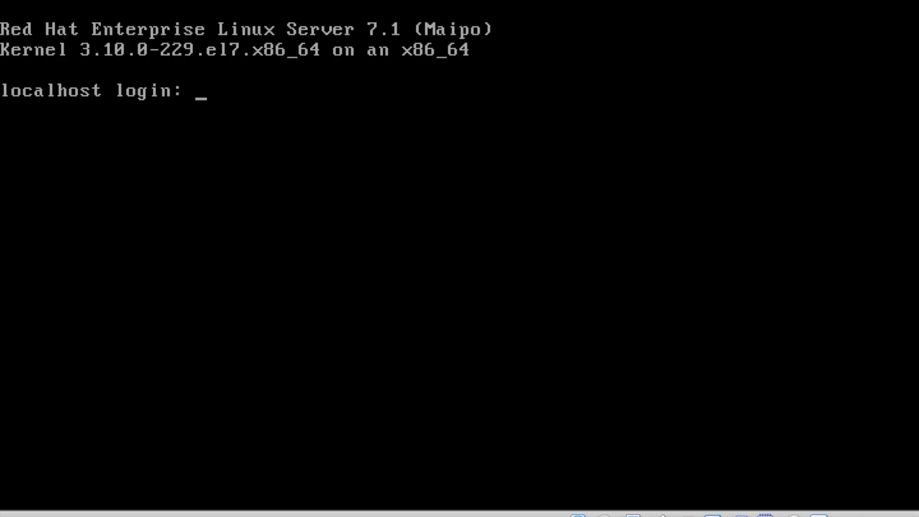
- Log in as root, confirm hostname reports localhost.localdomain, and clear the screen
{"action": "type", "text": "root"}
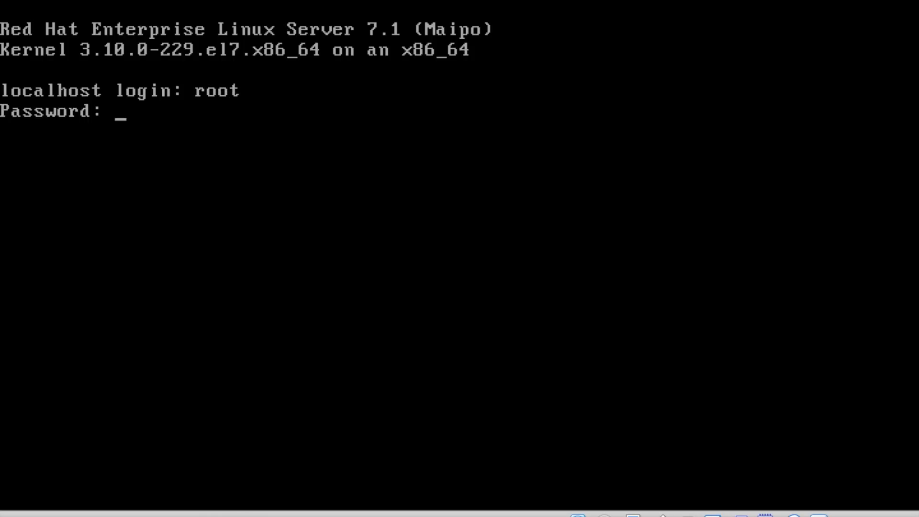
{"action": "key", "text": "Enter"}
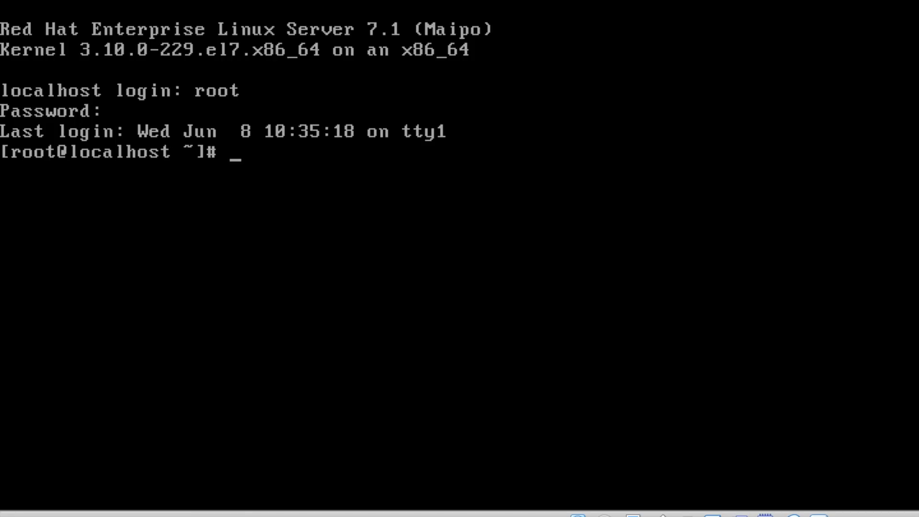
{"action": "type", "text": "hostname"}
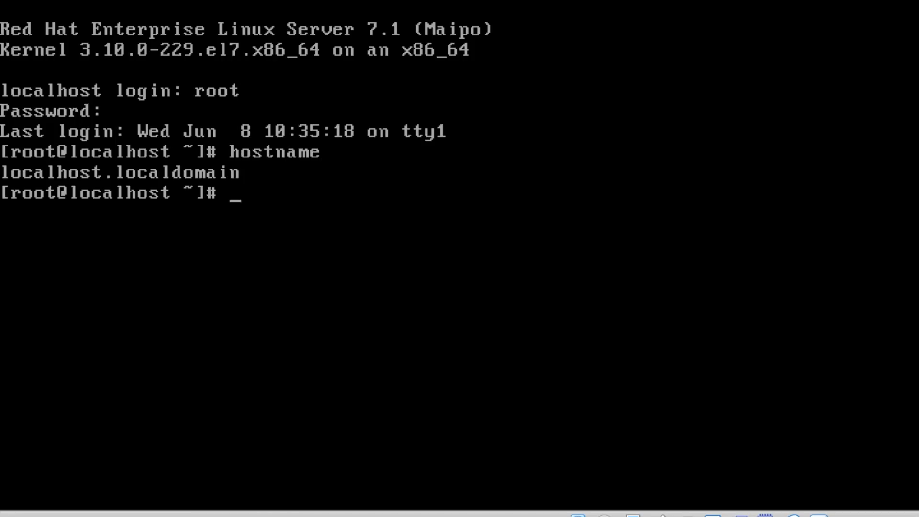
{"action": "type", "text": "cle"}
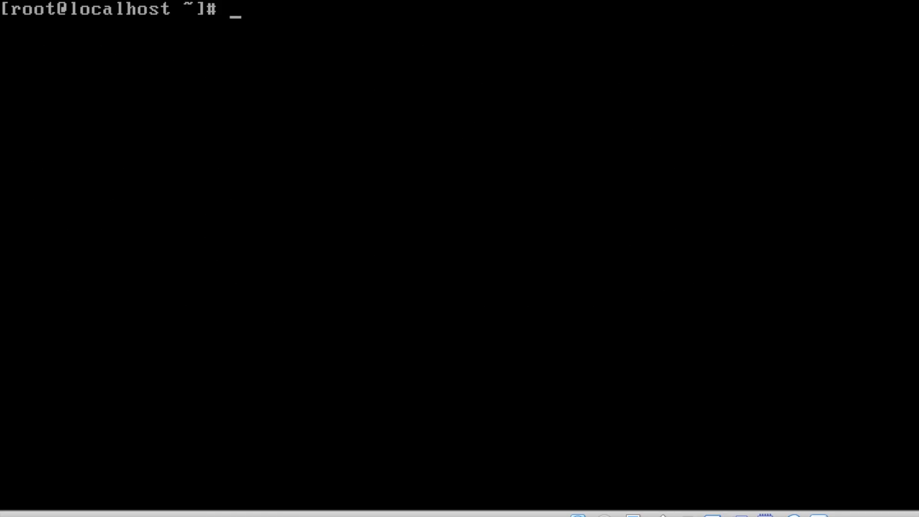
- Verify the ex300 logical volumes with lsblk and vgs showing 27.50g with 4.00m free
{"action": "type", "text": "lsblk"}
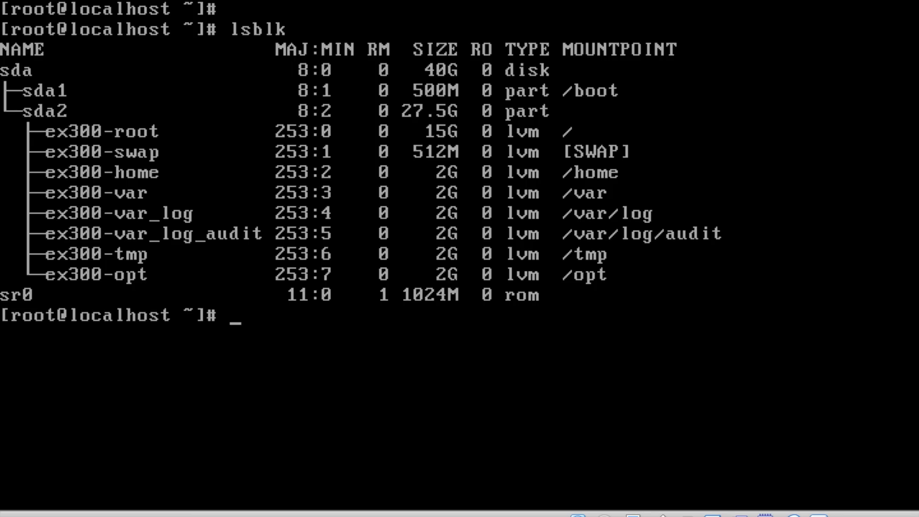
{"action": "type", "text": "vgs"}
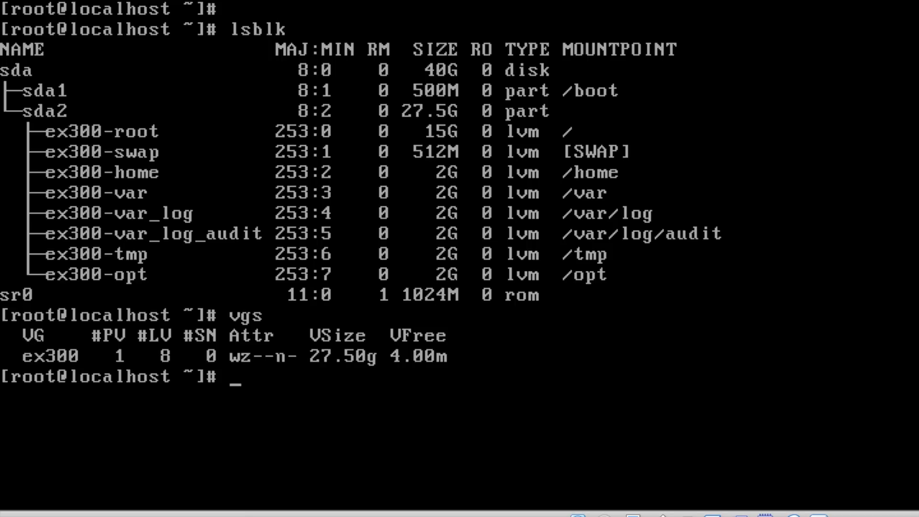
- Clear the screen and enter exit to log out of the root console session
{"action": "type", "text": "clea"}
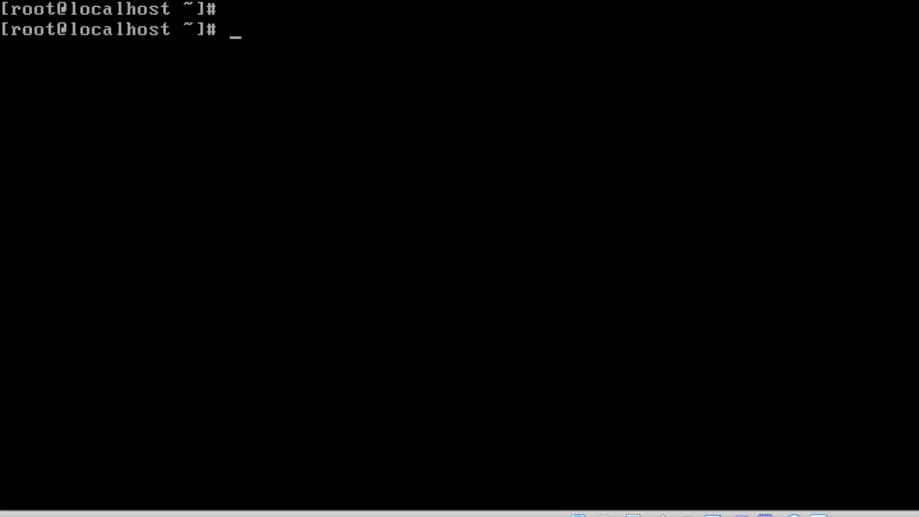
{"action": "type", "text": "exit"}
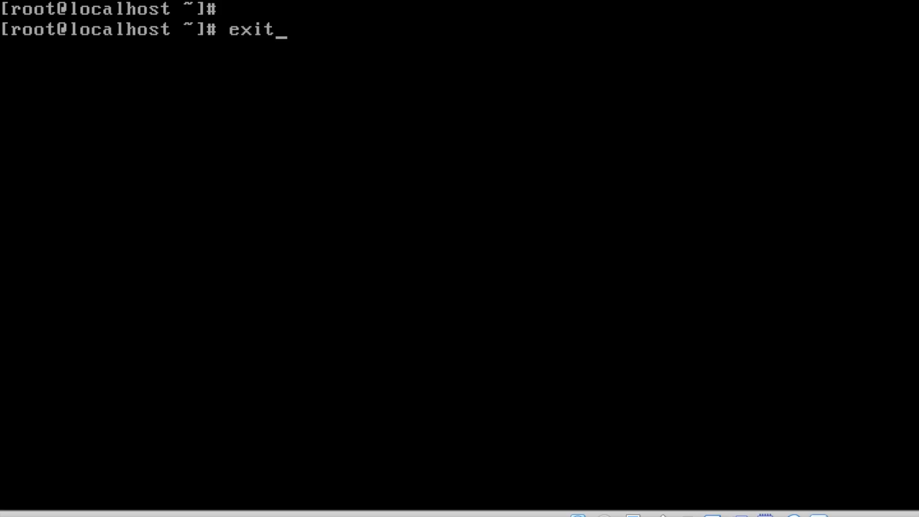